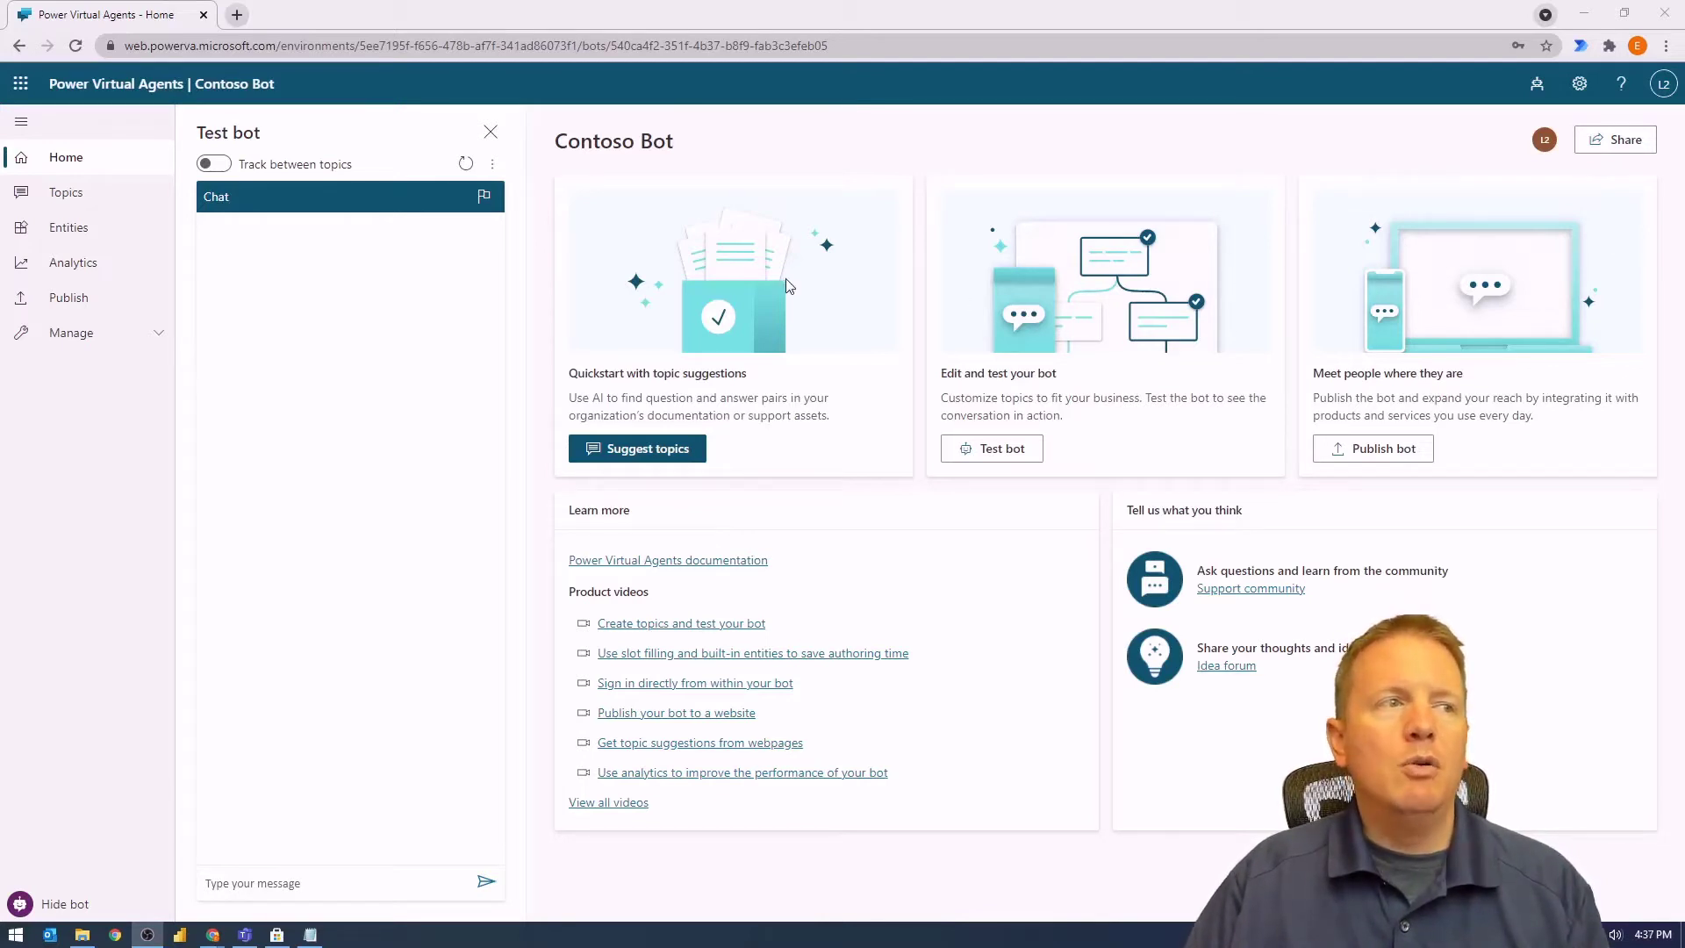
{"action": "mouse_move", "coordinate": [64, 192]}
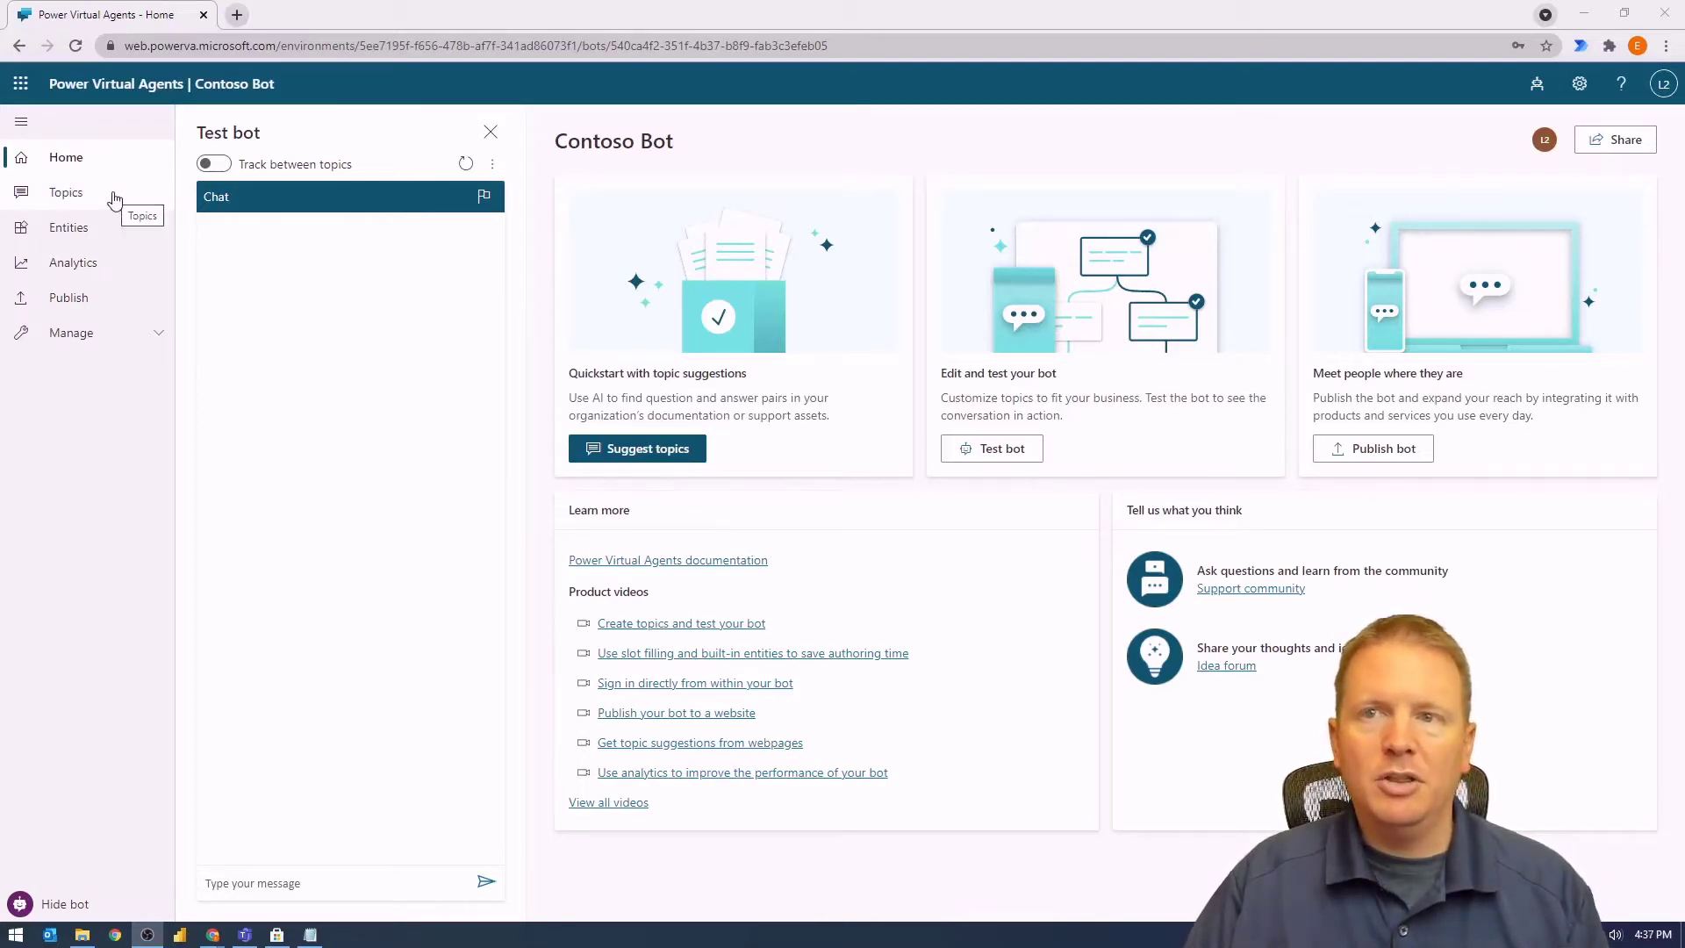
Open Contoso Bot's Topics, start Suggest topics, and select the online content link box.
{"action": "left_click", "coordinate": [66, 191]}
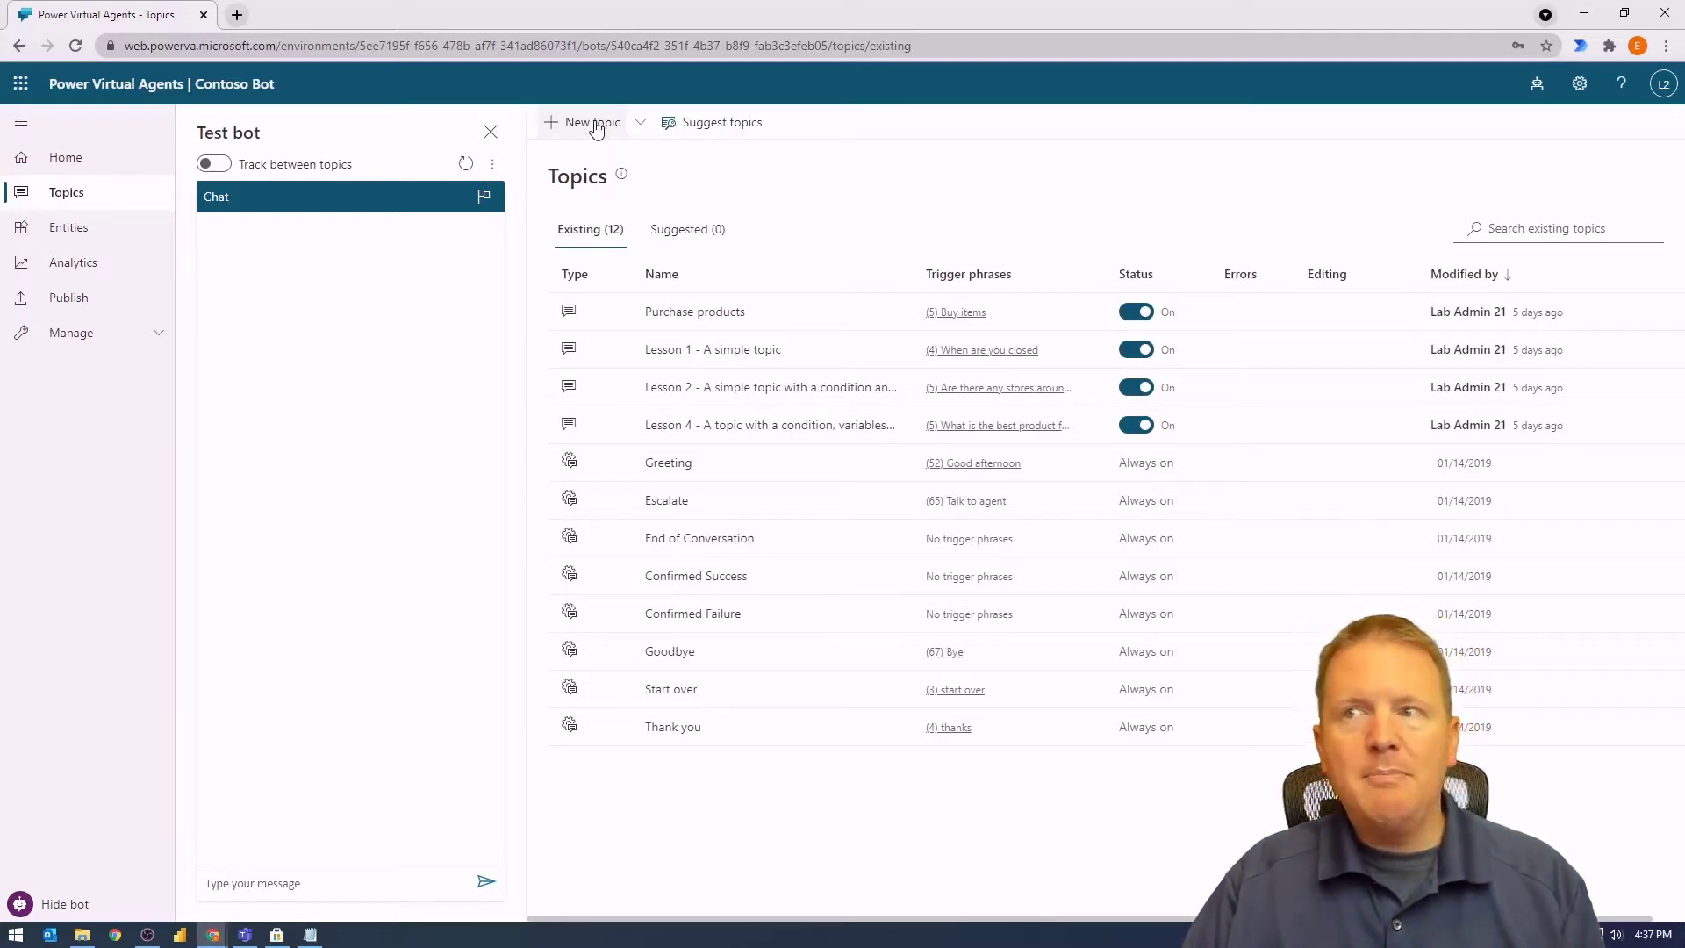
{"action": "mouse_move", "coordinate": [709, 121]}
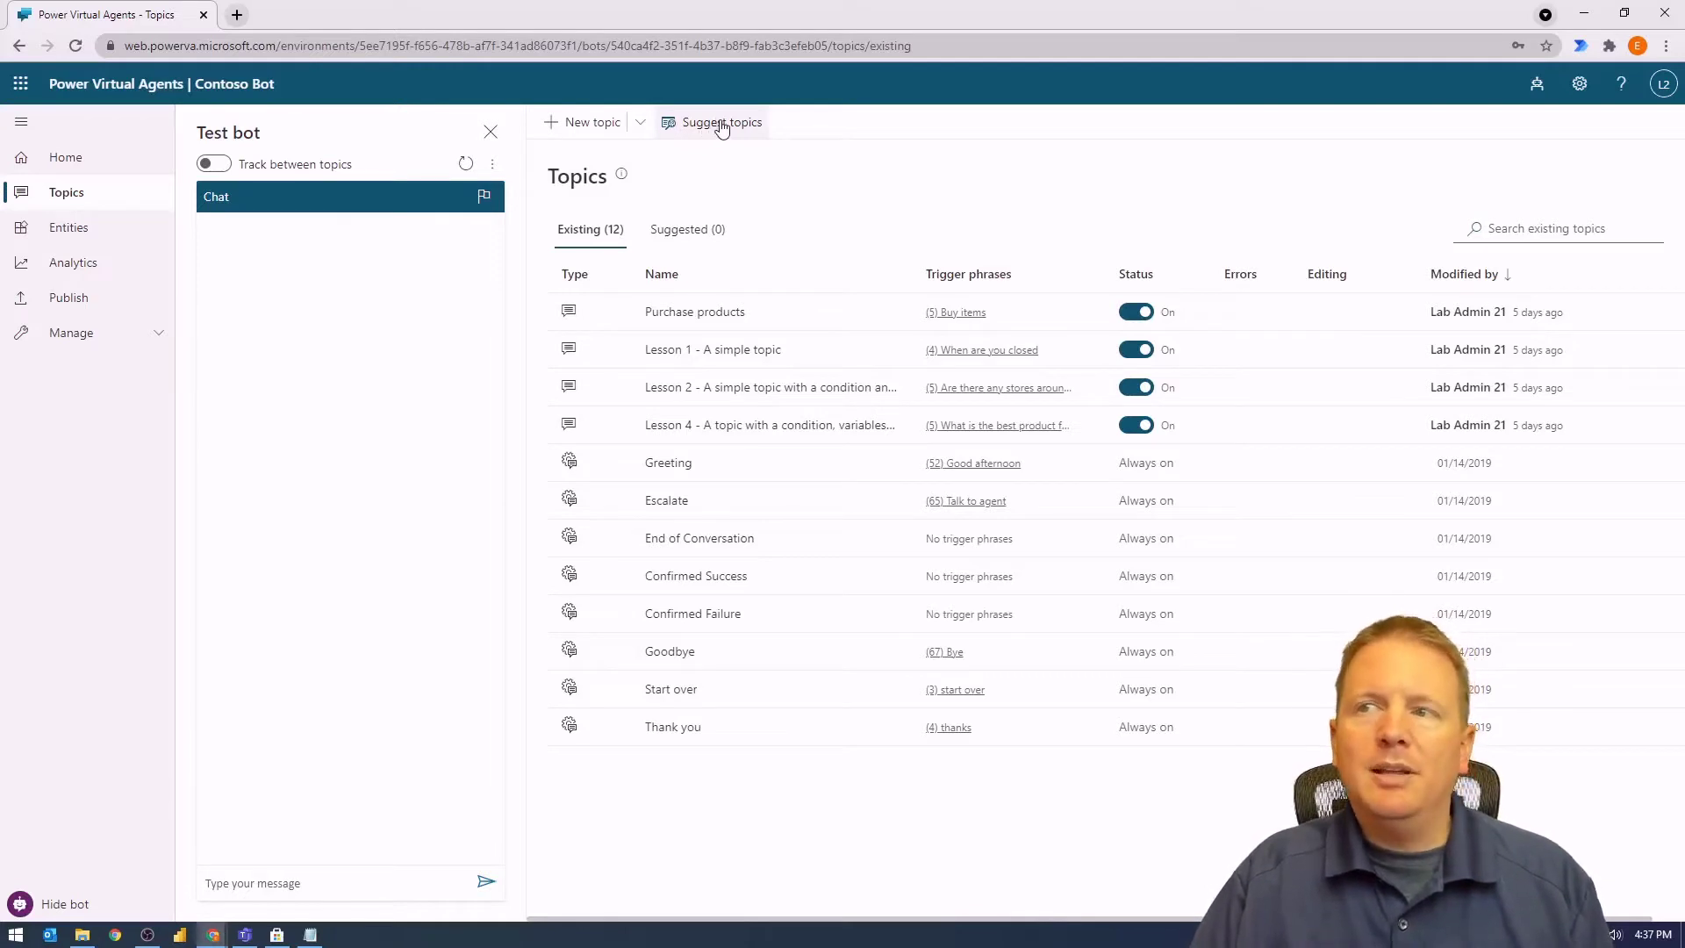
{"action": "left_click", "coordinate": [721, 121]}
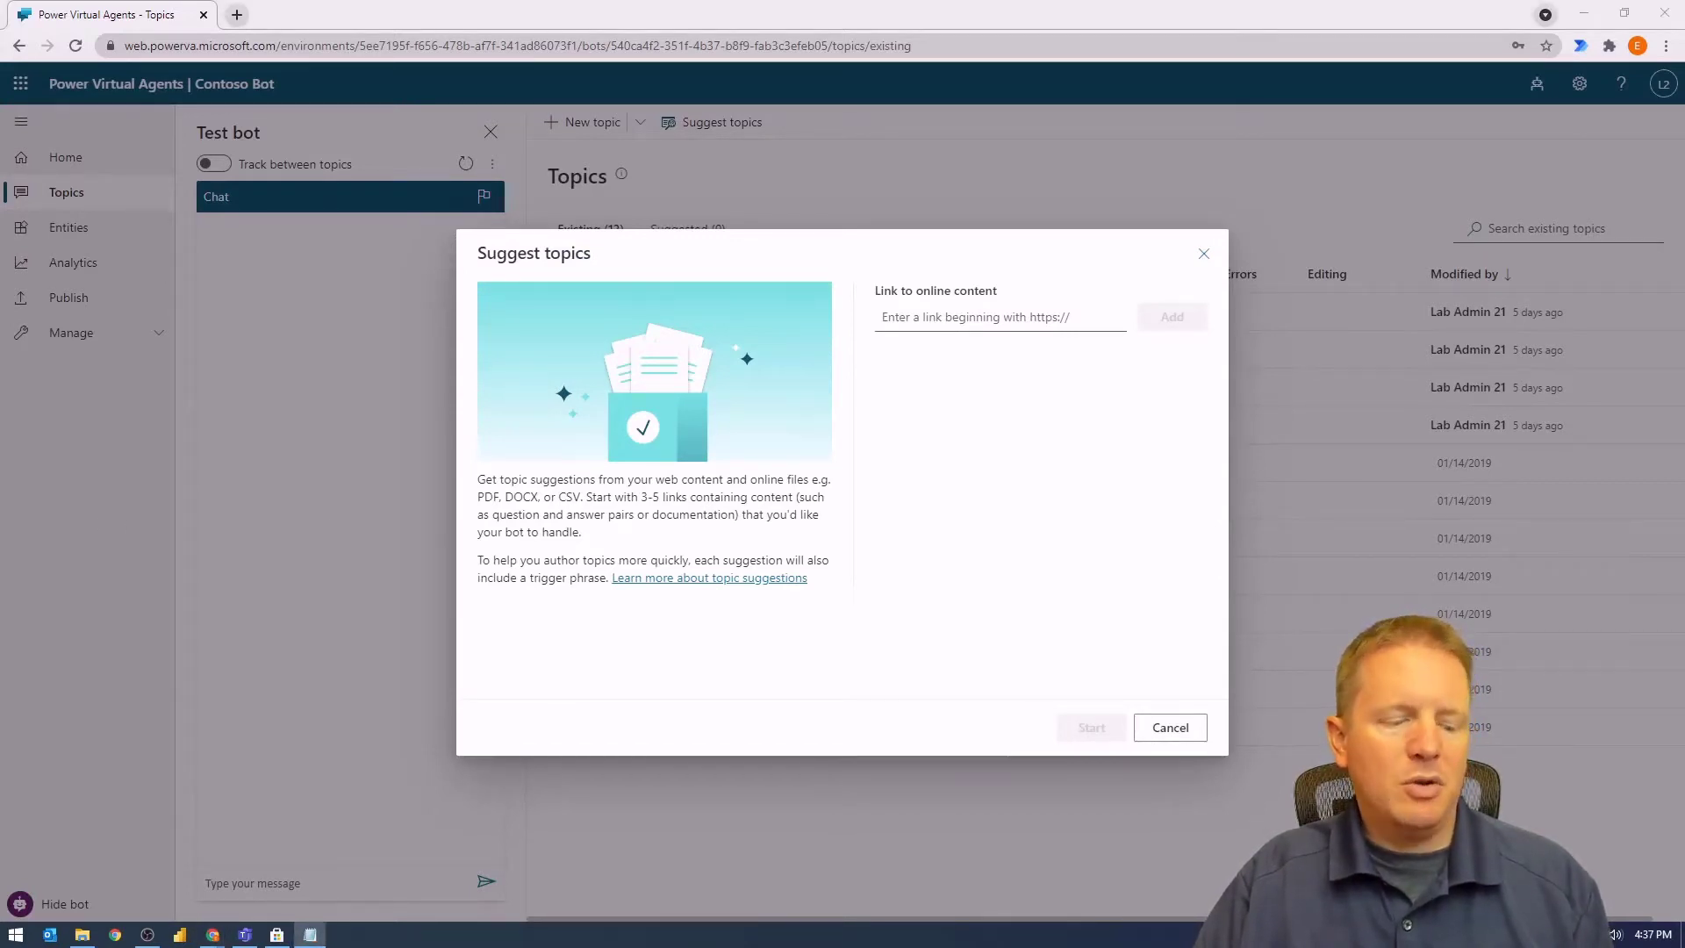
{"action": "left_click", "coordinate": [1000, 317]}
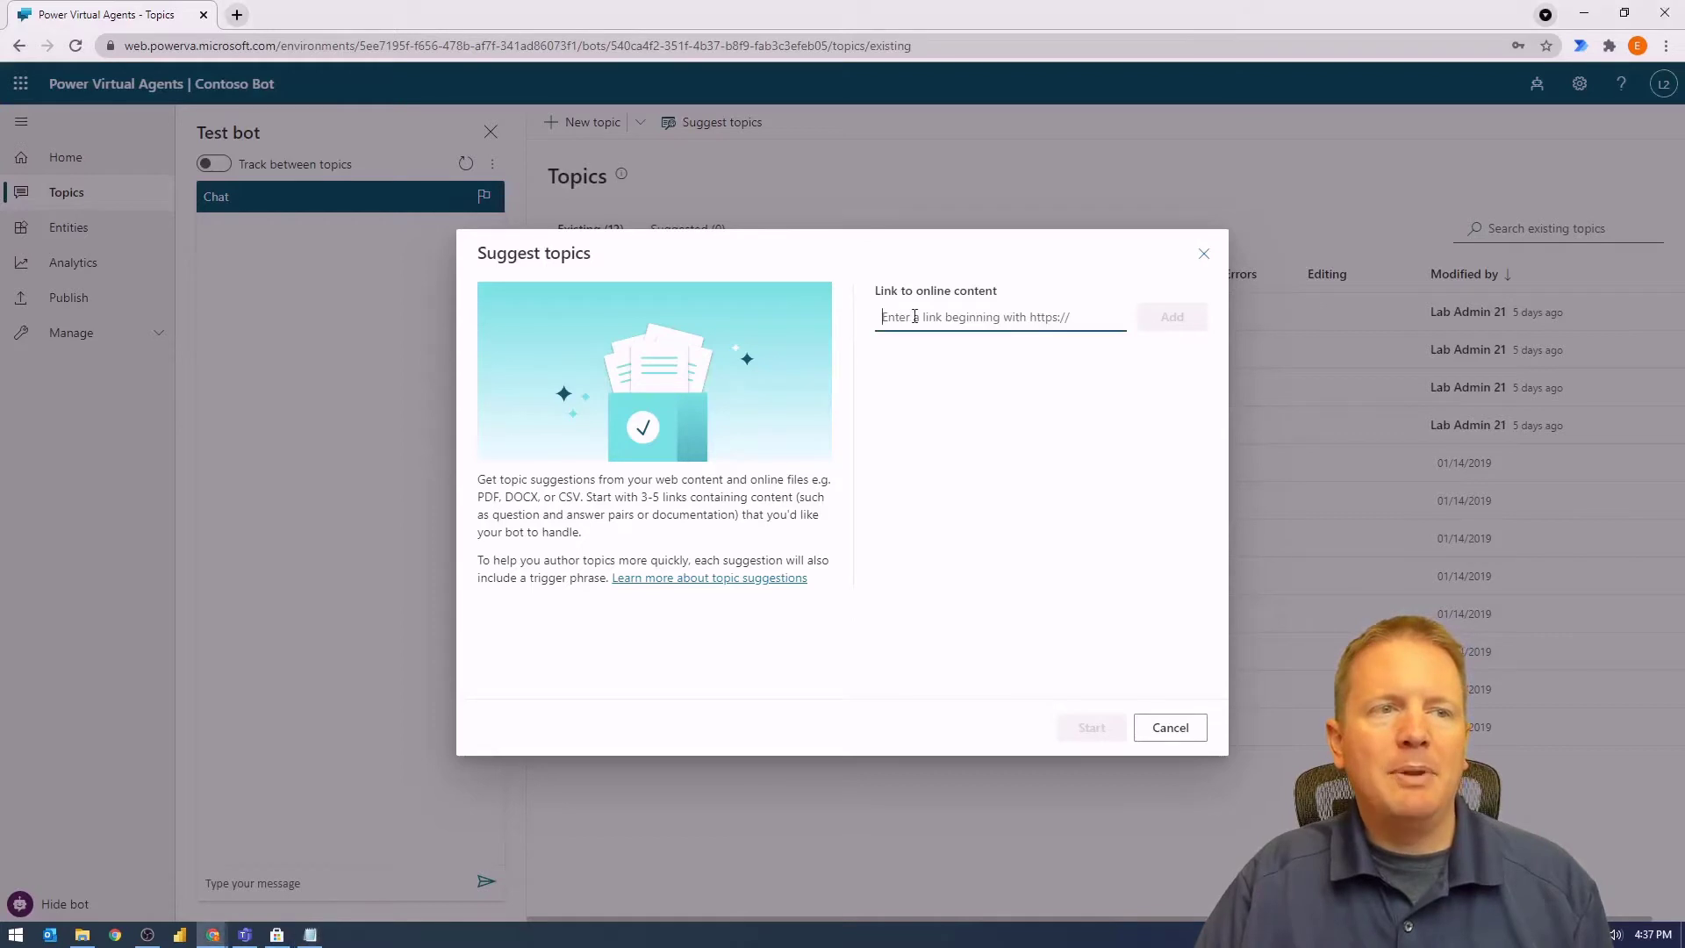
{"action": "mouse_move", "coordinate": [944, 379]}
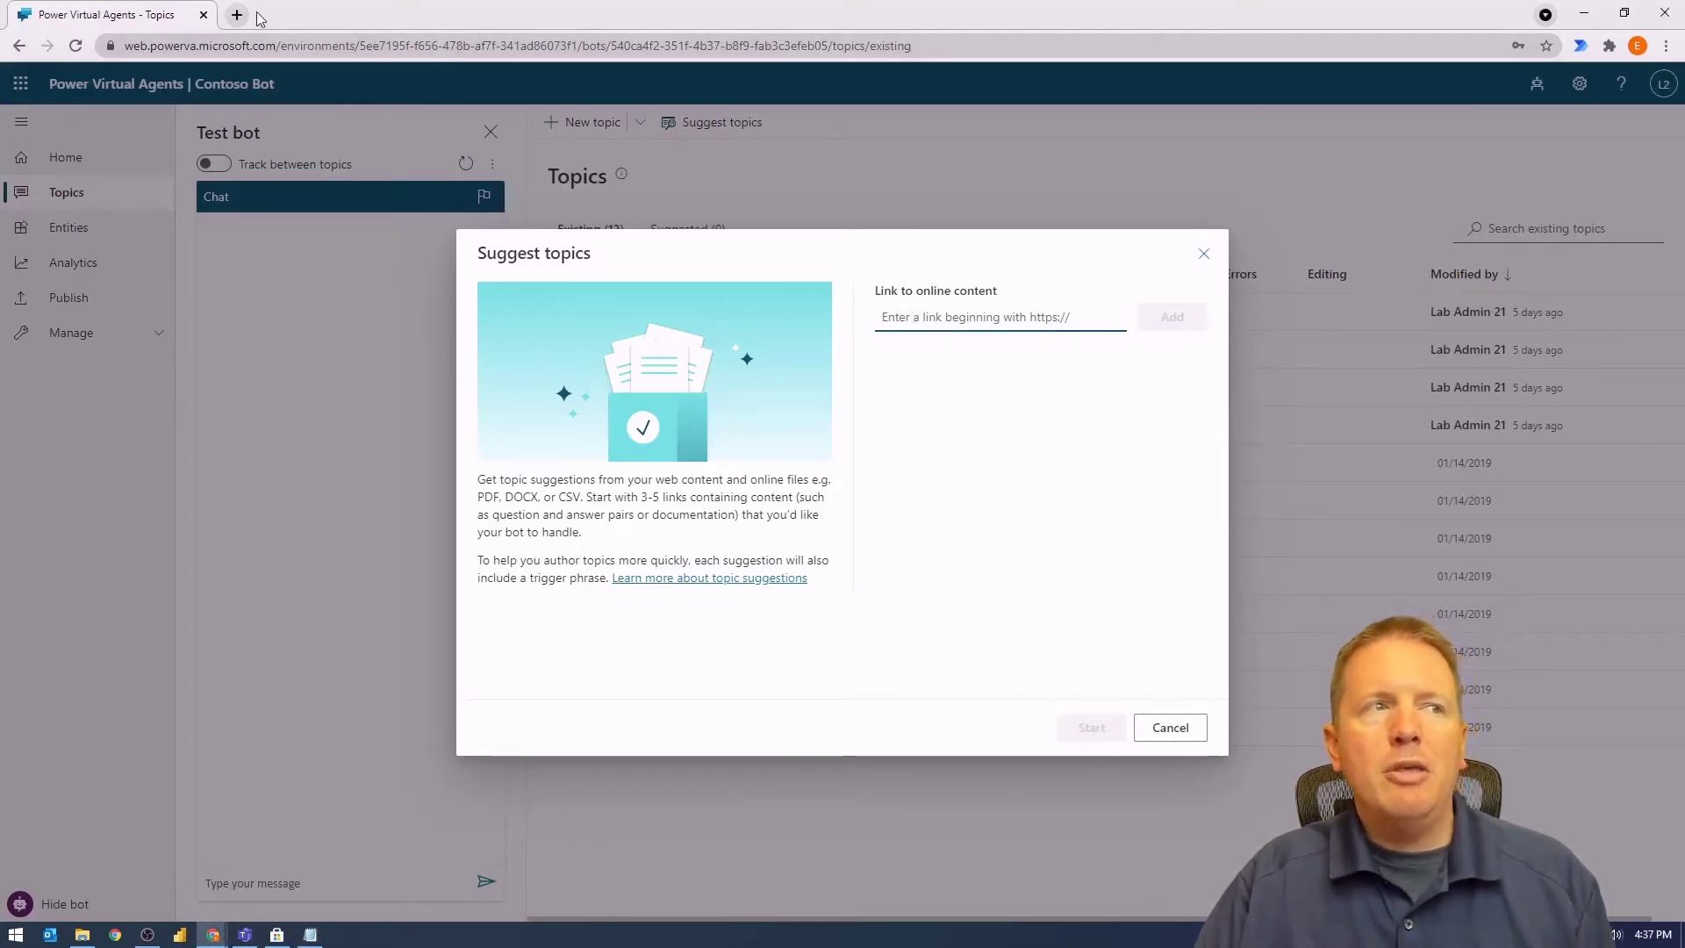
{"action": "left_click", "coordinate": [236, 14]}
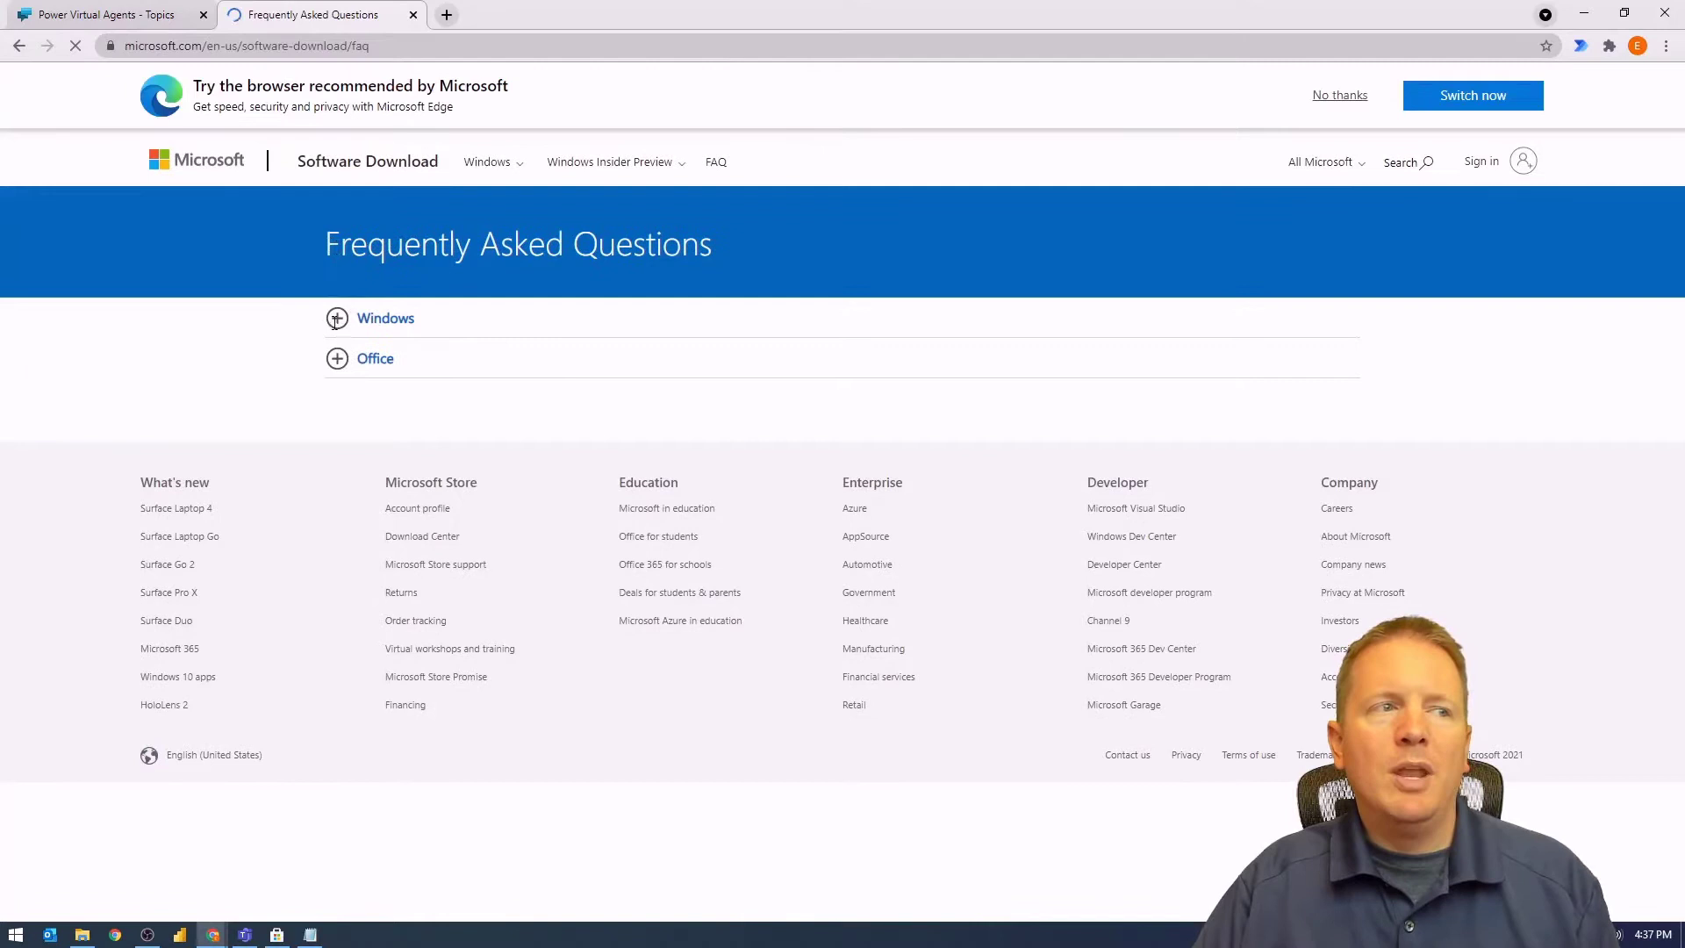
Review the Software Download FAQ's Windows and product key questions, then copy its URL.
{"action": "left_click", "coordinate": [384, 318]}
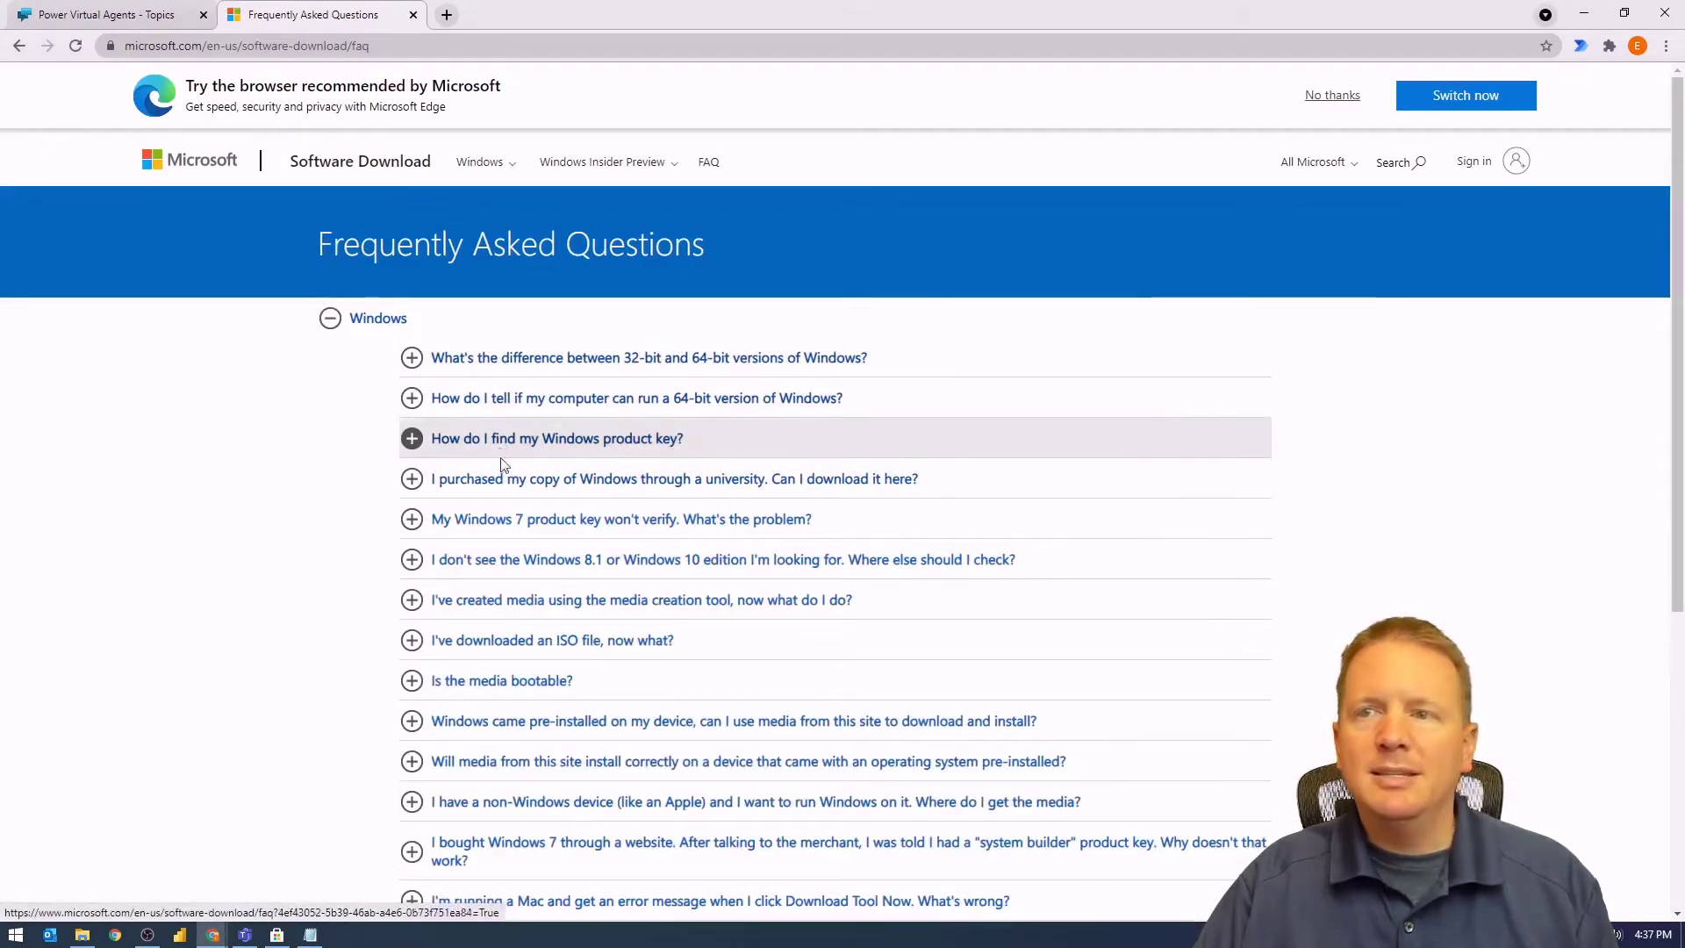
{"action": "mouse_move", "coordinate": [330, 318]}
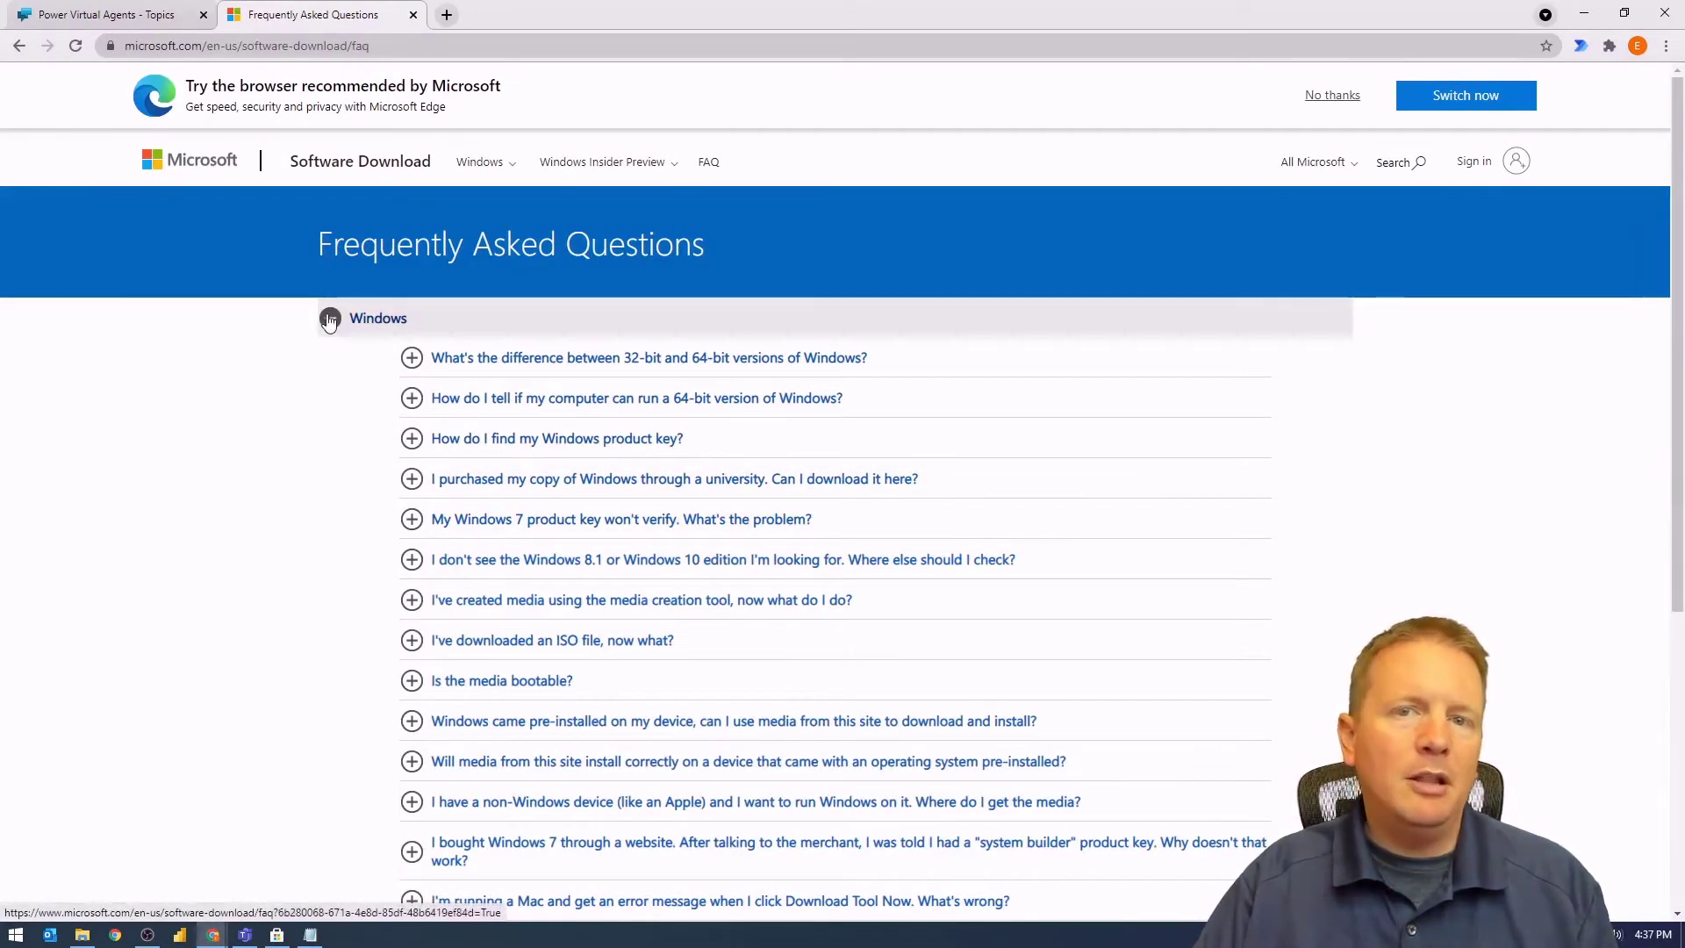
{"action": "left_click", "coordinate": [377, 316]}
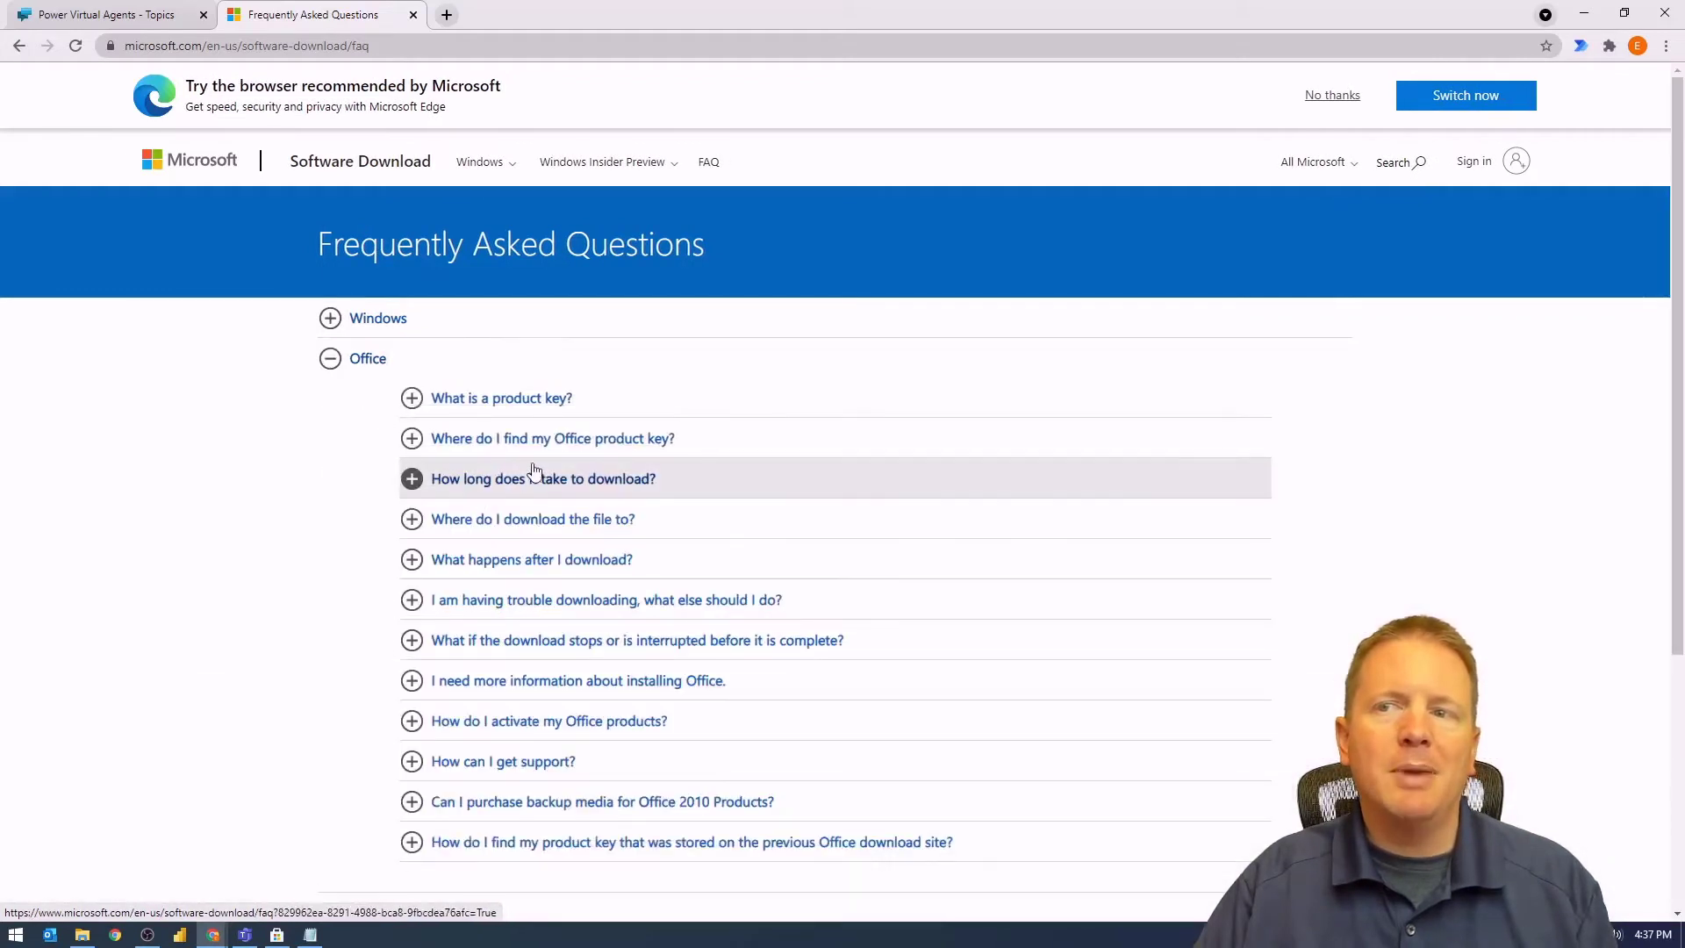
{"action": "mouse_move", "coordinate": [527, 439]}
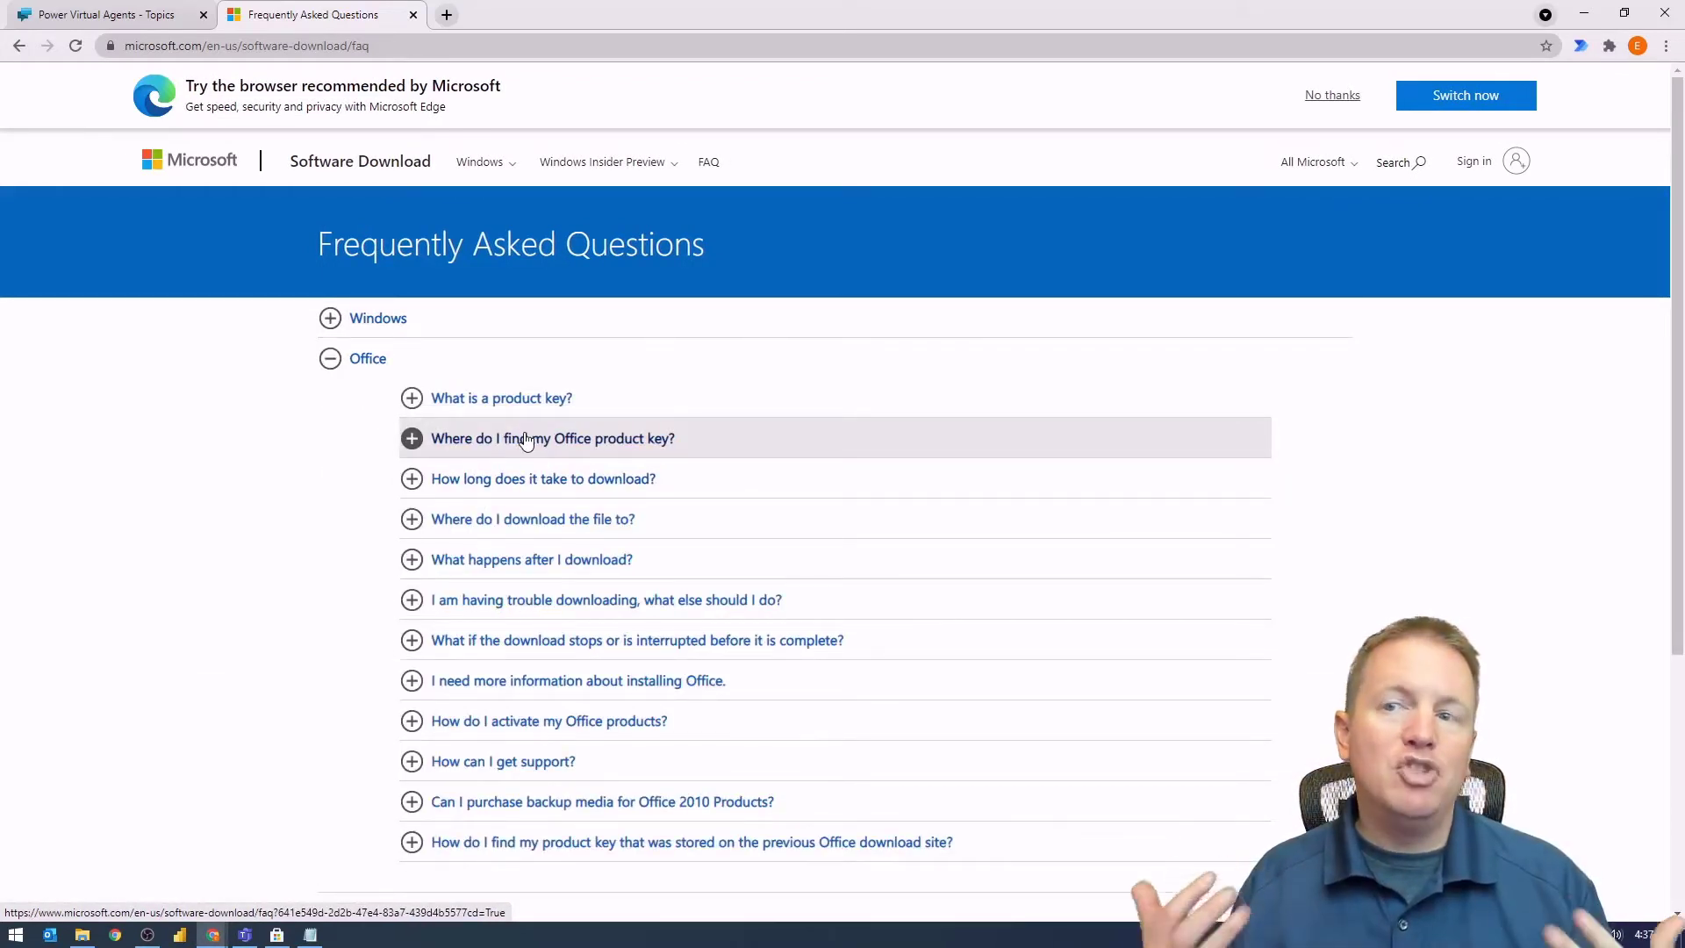
{"action": "mouse_move", "coordinate": [501, 398]}
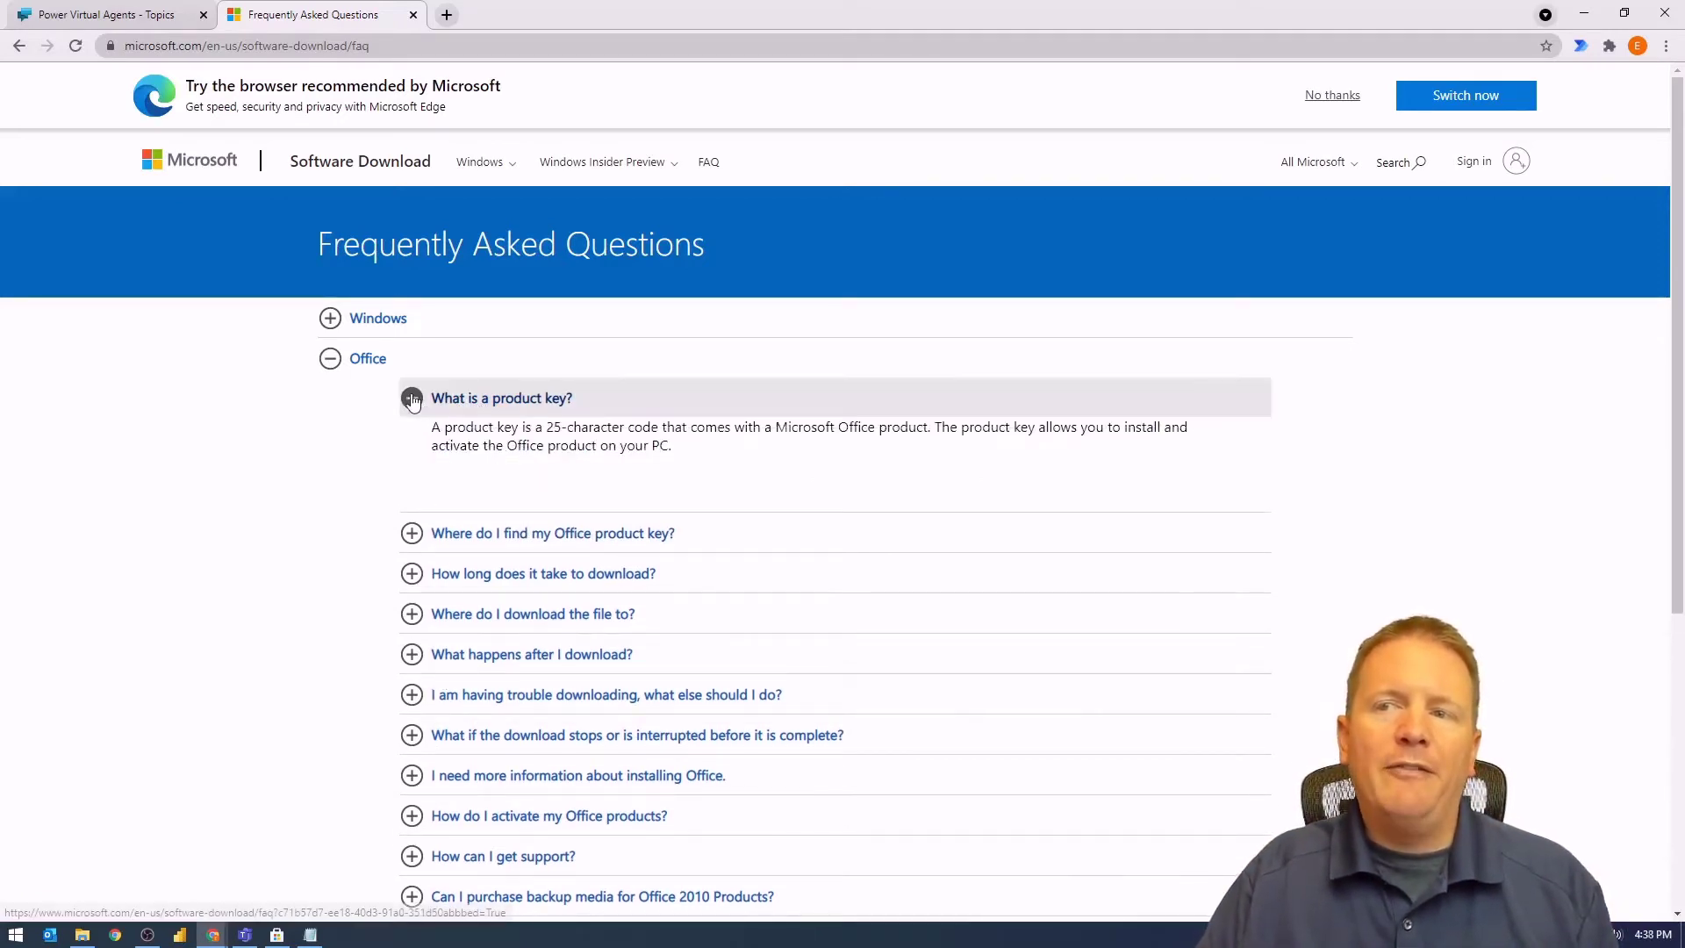
{"action": "left_click", "coordinate": [411, 397]}
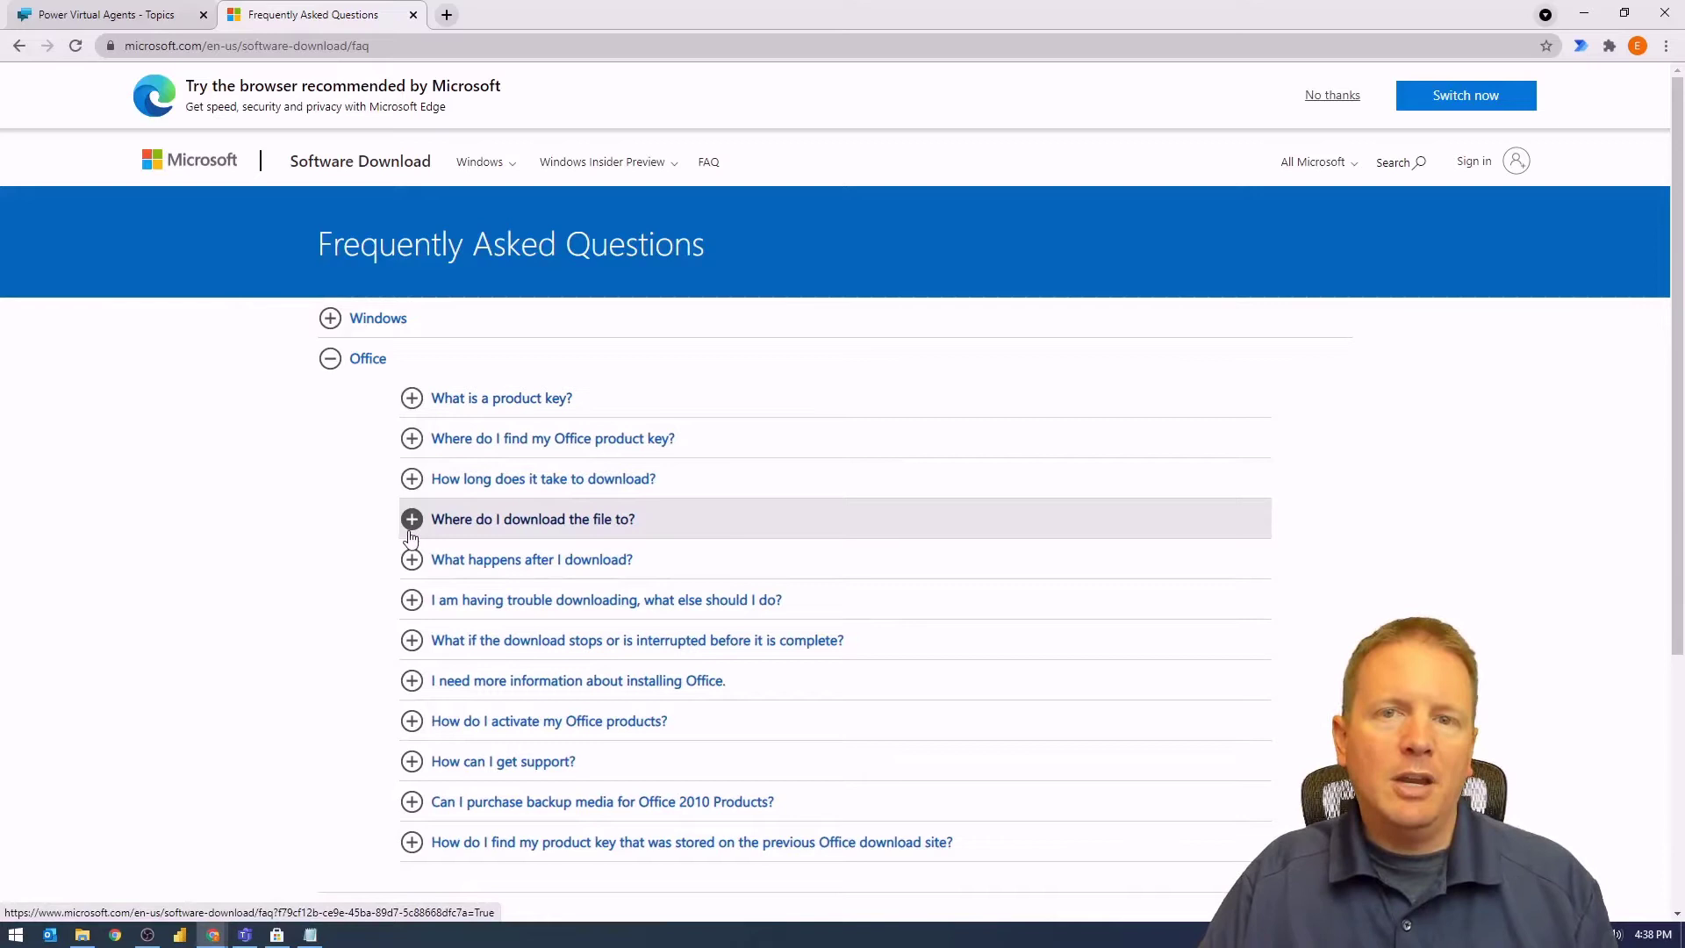
{"action": "mouse_move", "coordinate": [301, 30]}
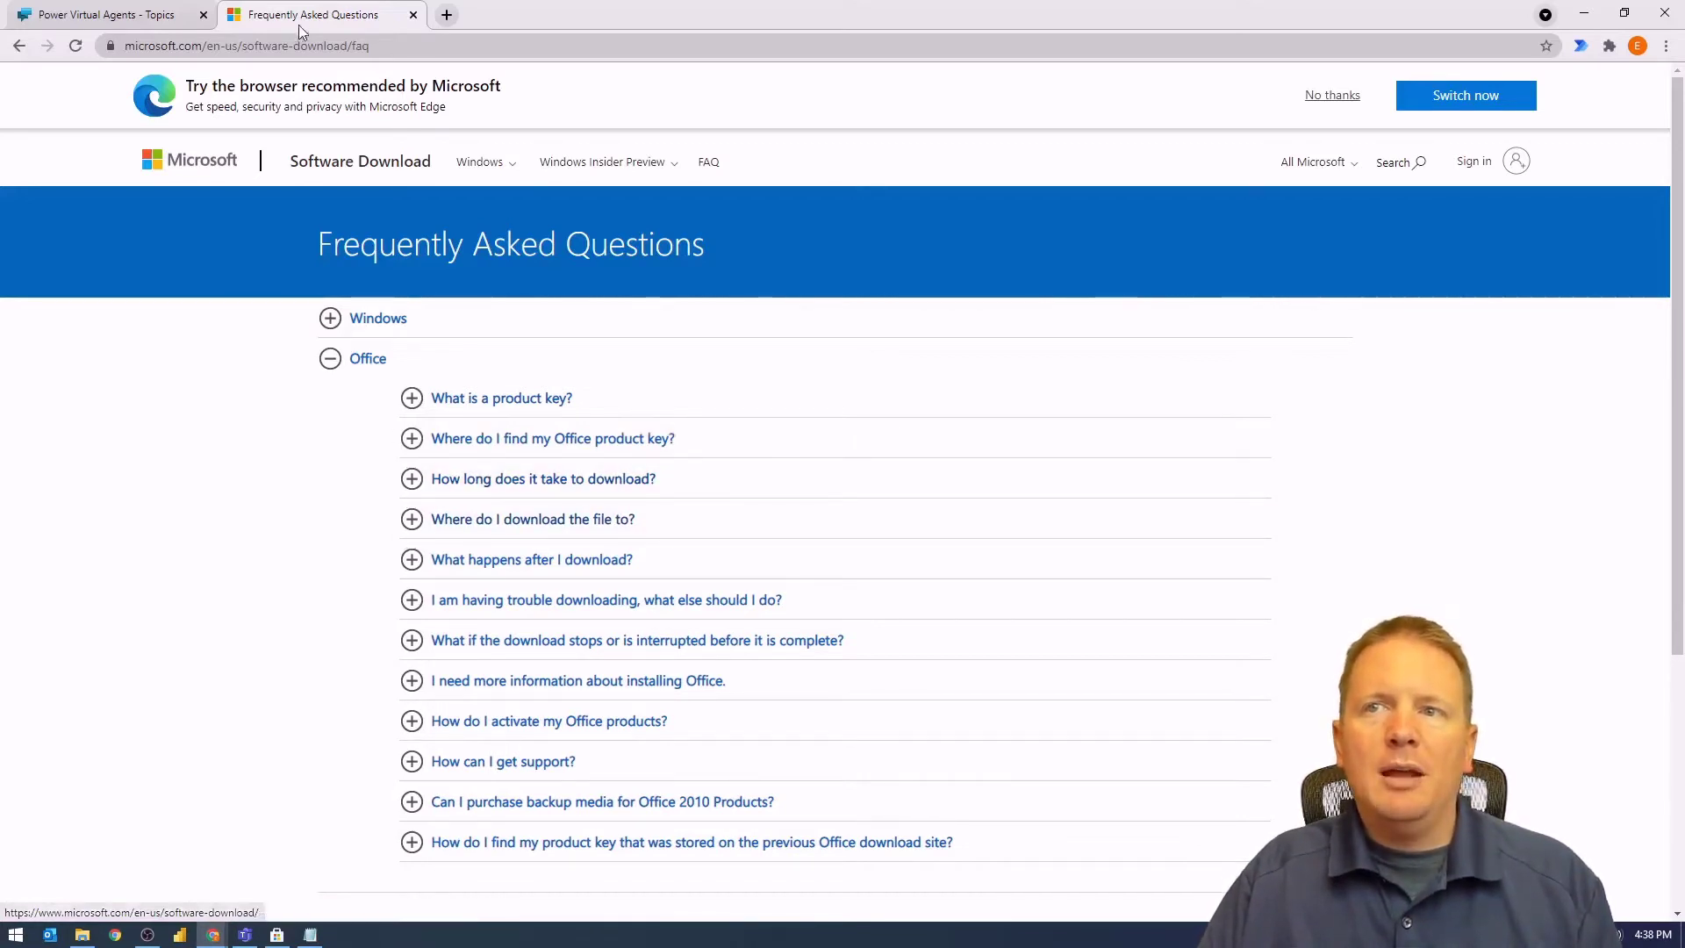
{"action": "left_click", "coordinate": [102, 14]}
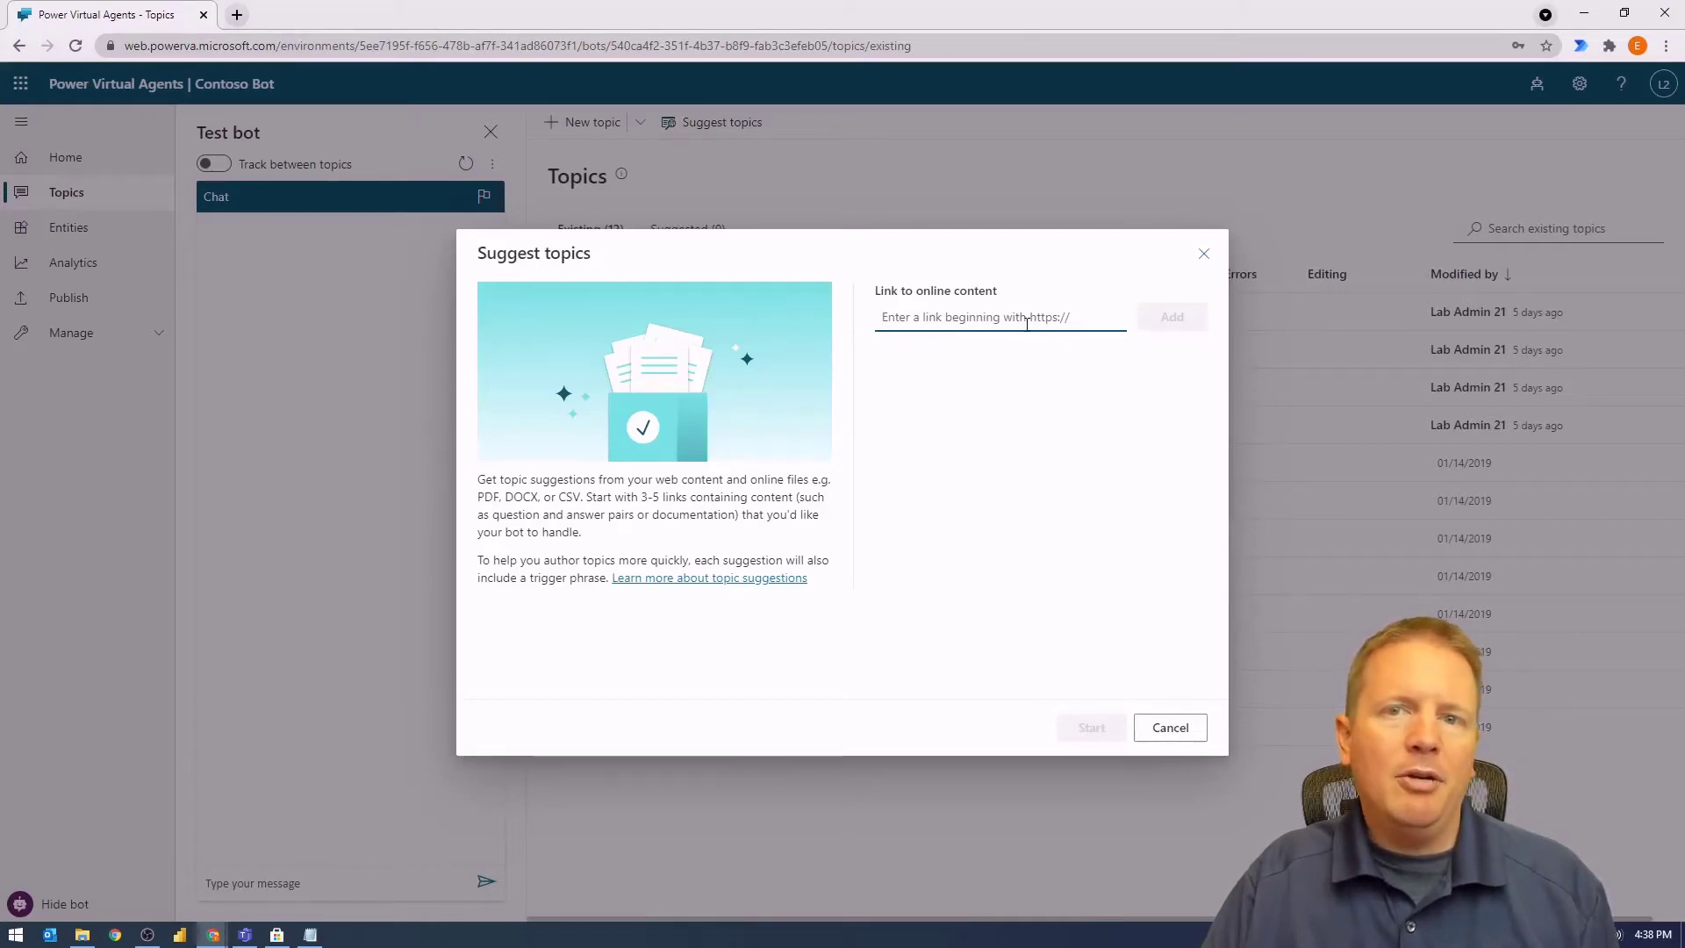
{"action": "mouse_move", "coordinate": [1042, 341]}
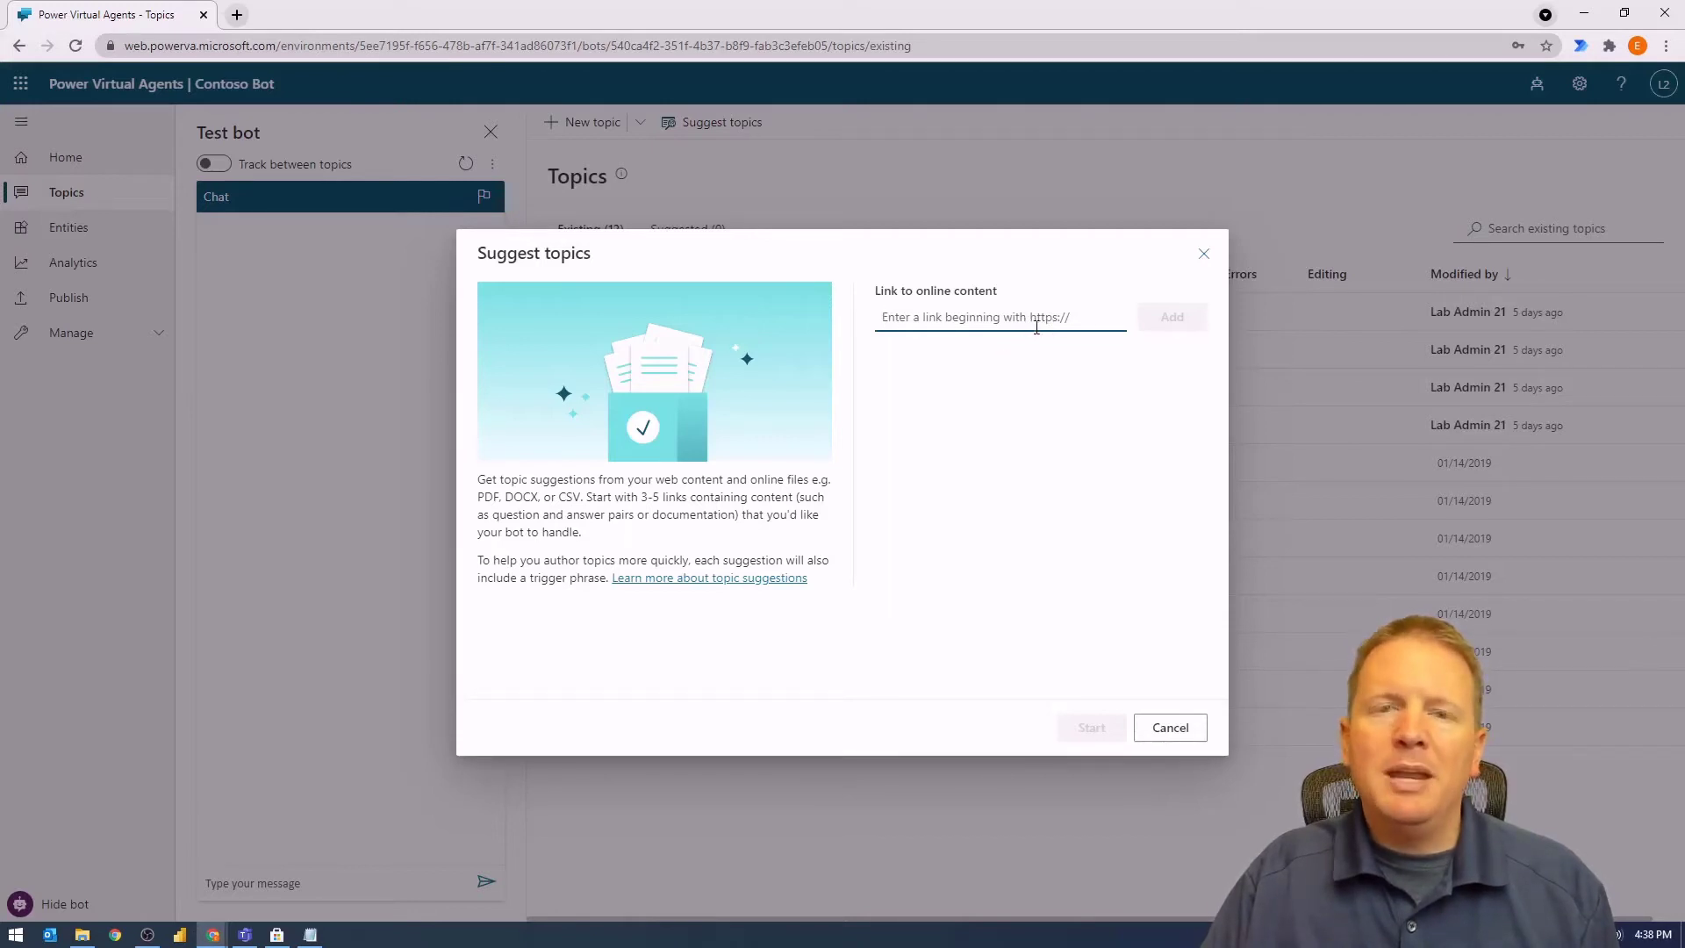
{"action": "mouse_move", "coordinate": [977, 415]}
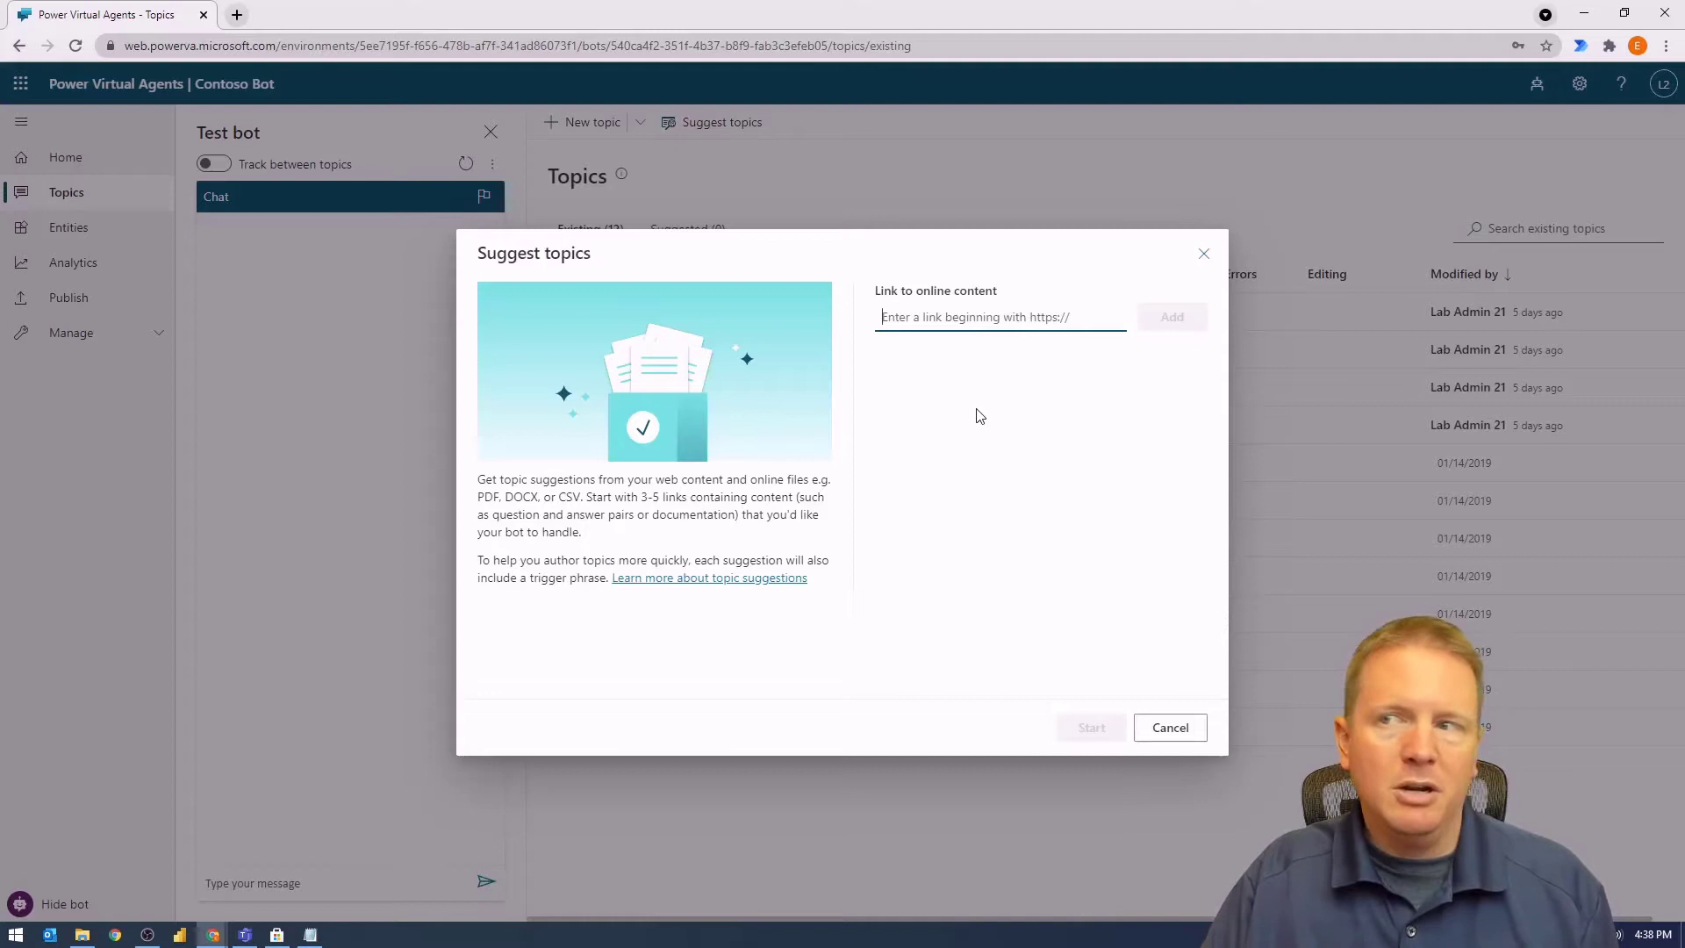
{"action": "type", "text": "https://www.microsoft.com/en-us/software-"}
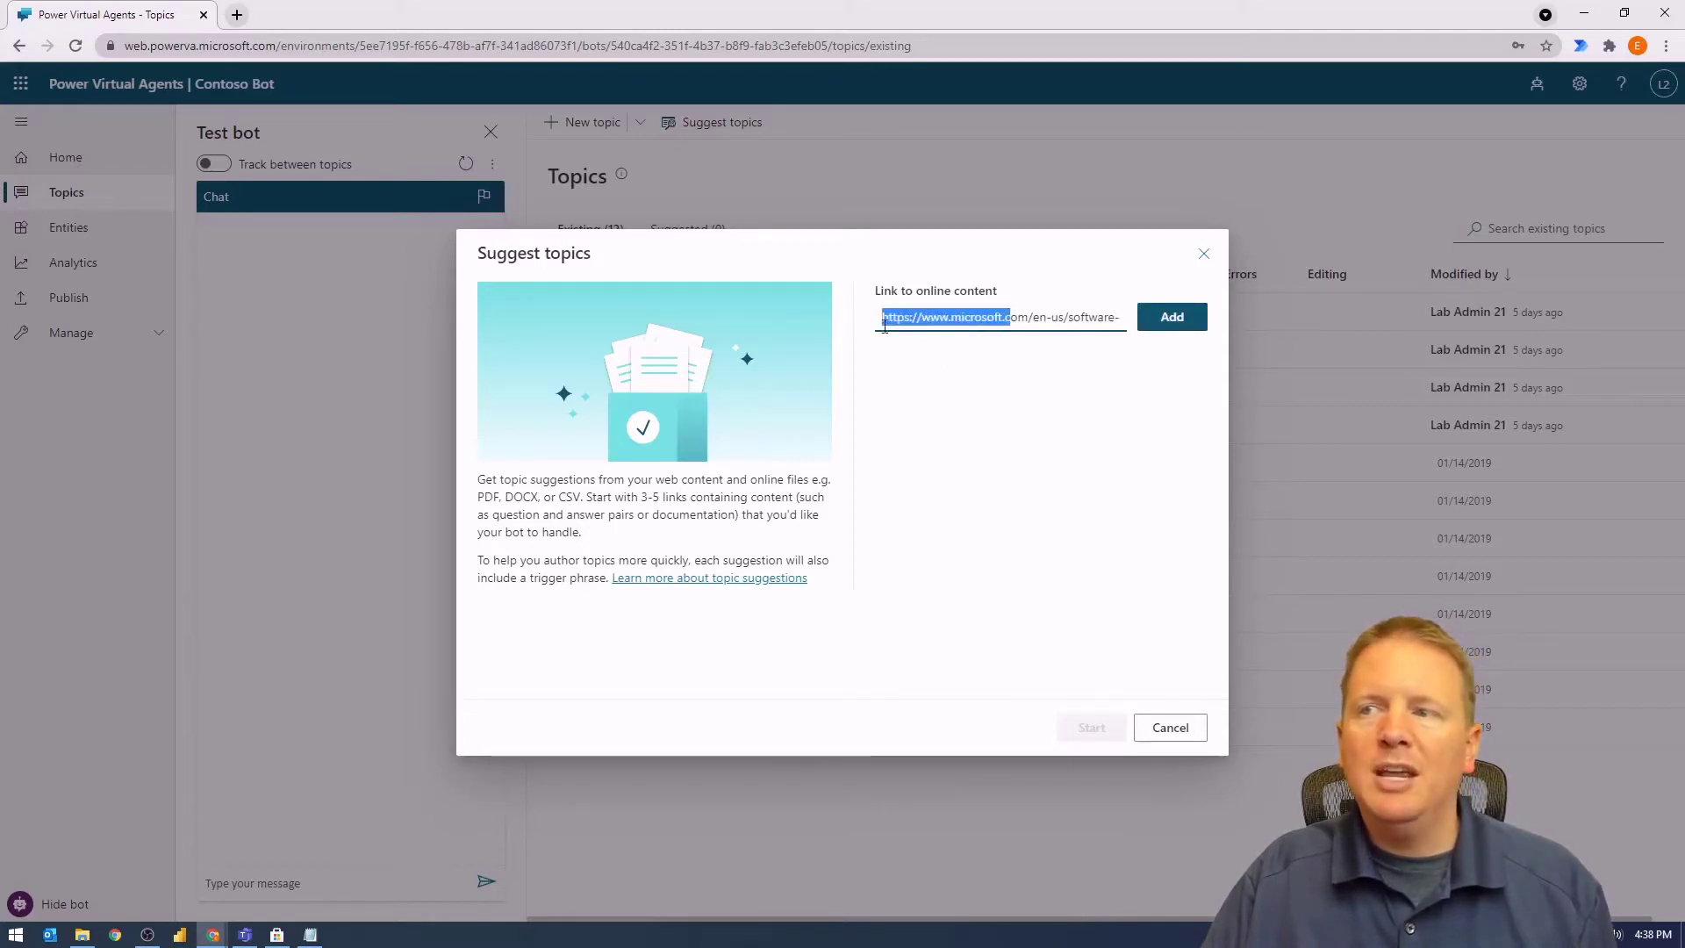
{"action": "mouse_move", "coordinate": [949, 436]}
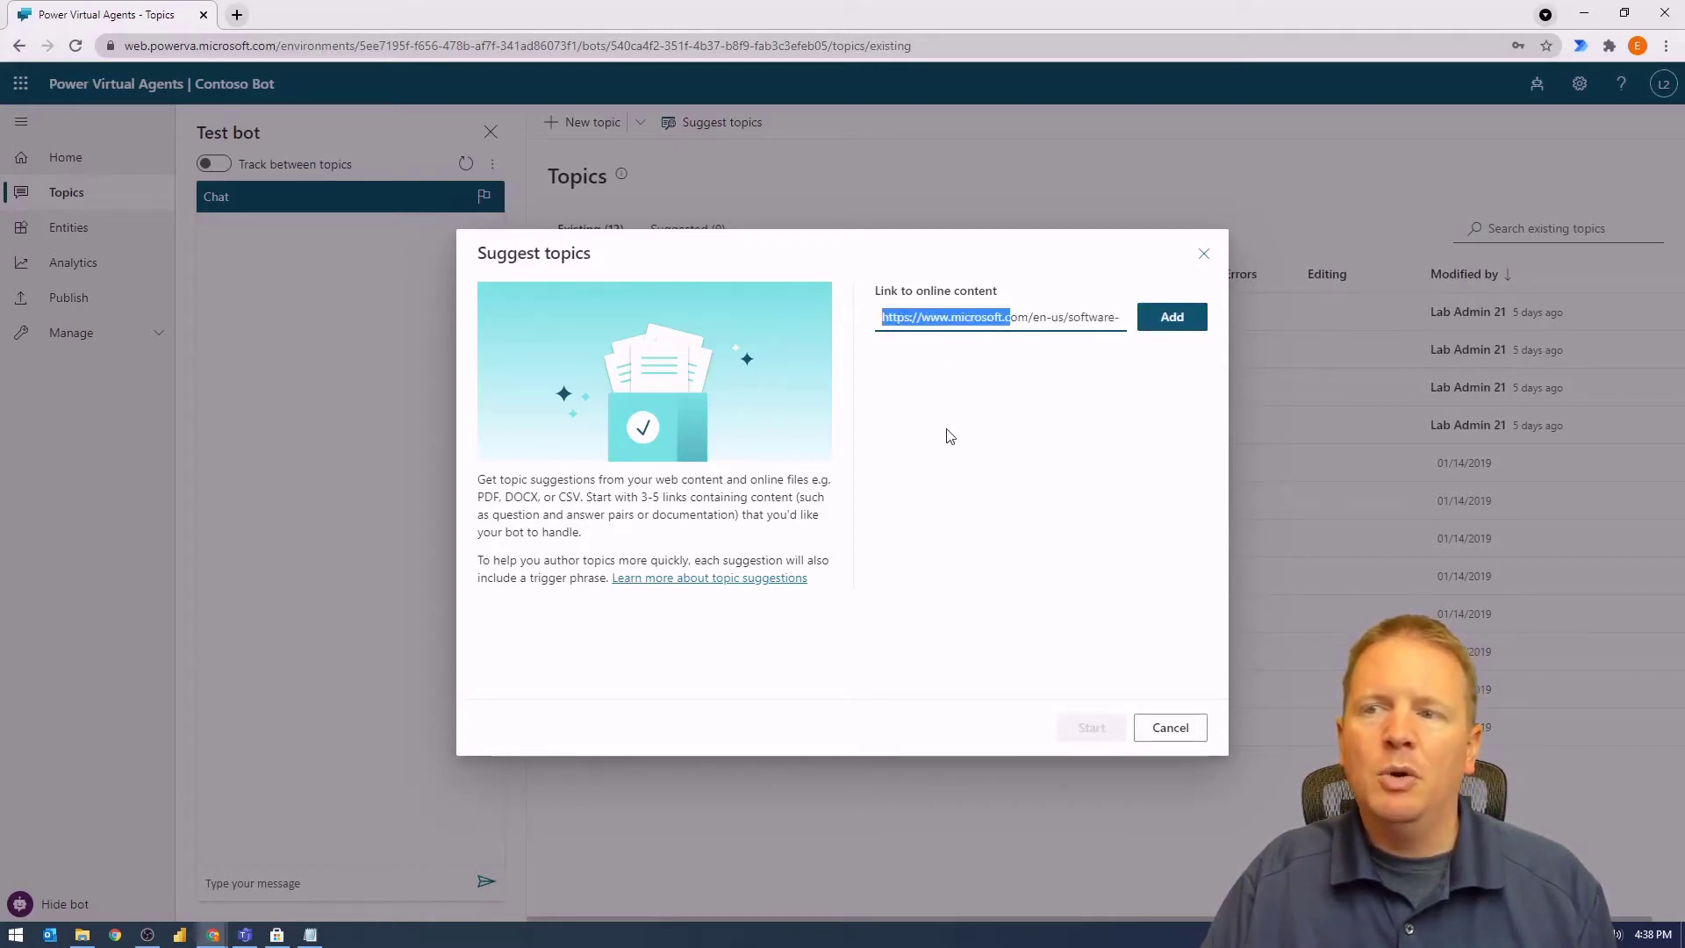
{"action": "mouse_move", "coordinate": [1171, 316]}
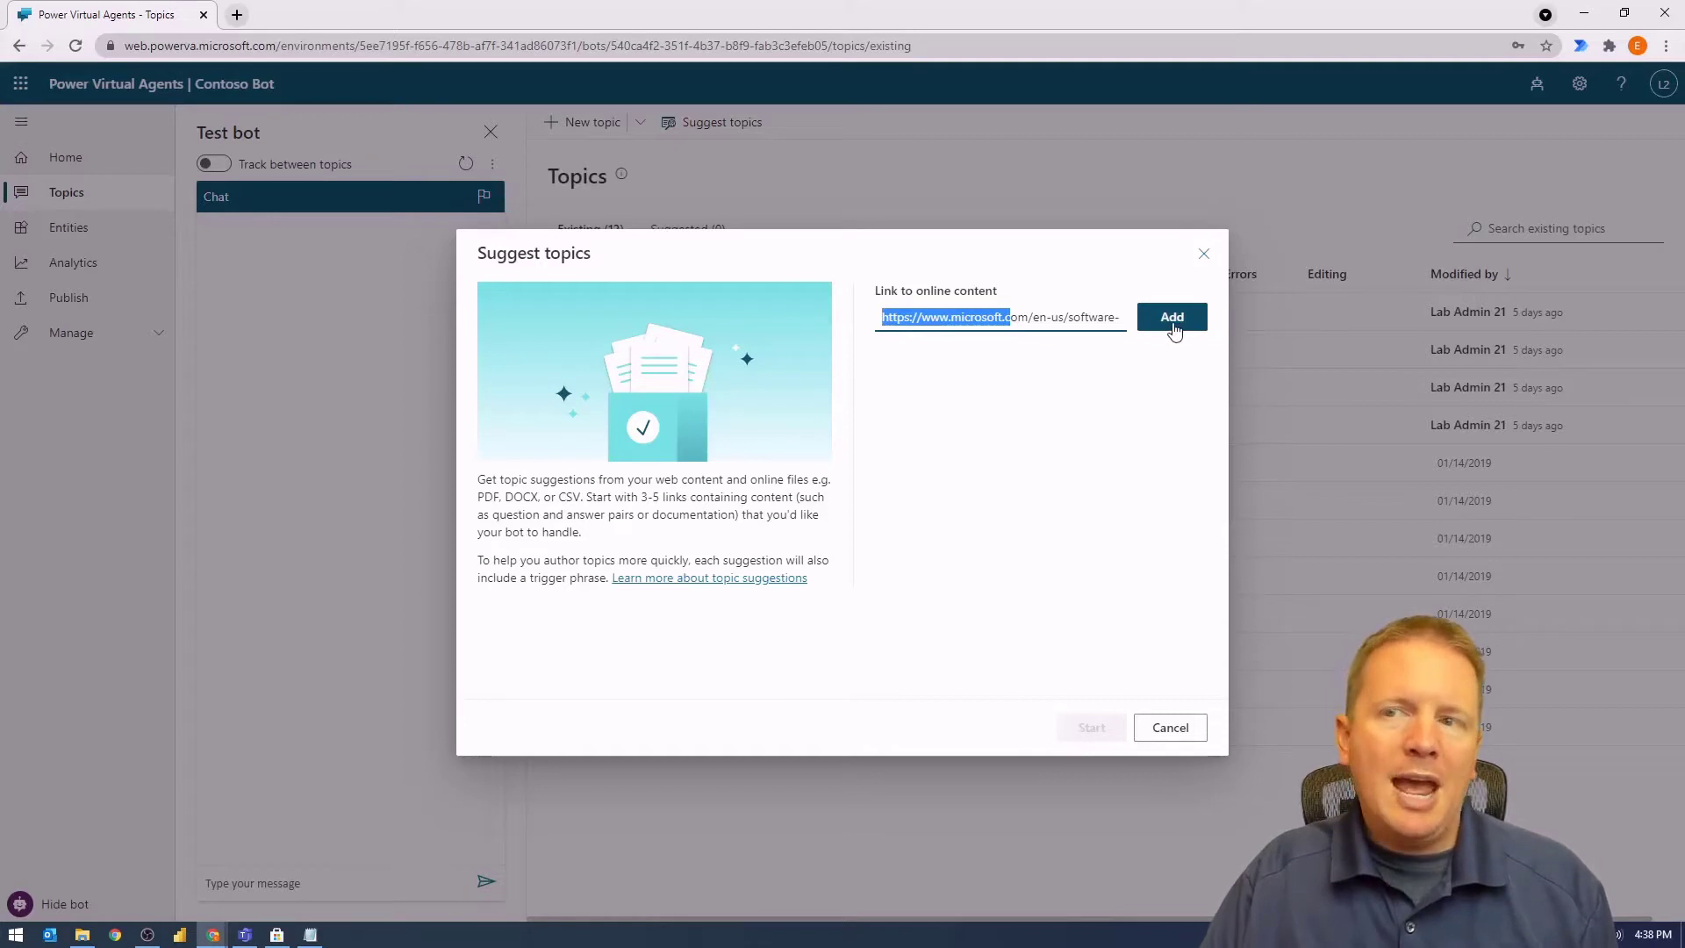
{"action": "left_click", "coordinate": [1169, 316]}
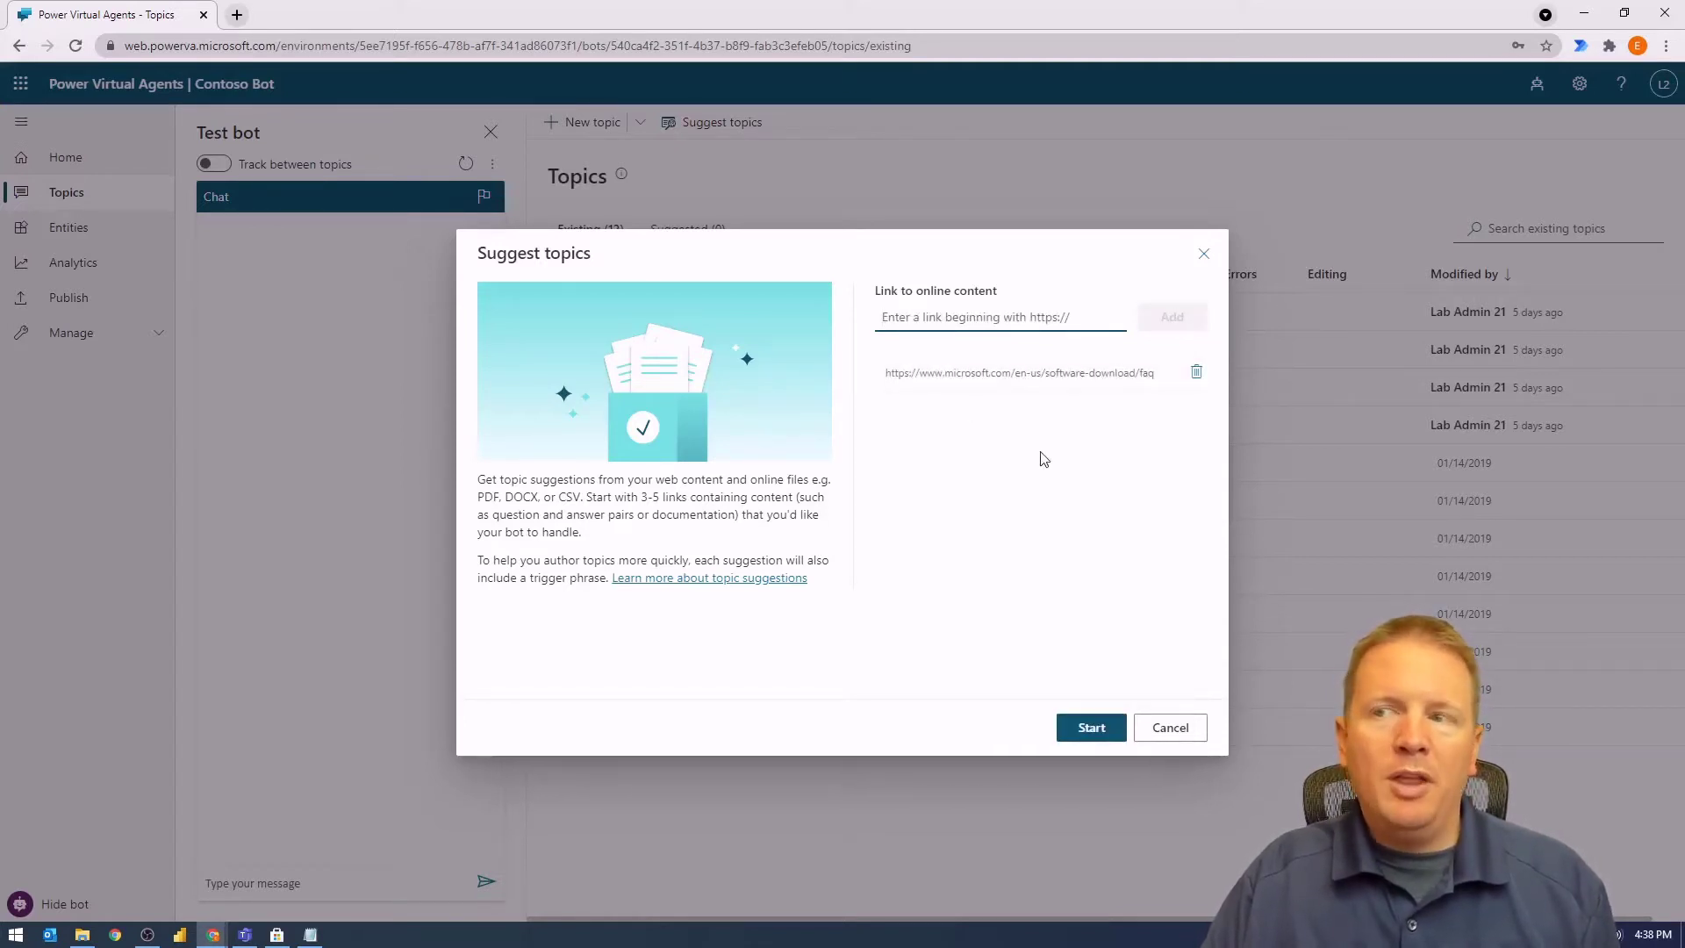
{"action": "left_click", "coordinate": [998, 316]}
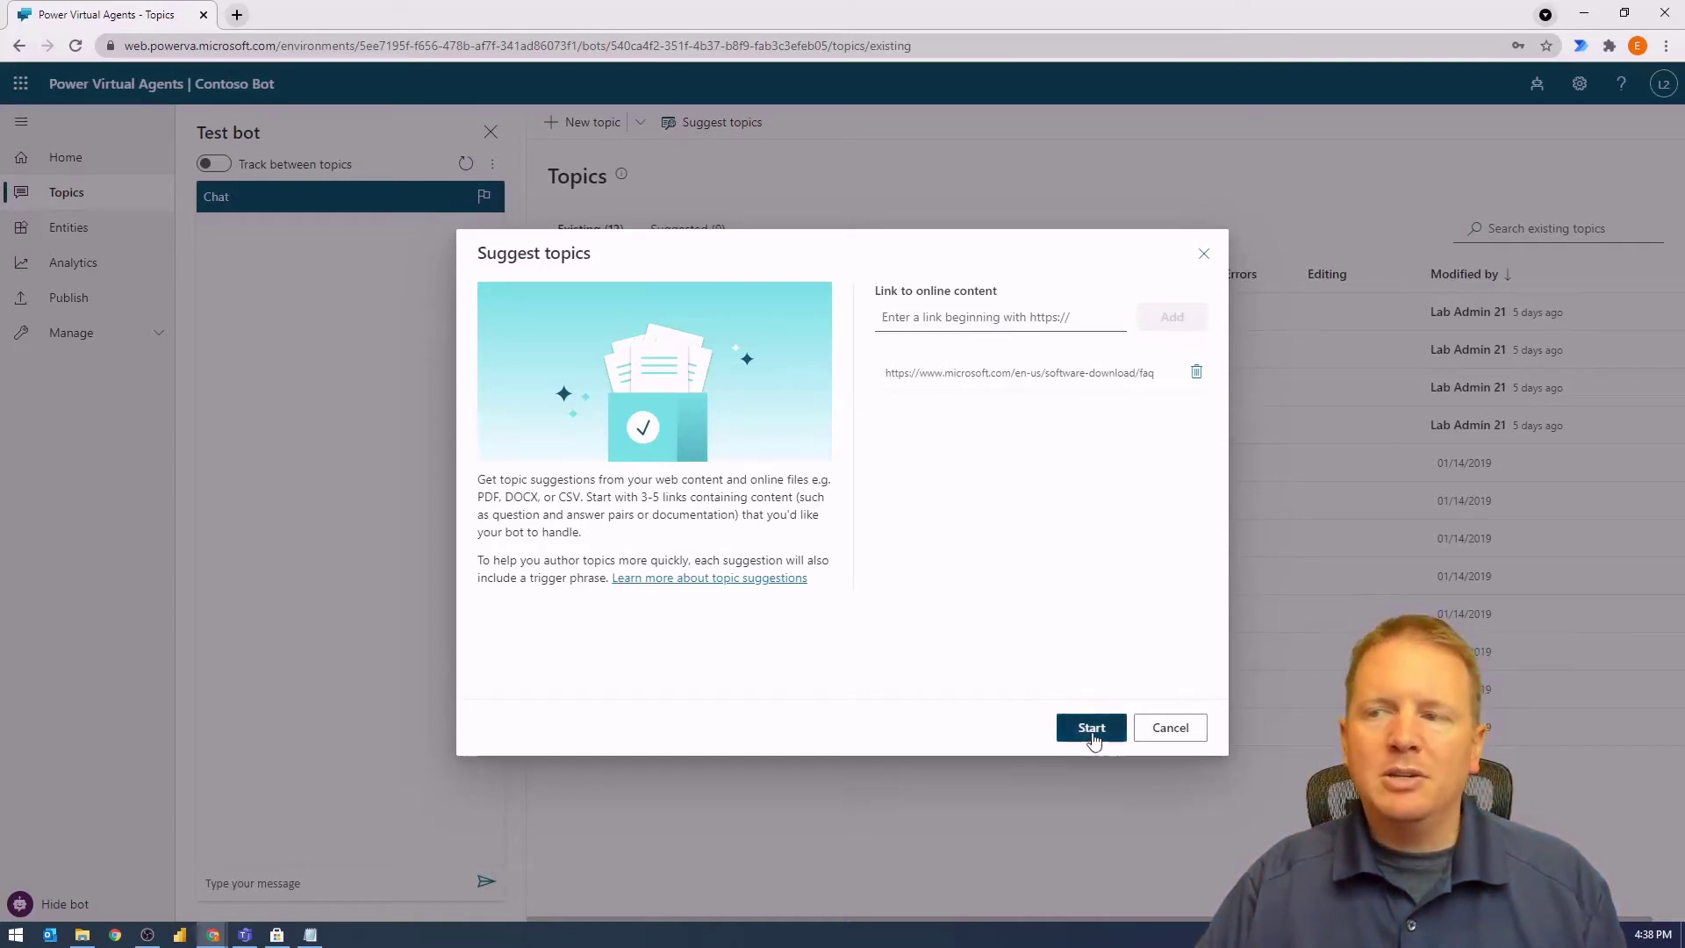
{"action": "left_click", "coordinate": [1091, 728]}
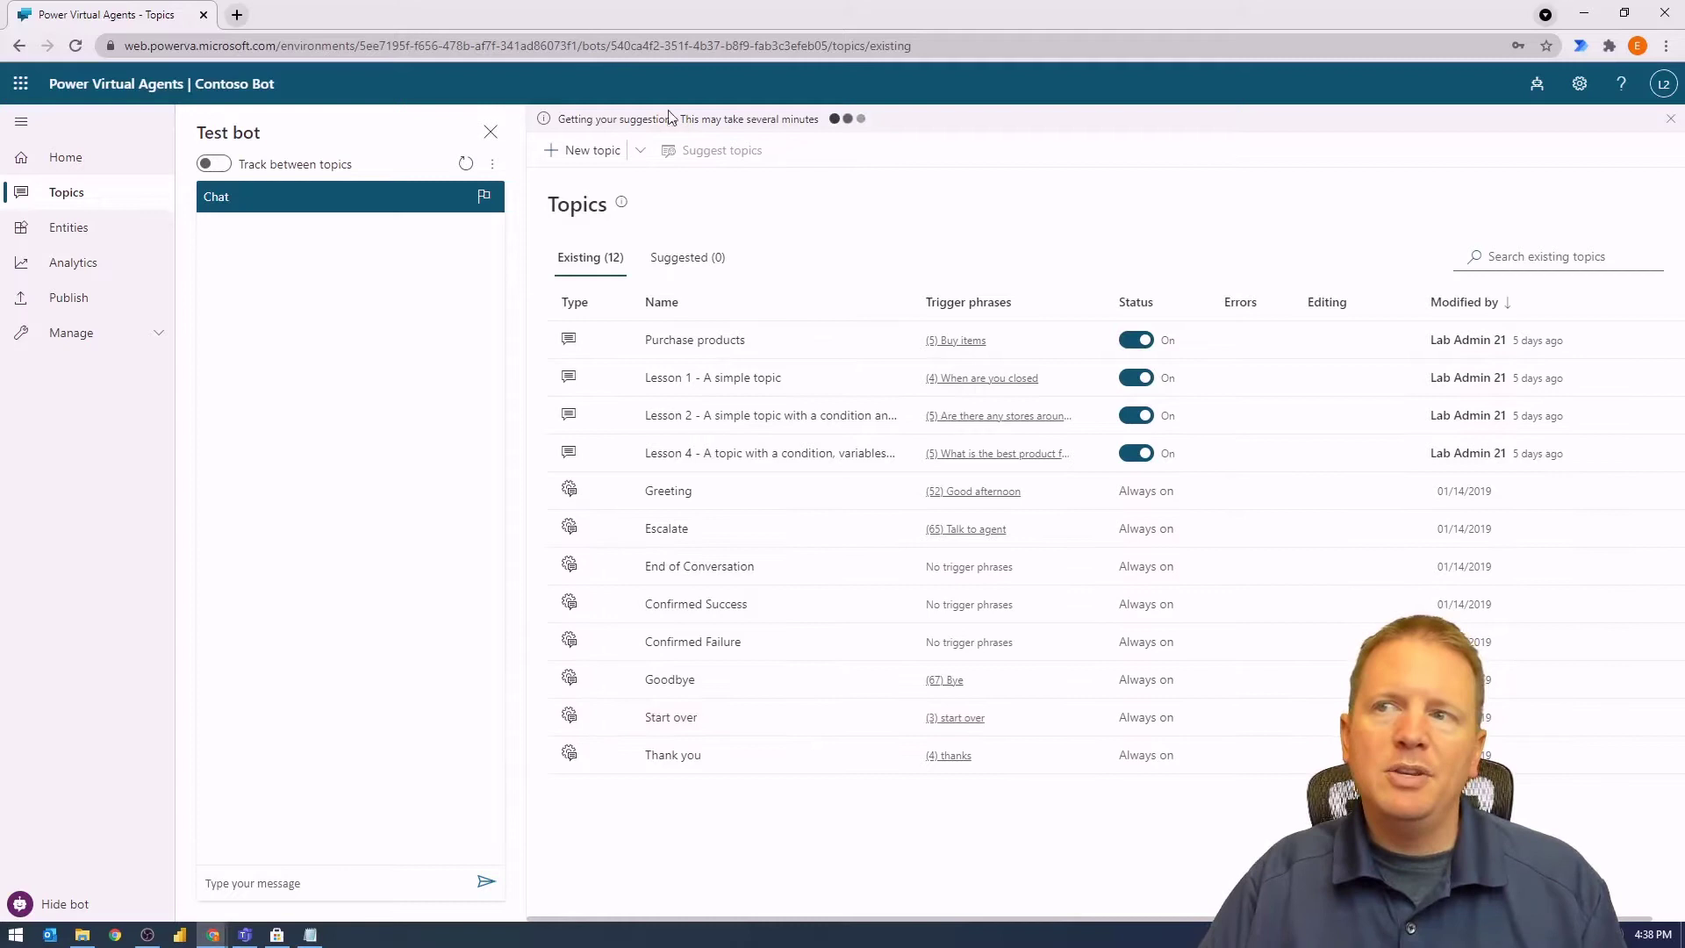
{"action": "mouse_move", "coordinate": [632, 138]}
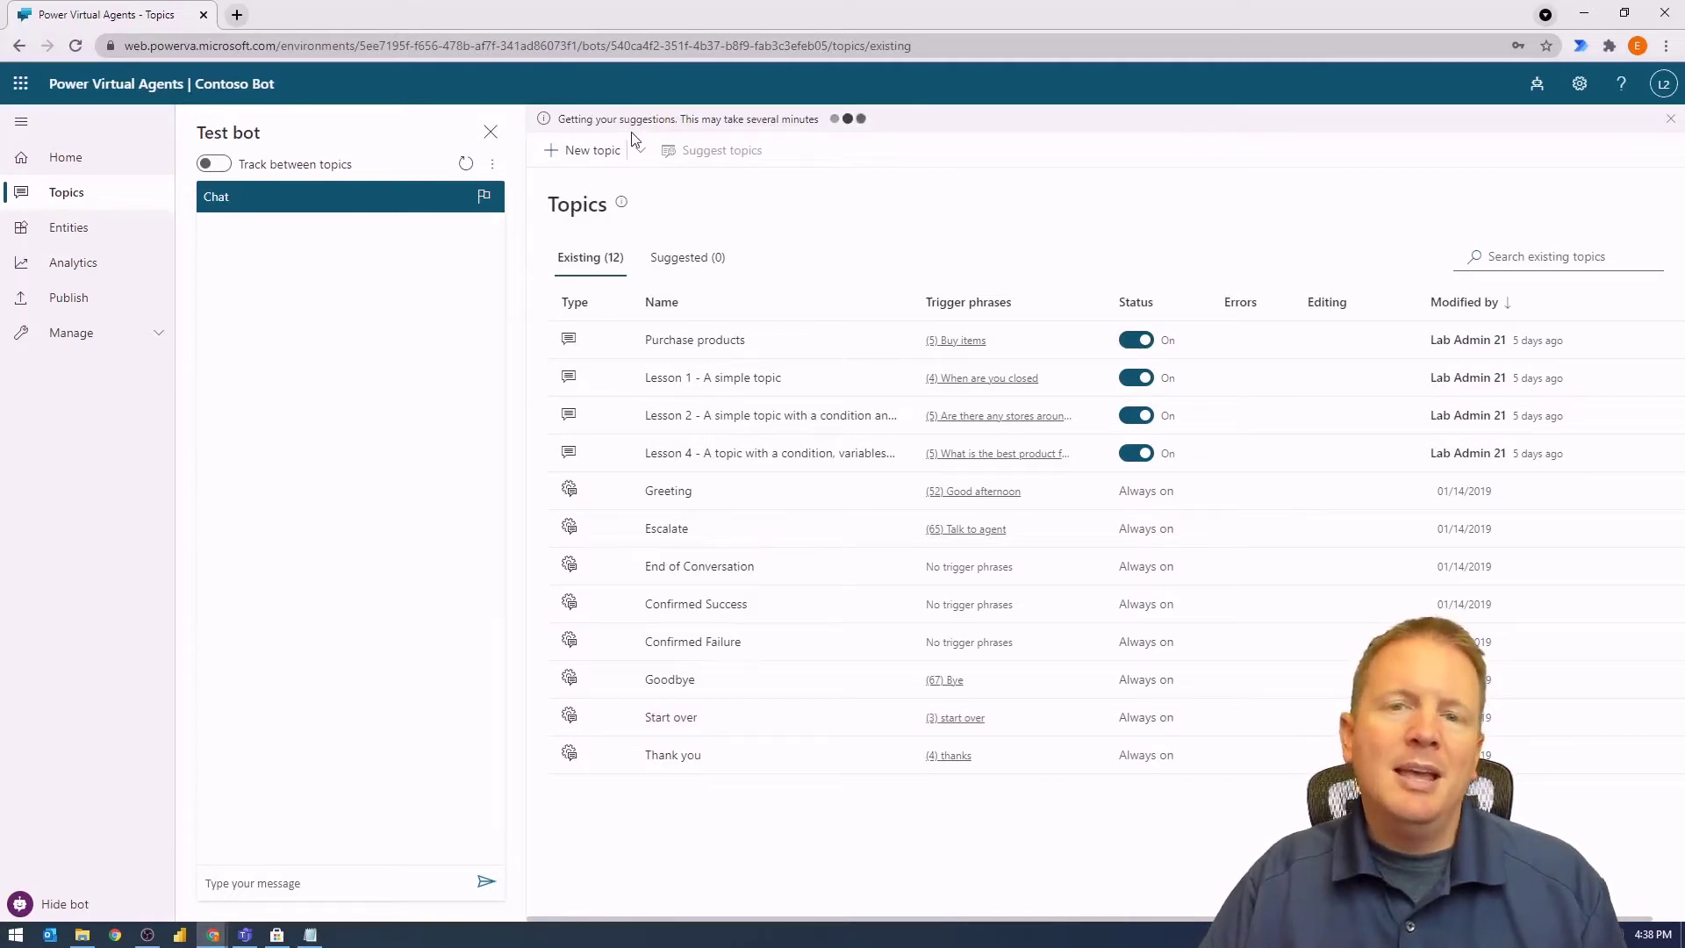
{"action": "mouse_move", "coordinate": [838, 141]}
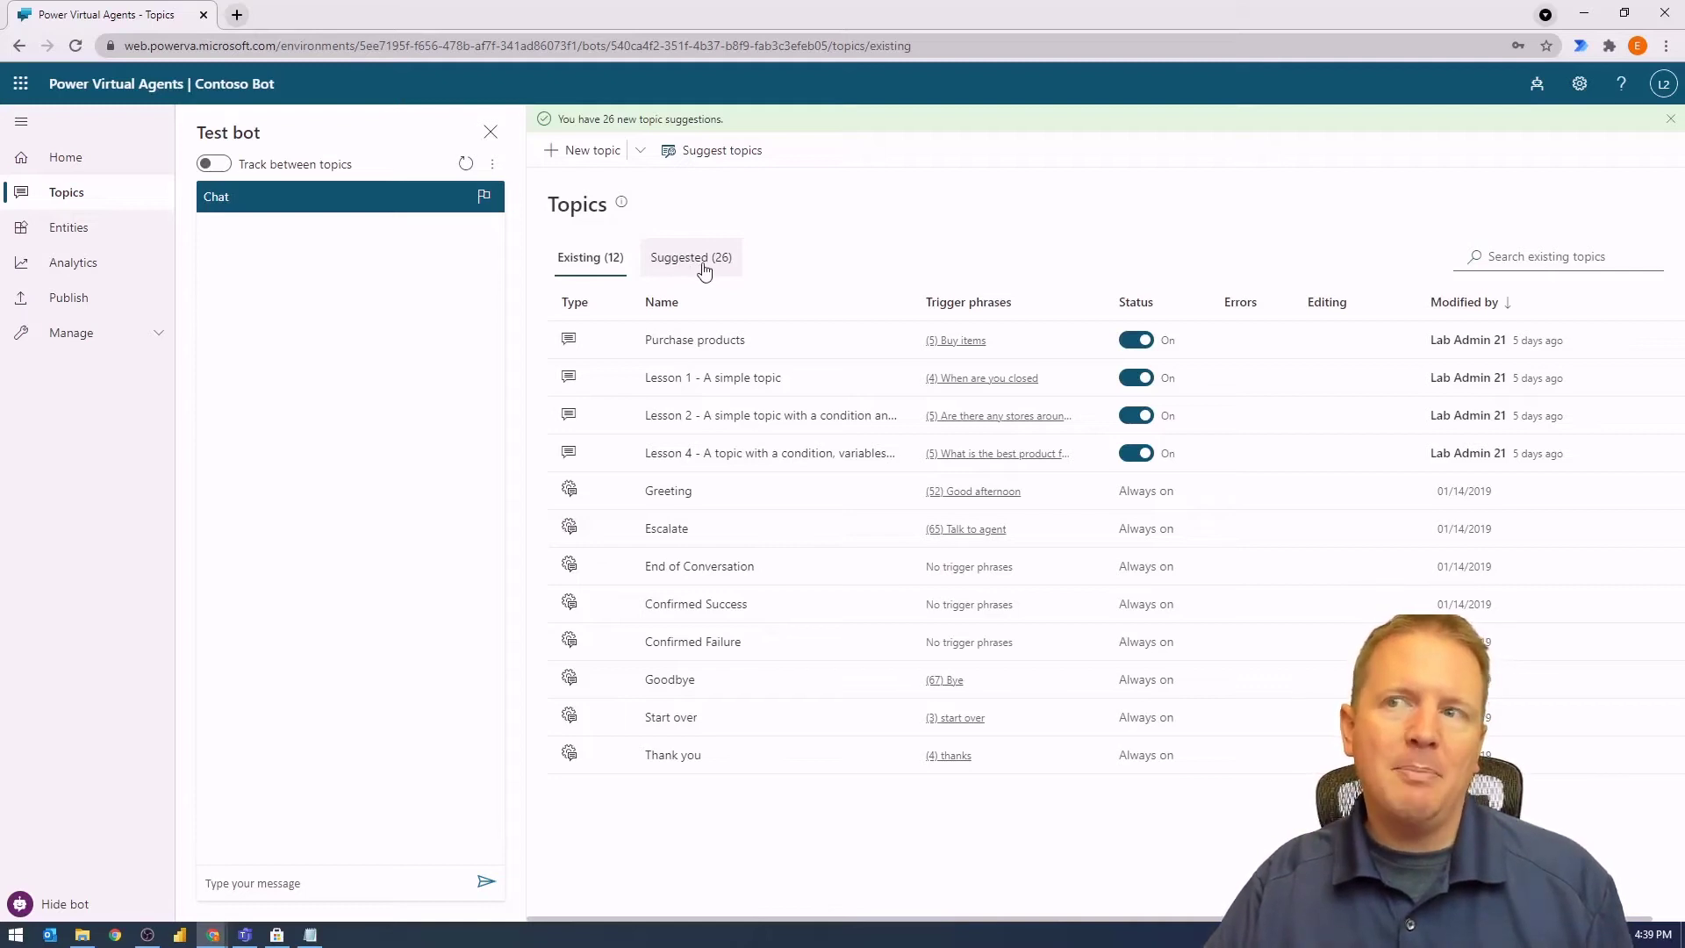
{"action": "mouse_move", "coordinate": [718, 242]}
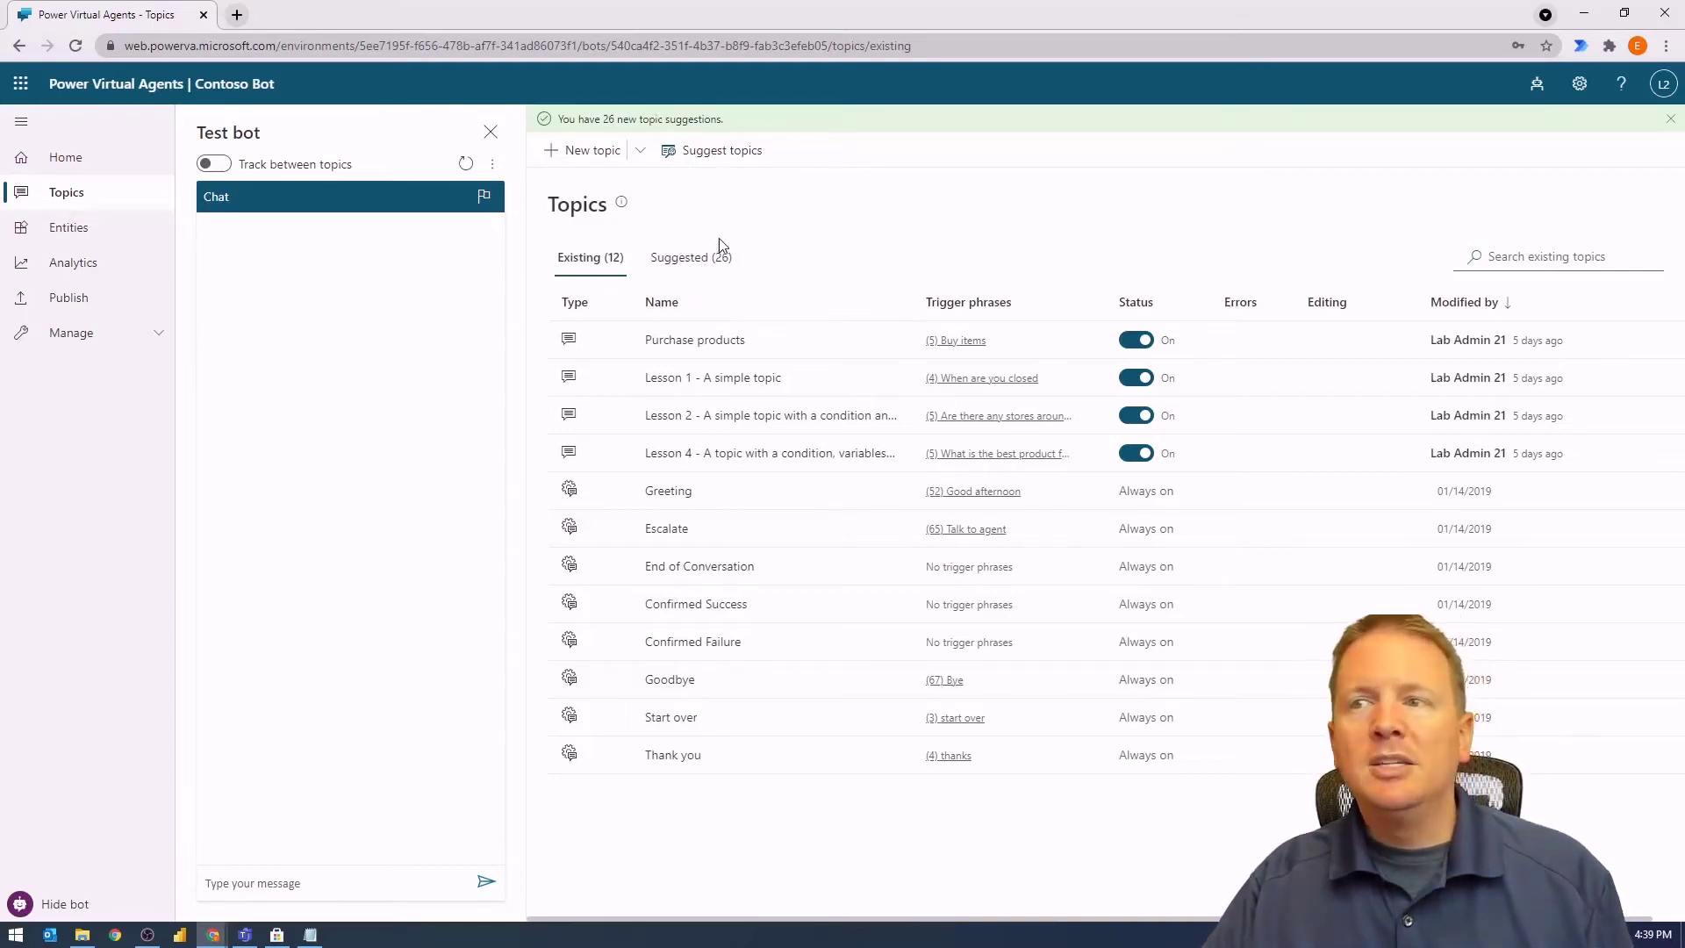
Show the Suggested (26) tab once FAQ topic extraction finishes.
{"action": "left_click", "coordinate": [690, 258]}
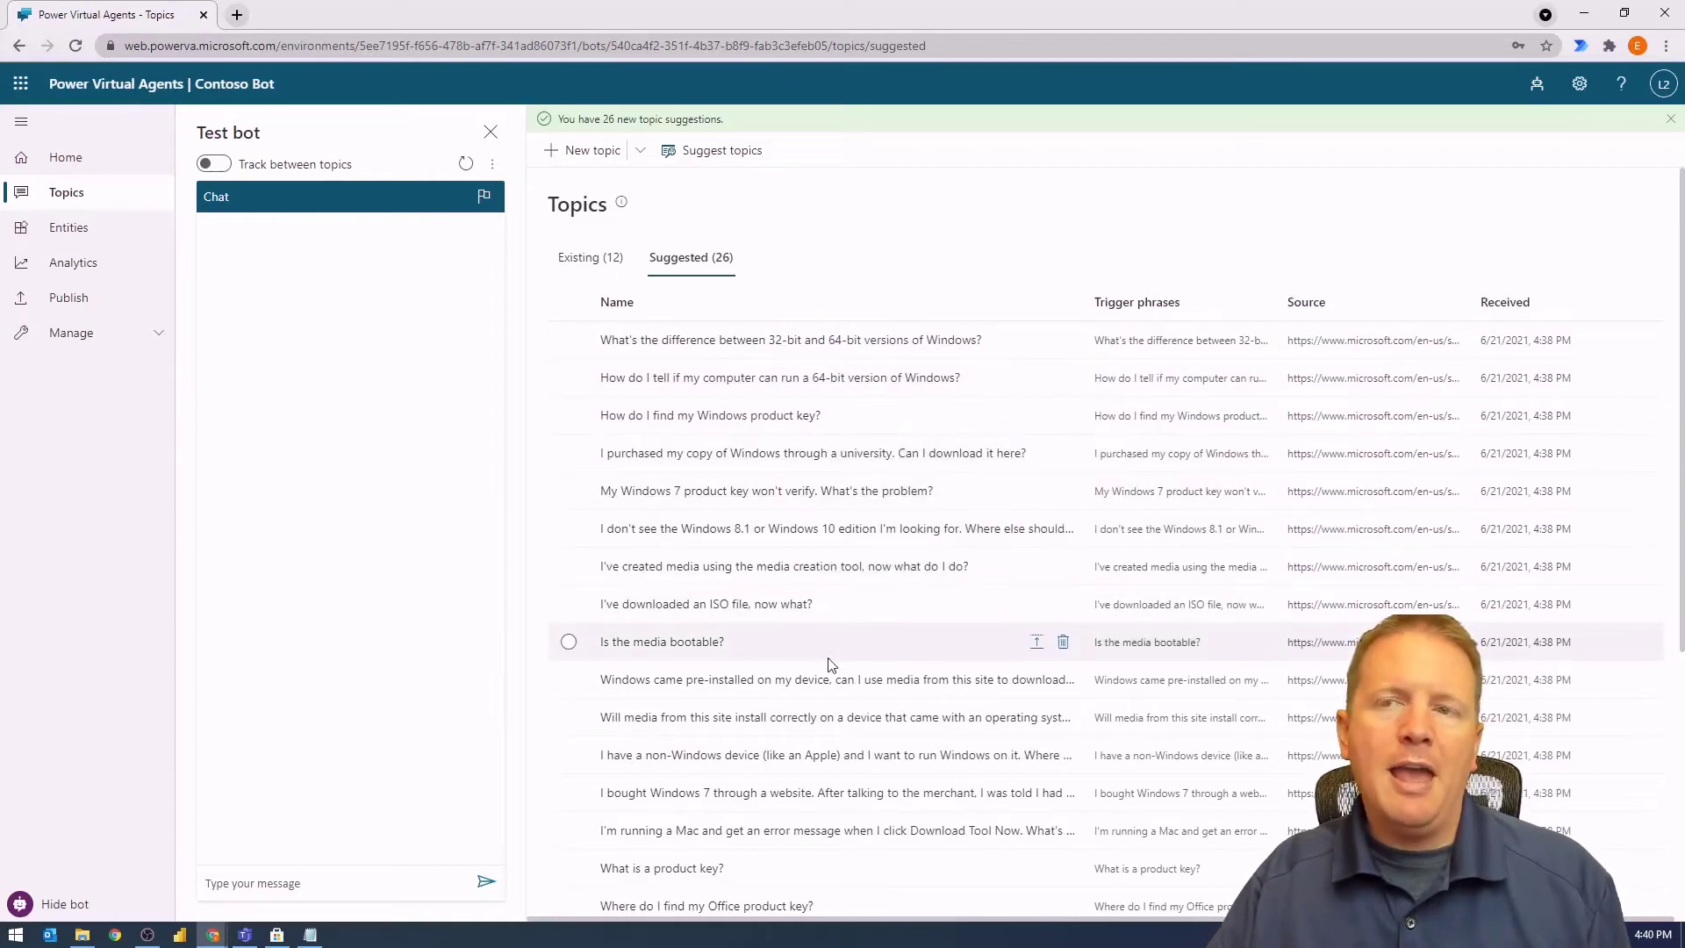
{"action": "mouse_move", "coordinate": [841, 662]}
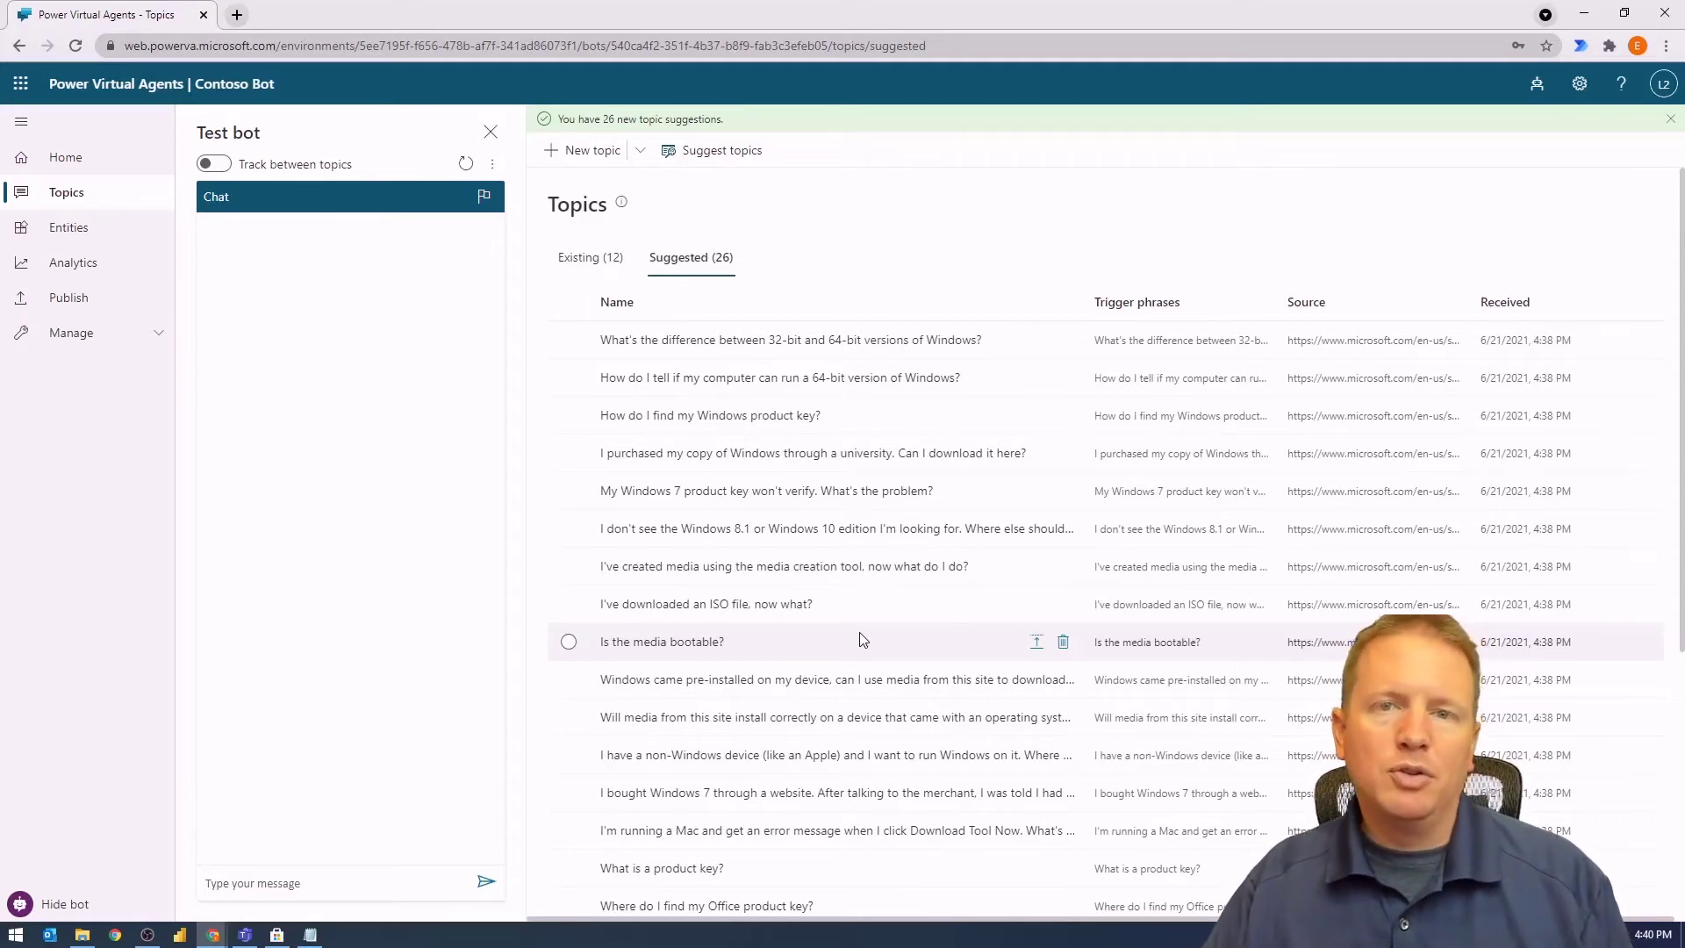
{"action": "mouse_move", "coordinate": [865, 603]}
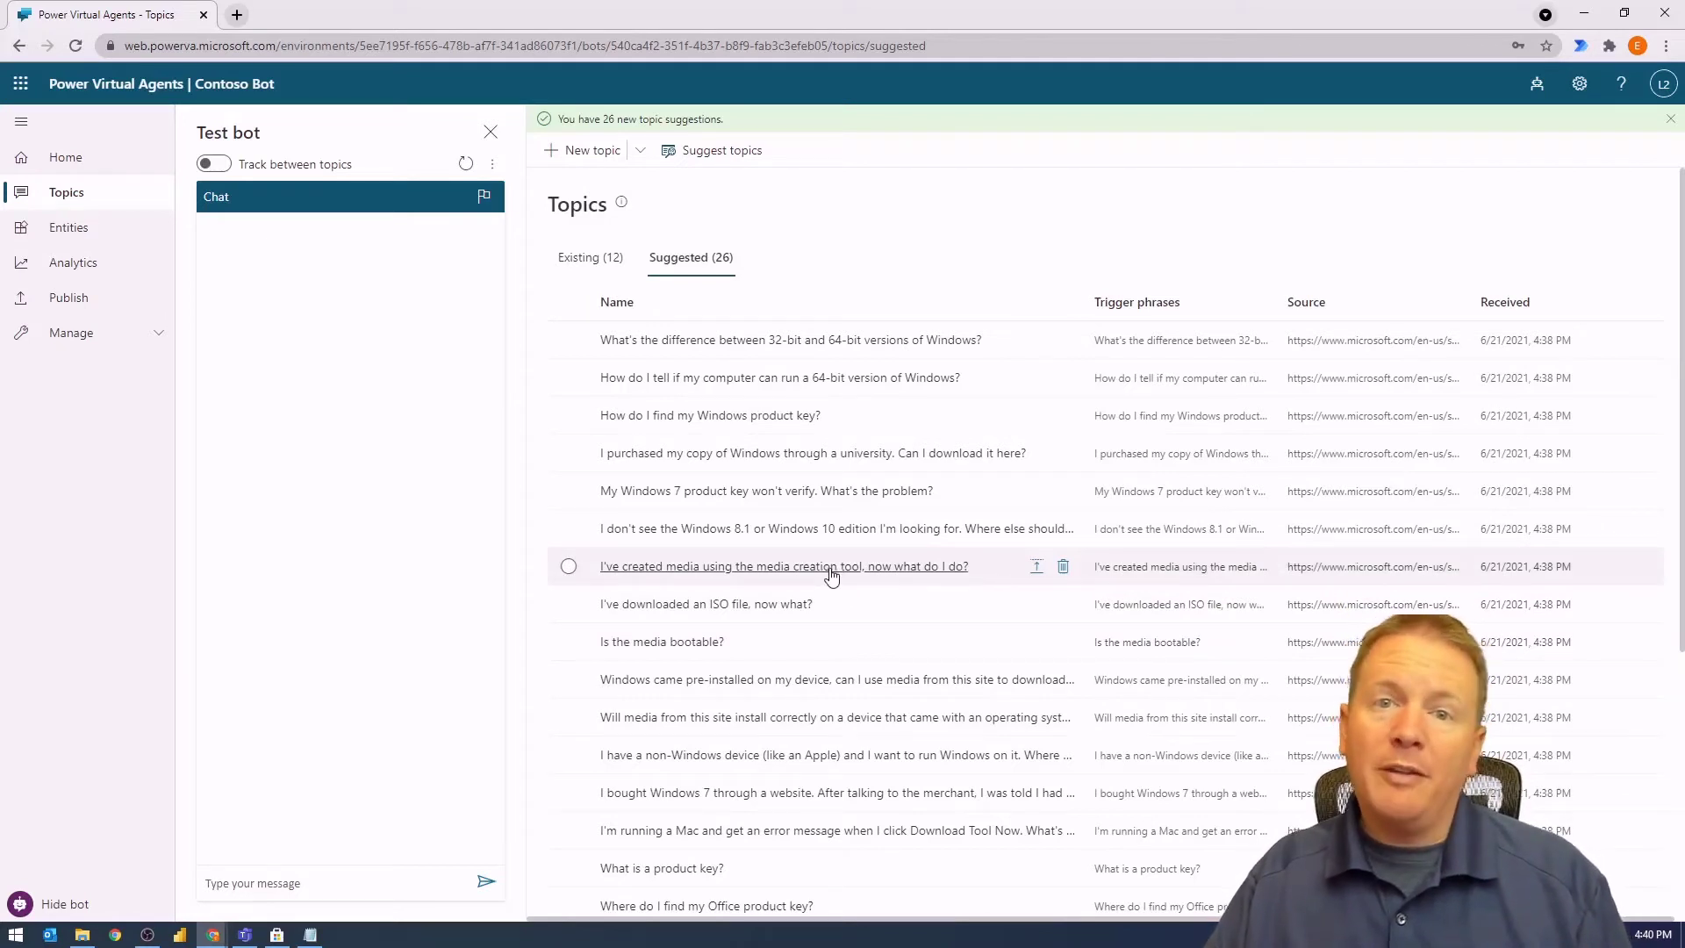
{"action": "mouse_move", "coordinate": [784, 565]}
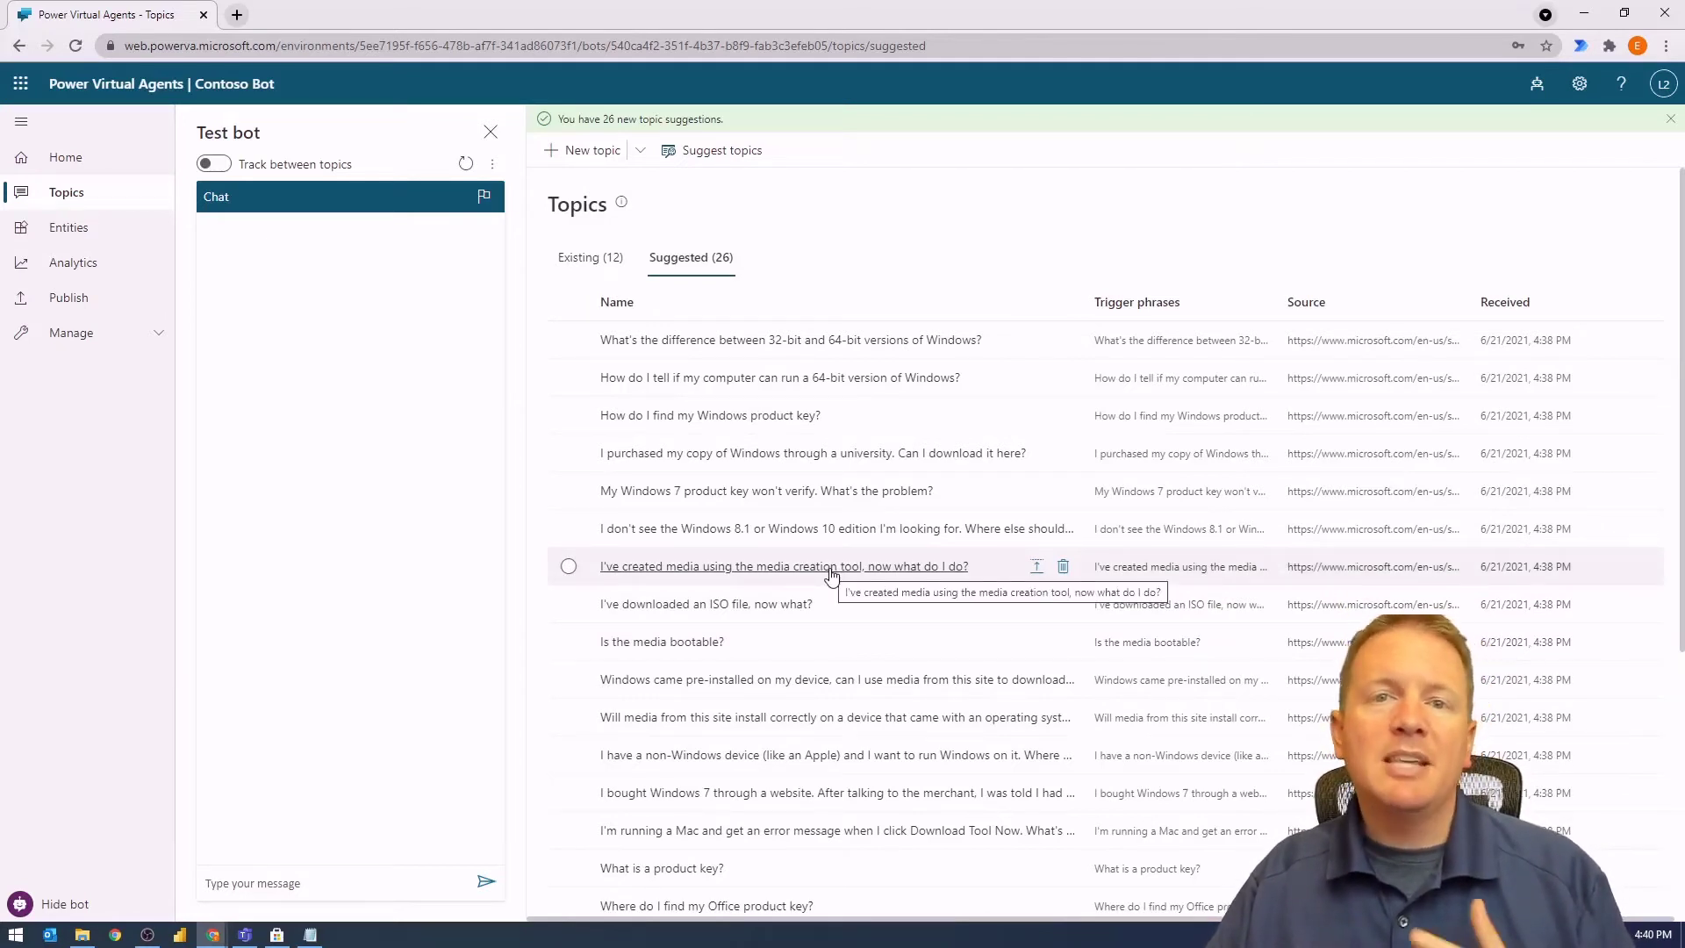
{"action": "mouse_move", "coordinate": [1002, 339]}
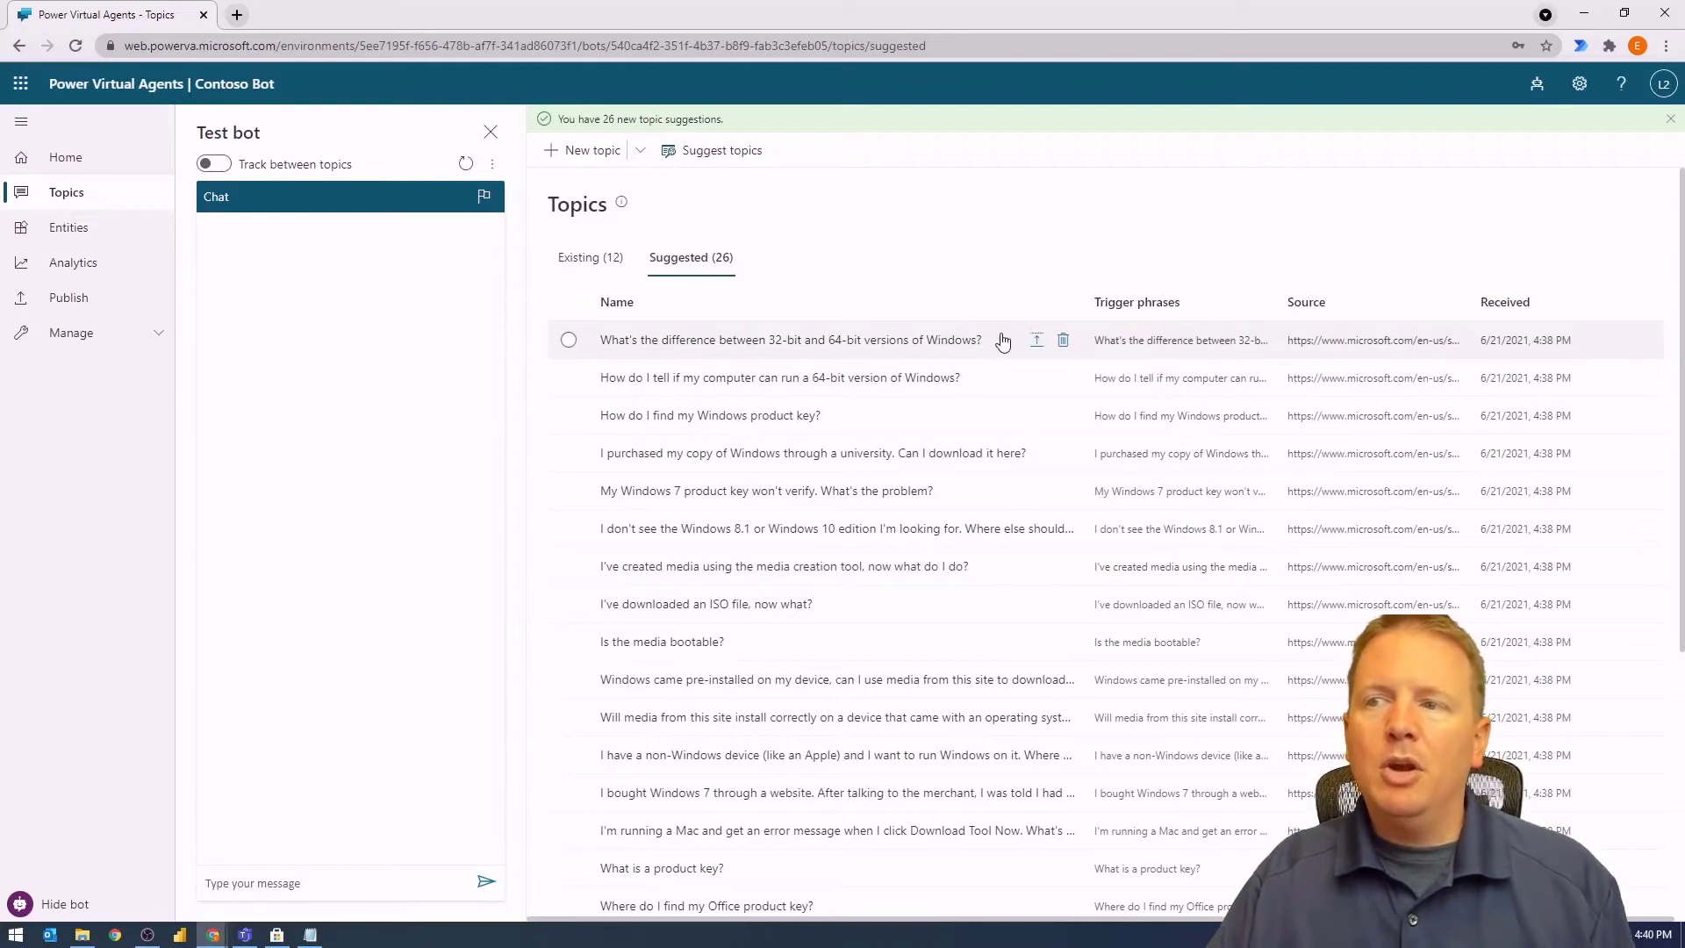
{"action": "mouse_move", "coordinate": [800, 642]}
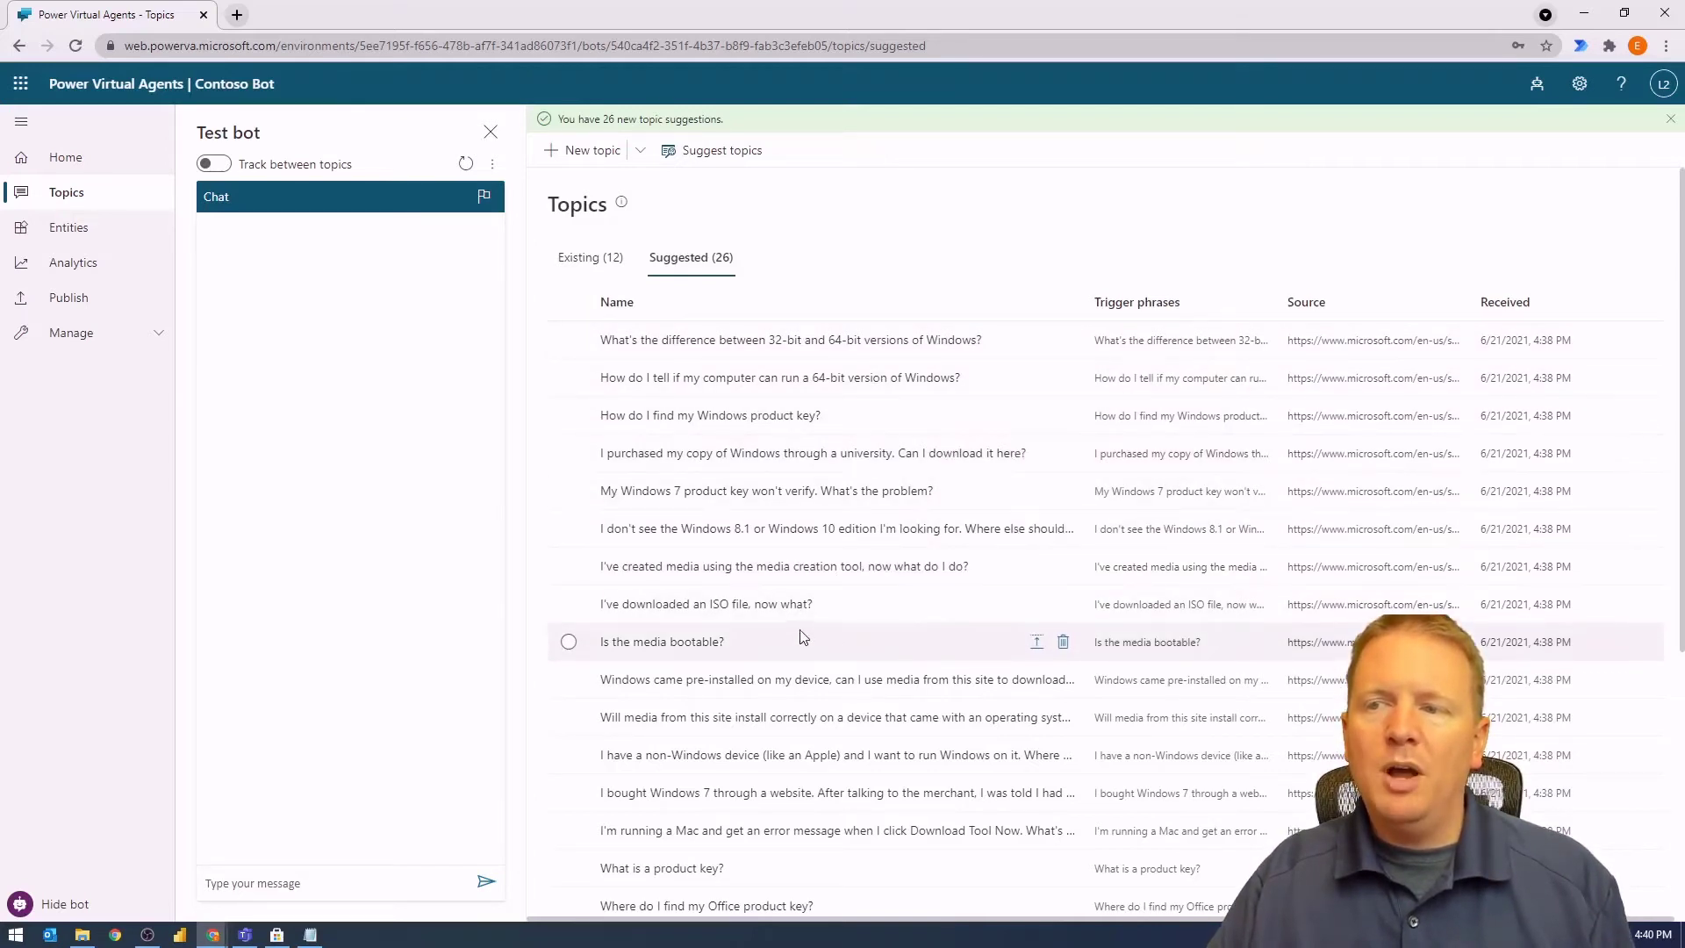
{"action": "mouse_move", "coordinate": [747, 656]}
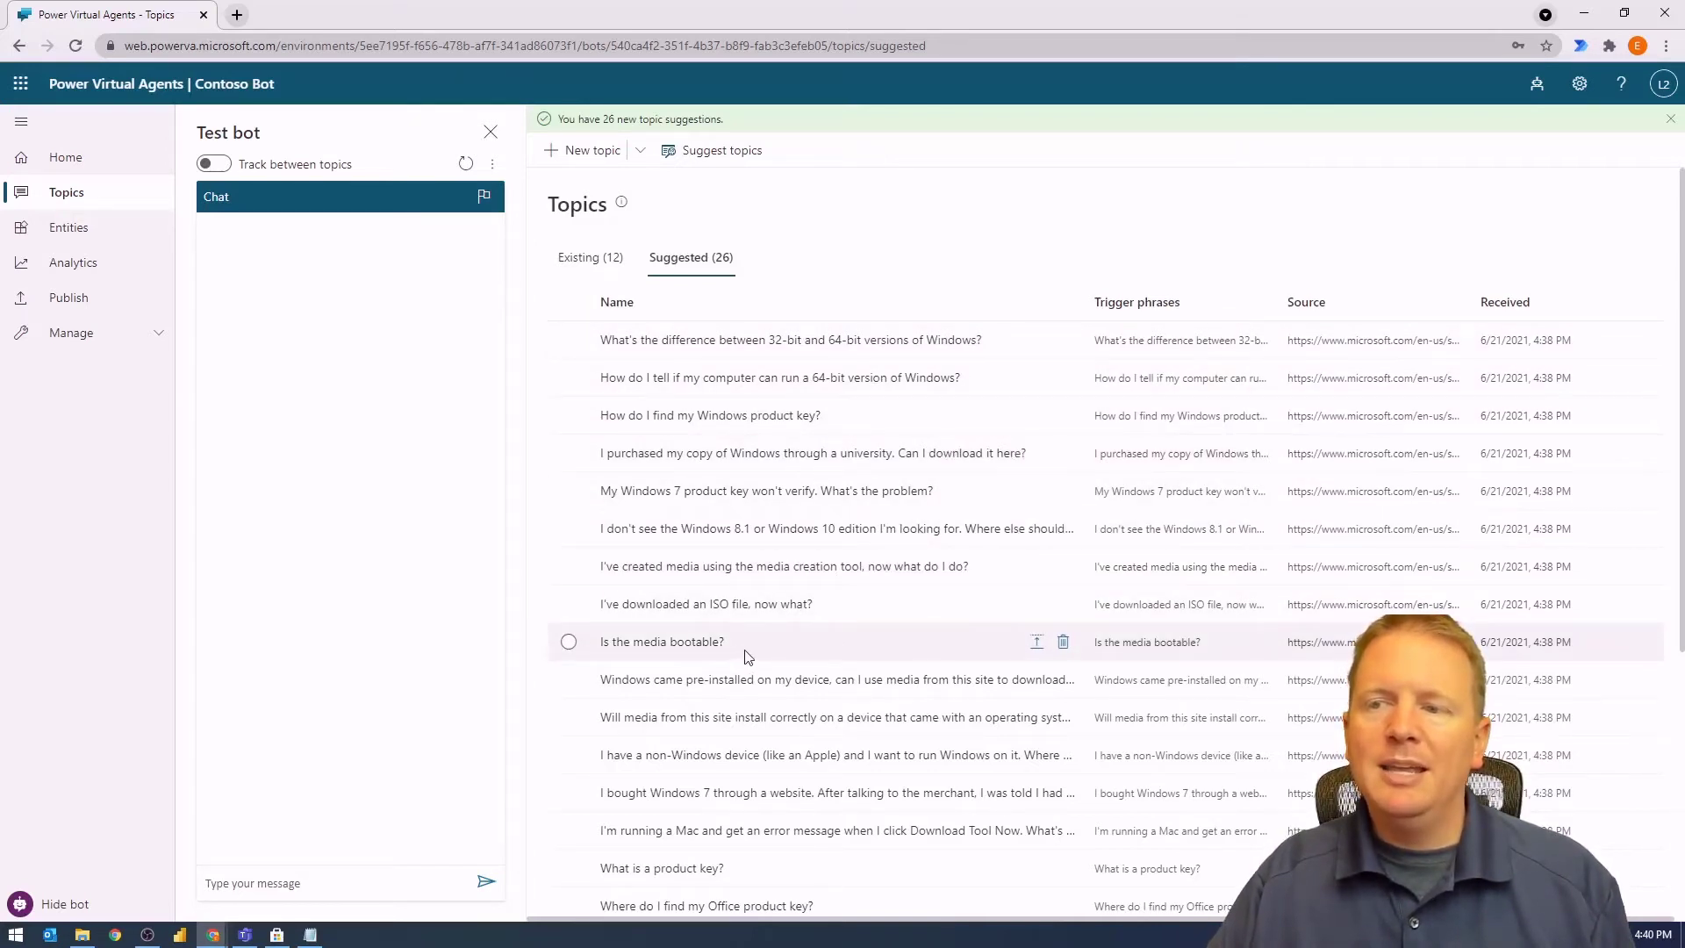
Tick the checkbox beside the 'Is the media bootable?' suggestion.
{"action": "left_click", "coordinate": [567, 641]}
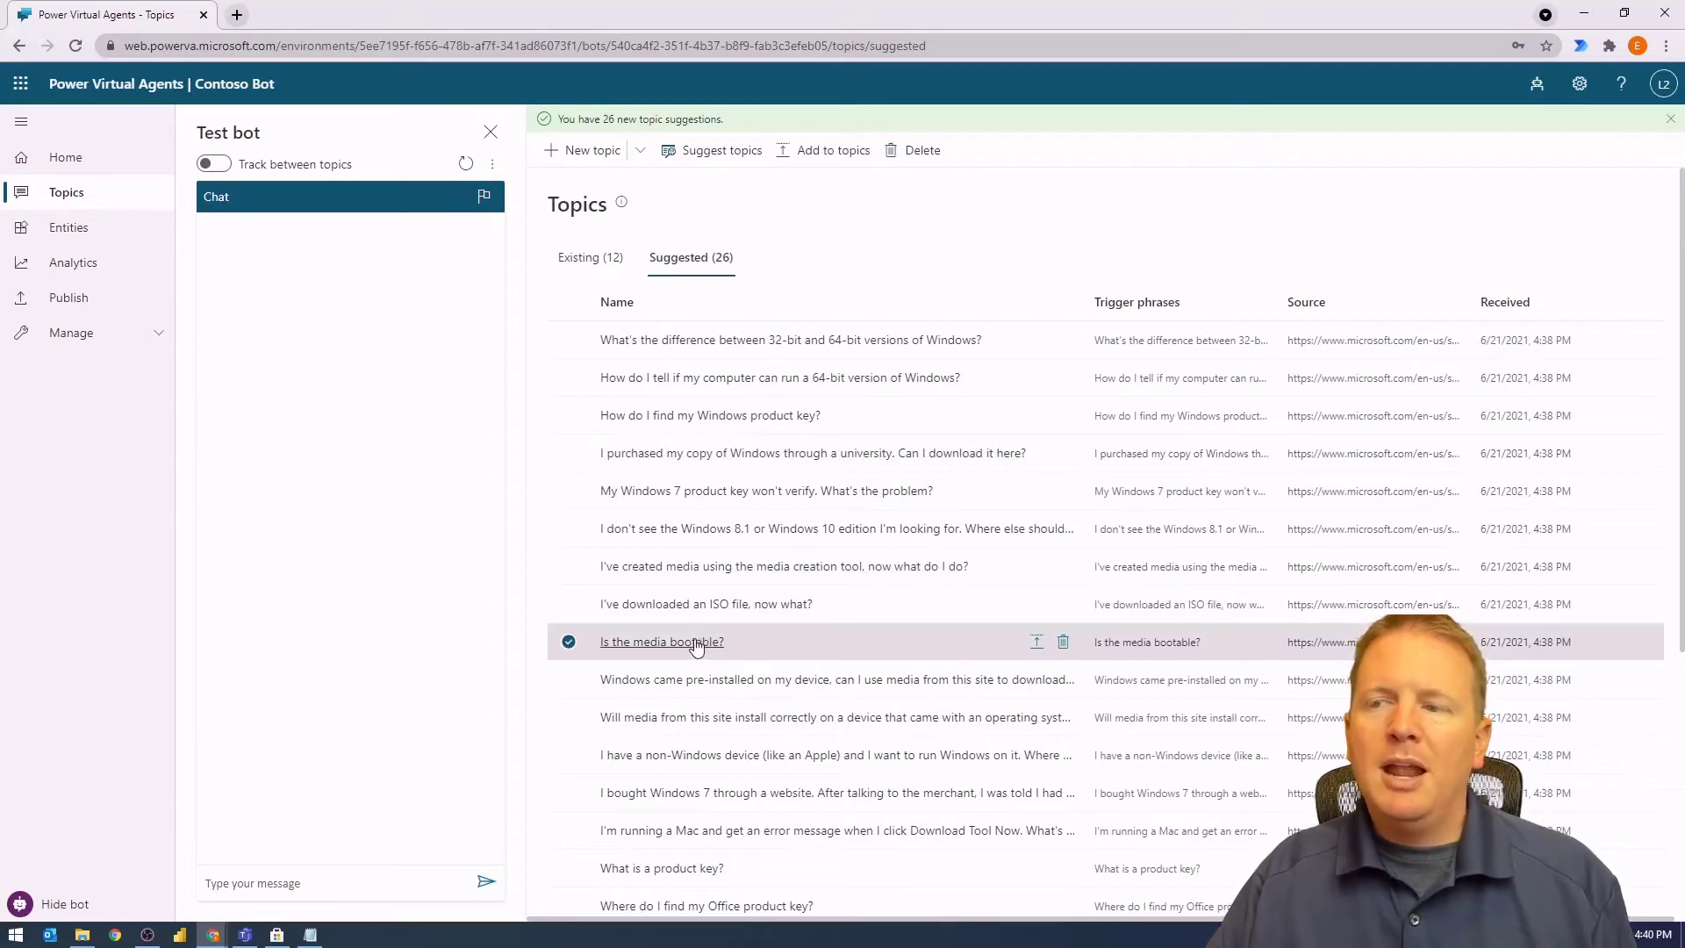
Preview 'Is the media bootable?' with its trigger phrase, message and survey ending.
{"action": "left_click", "coordinate": [660, 642]}
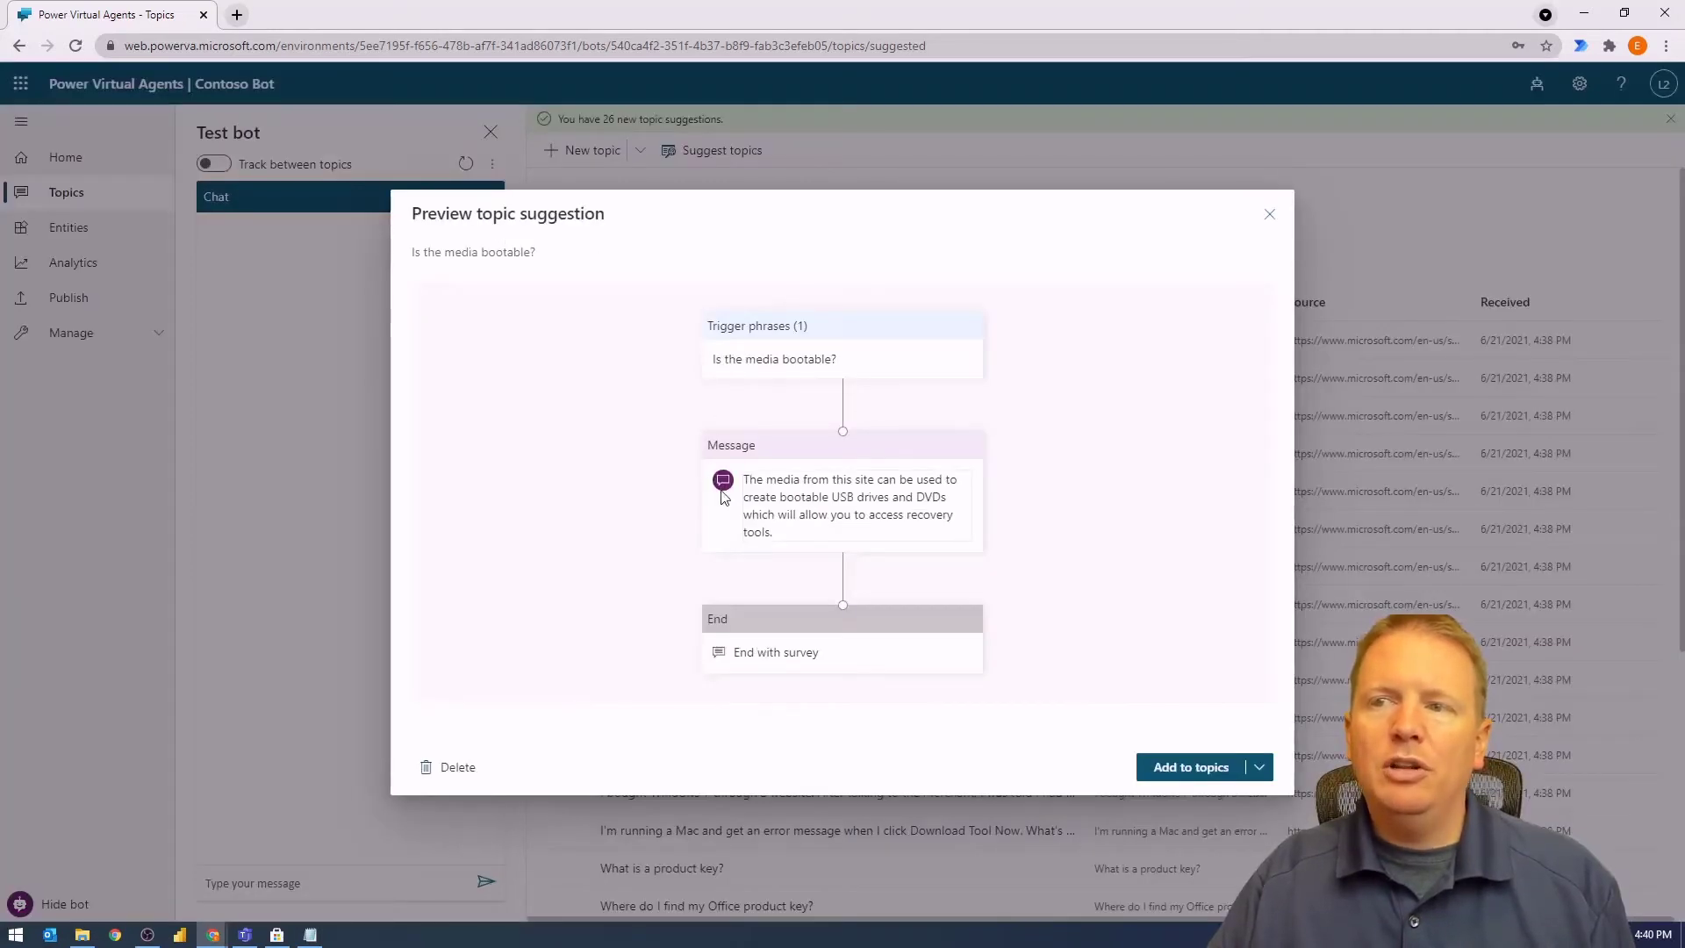
{"action": "mouse_move", "coordinate": [739, 521]}
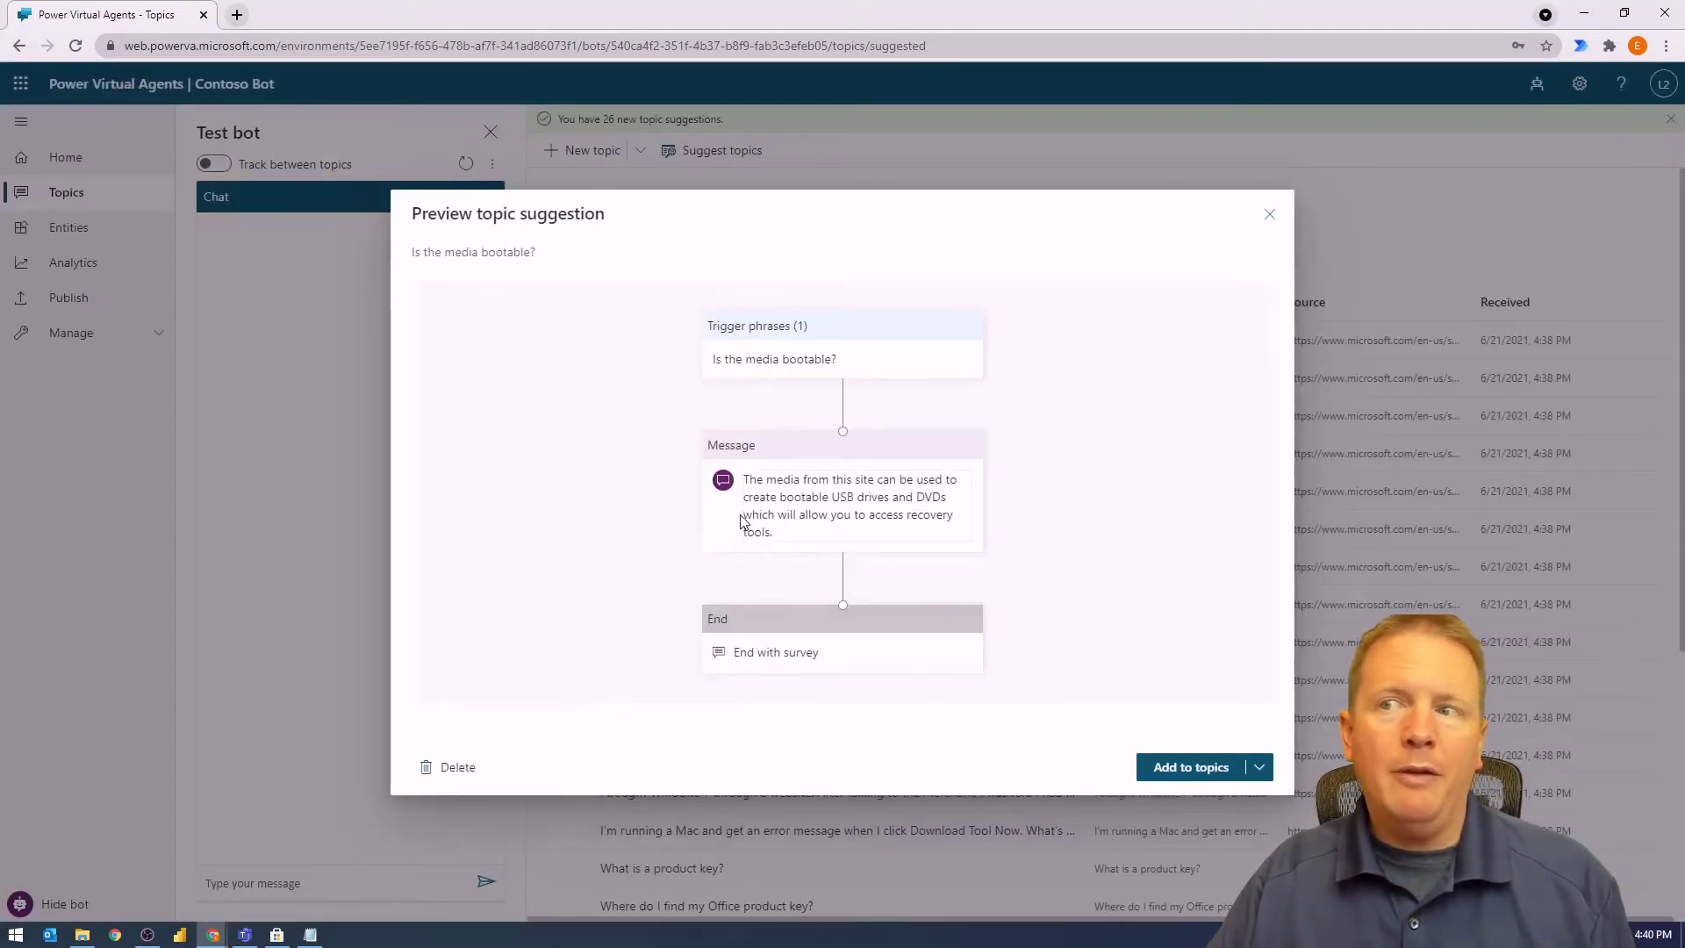
{"action": "mouse_move", "coordinate": [750, 381]}
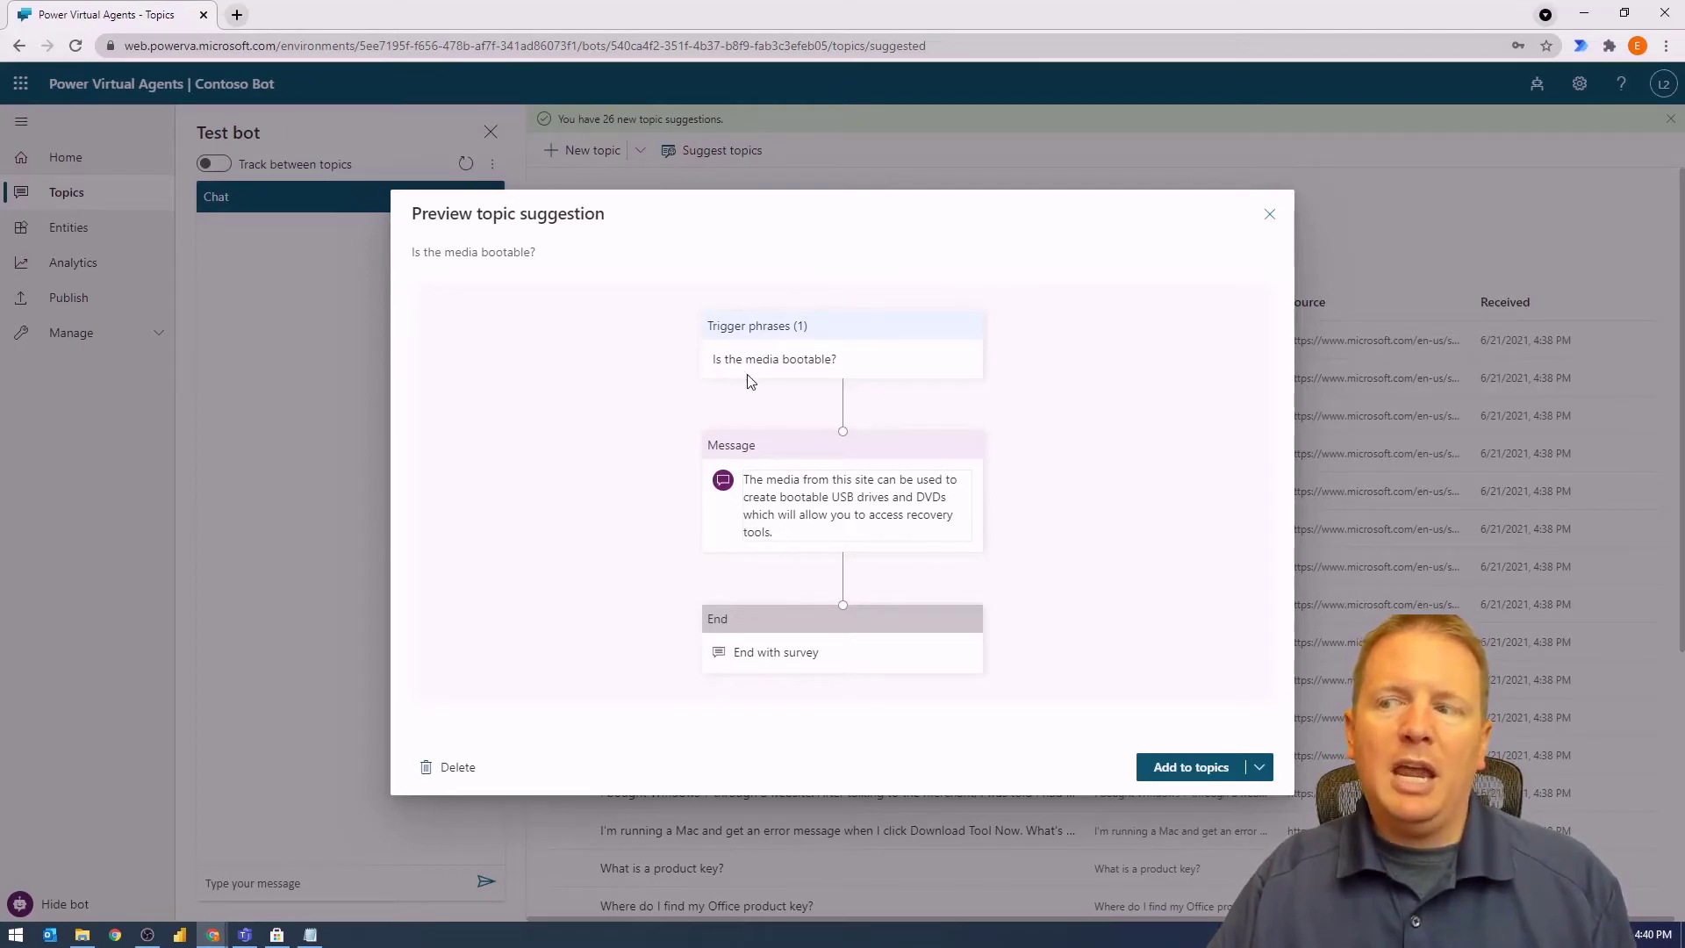
{"action": "mouse_move", "coordinate": [714, 346]}
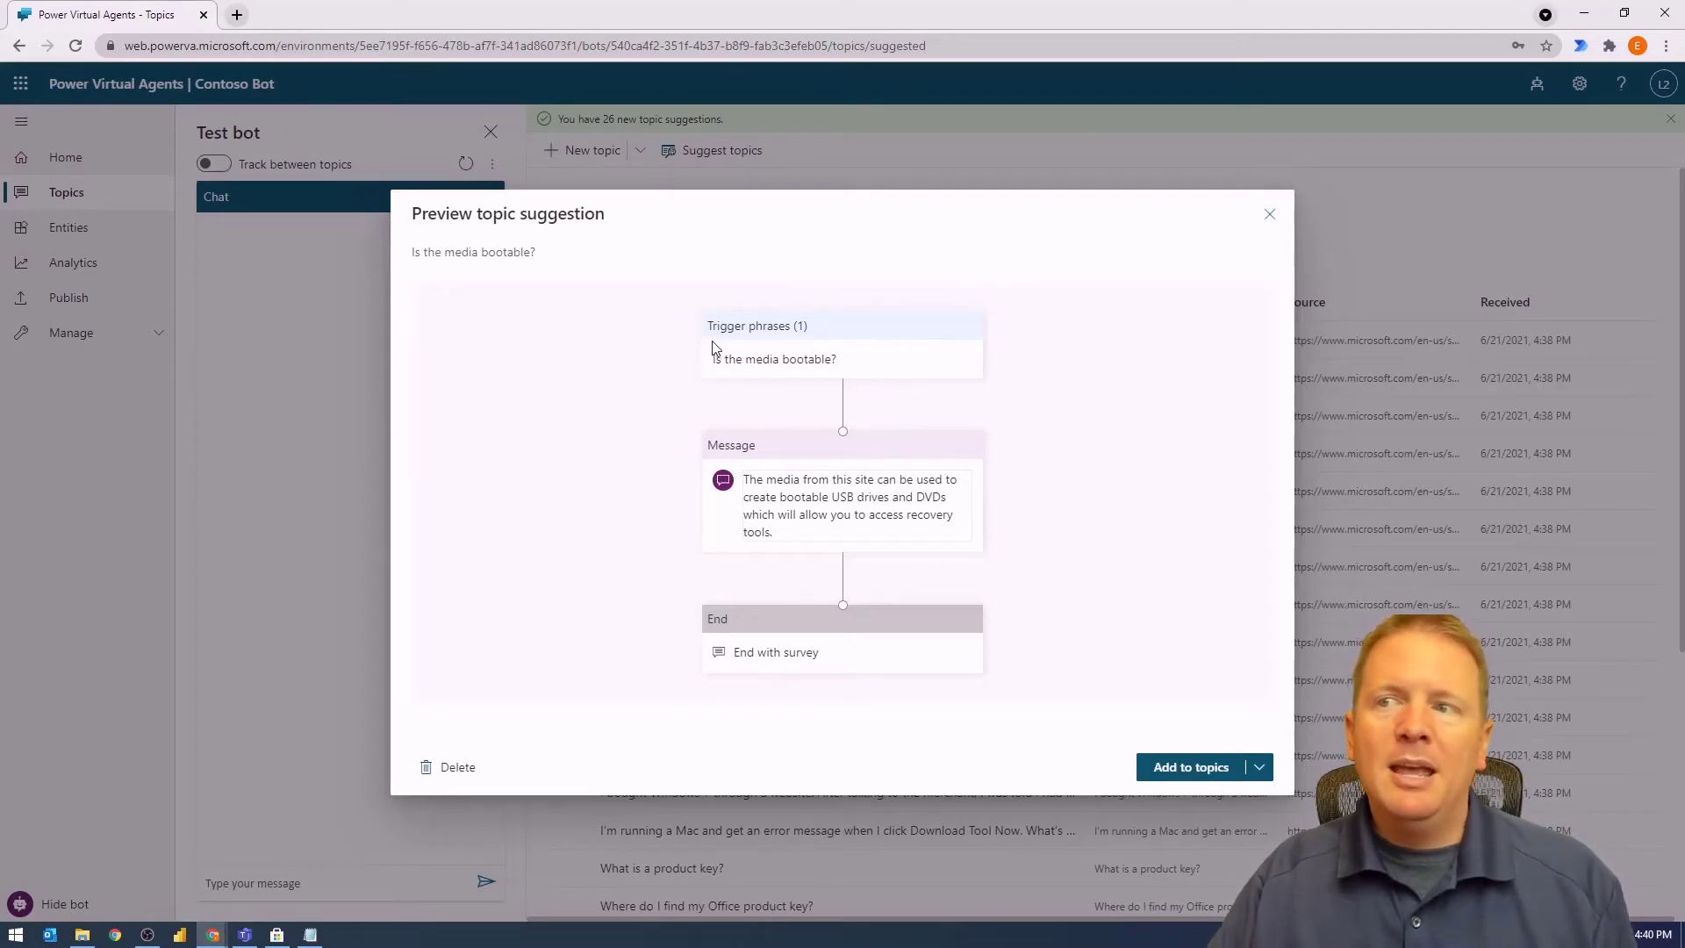
{"action": "mouse_move", "coordinate": [820, 645]}
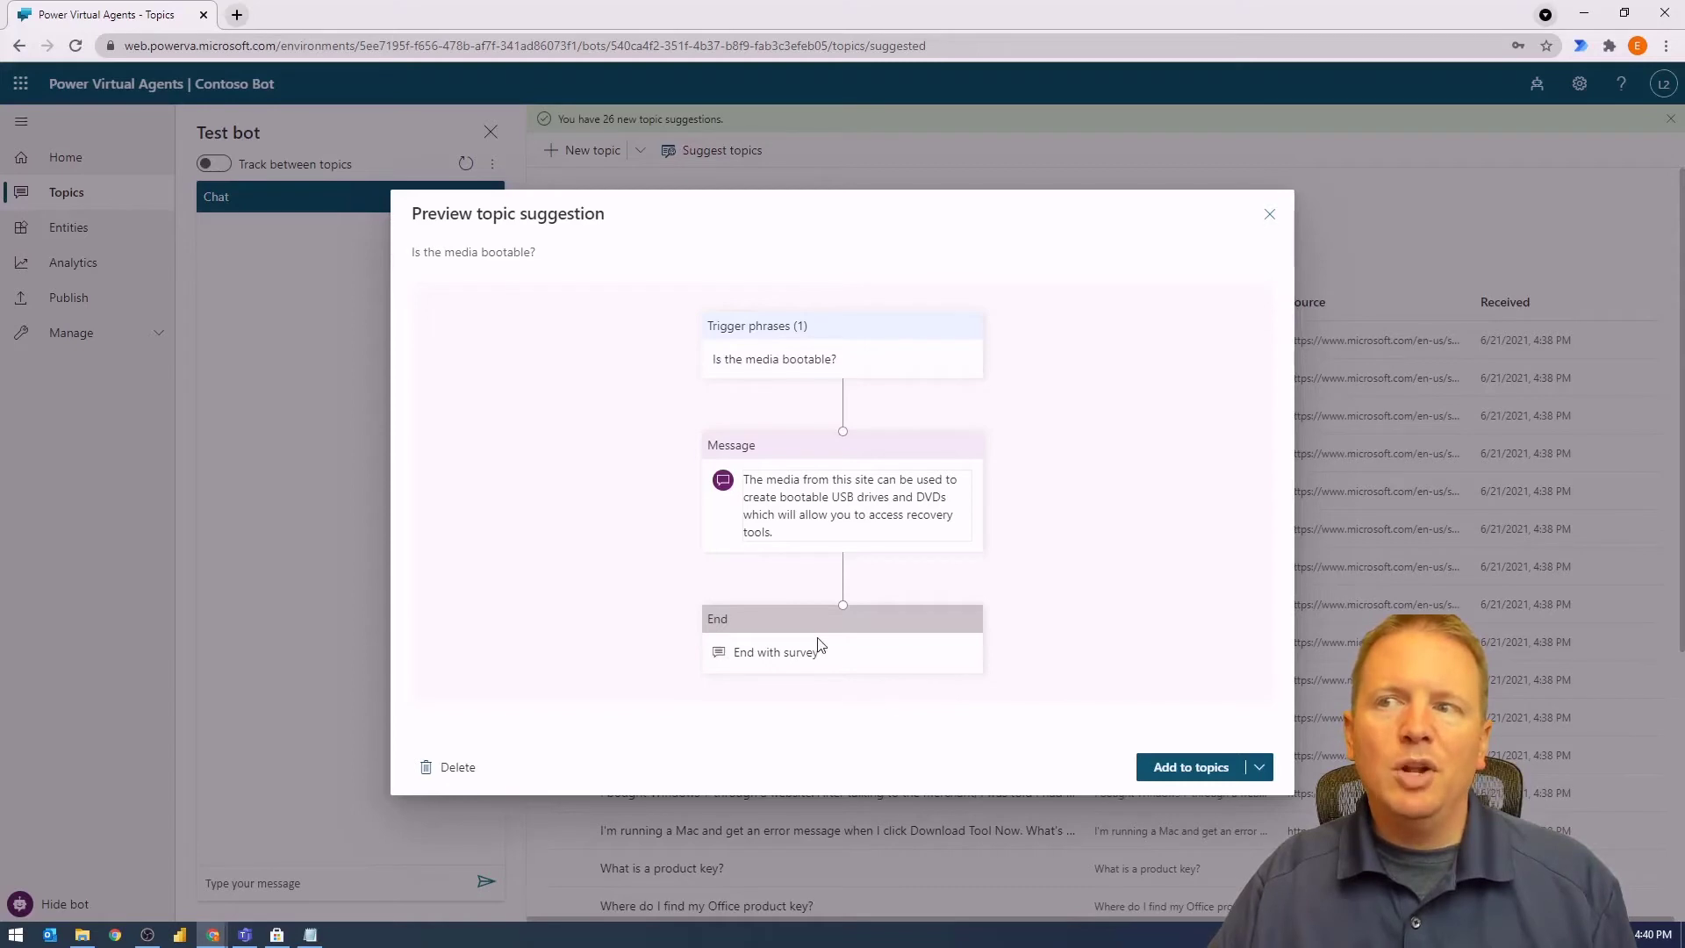
{"action": "mouse_move", "coordinate": [762, 382]}
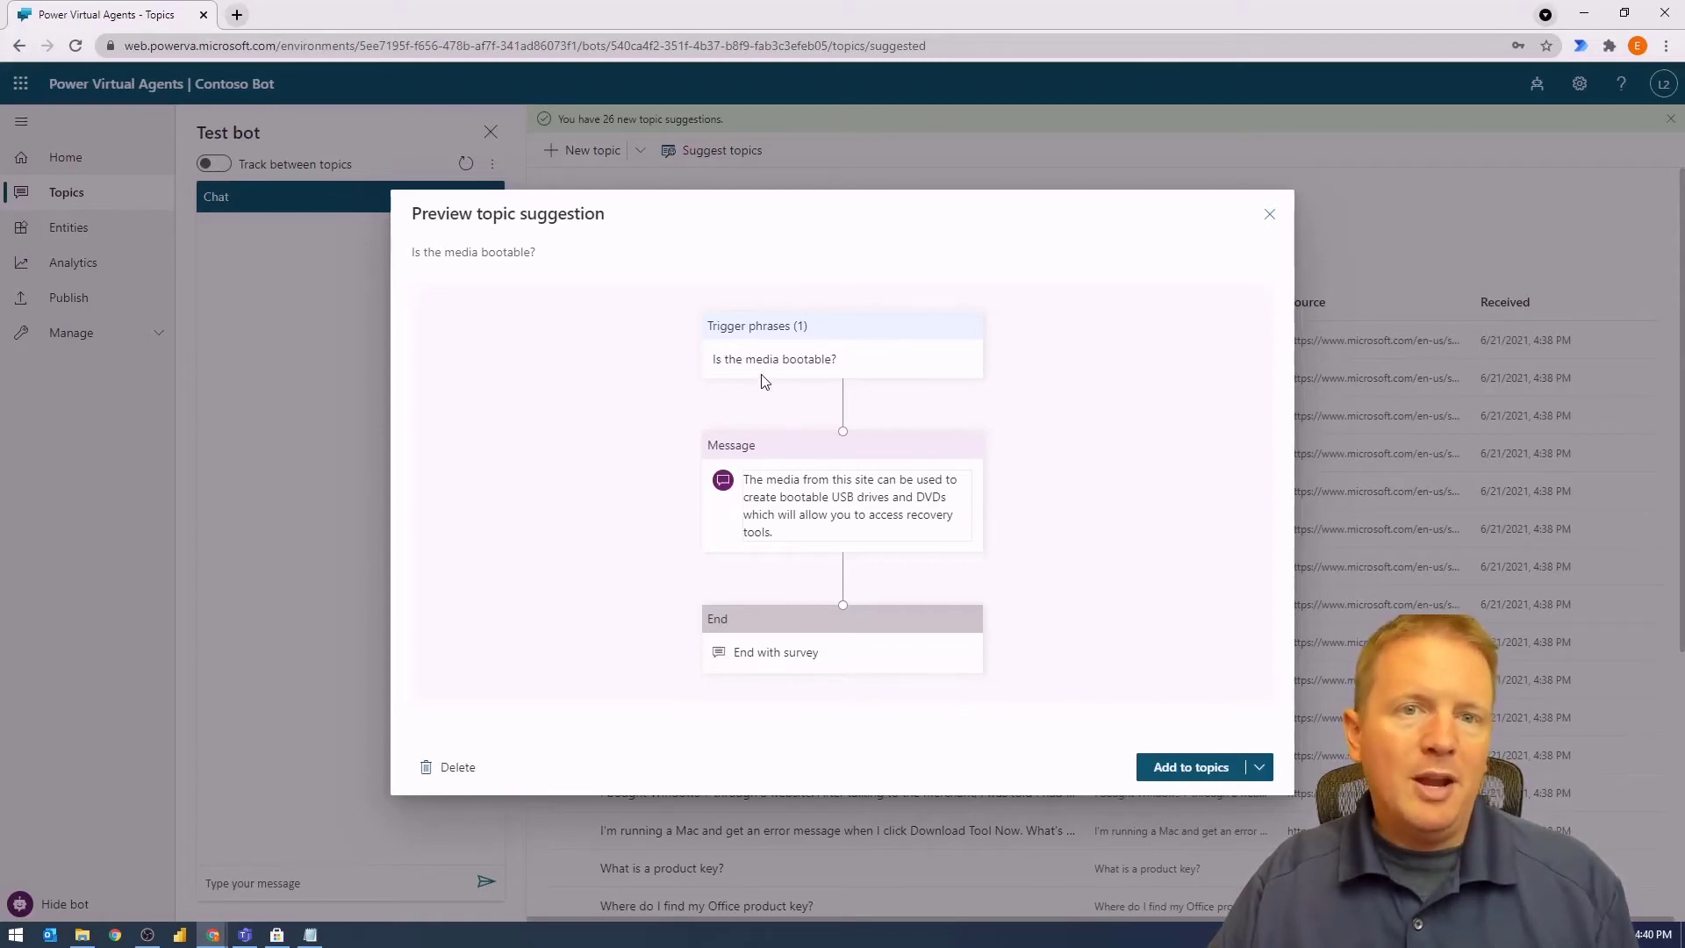
{"action": "mouse_move", "coordinate": [780, 375]}
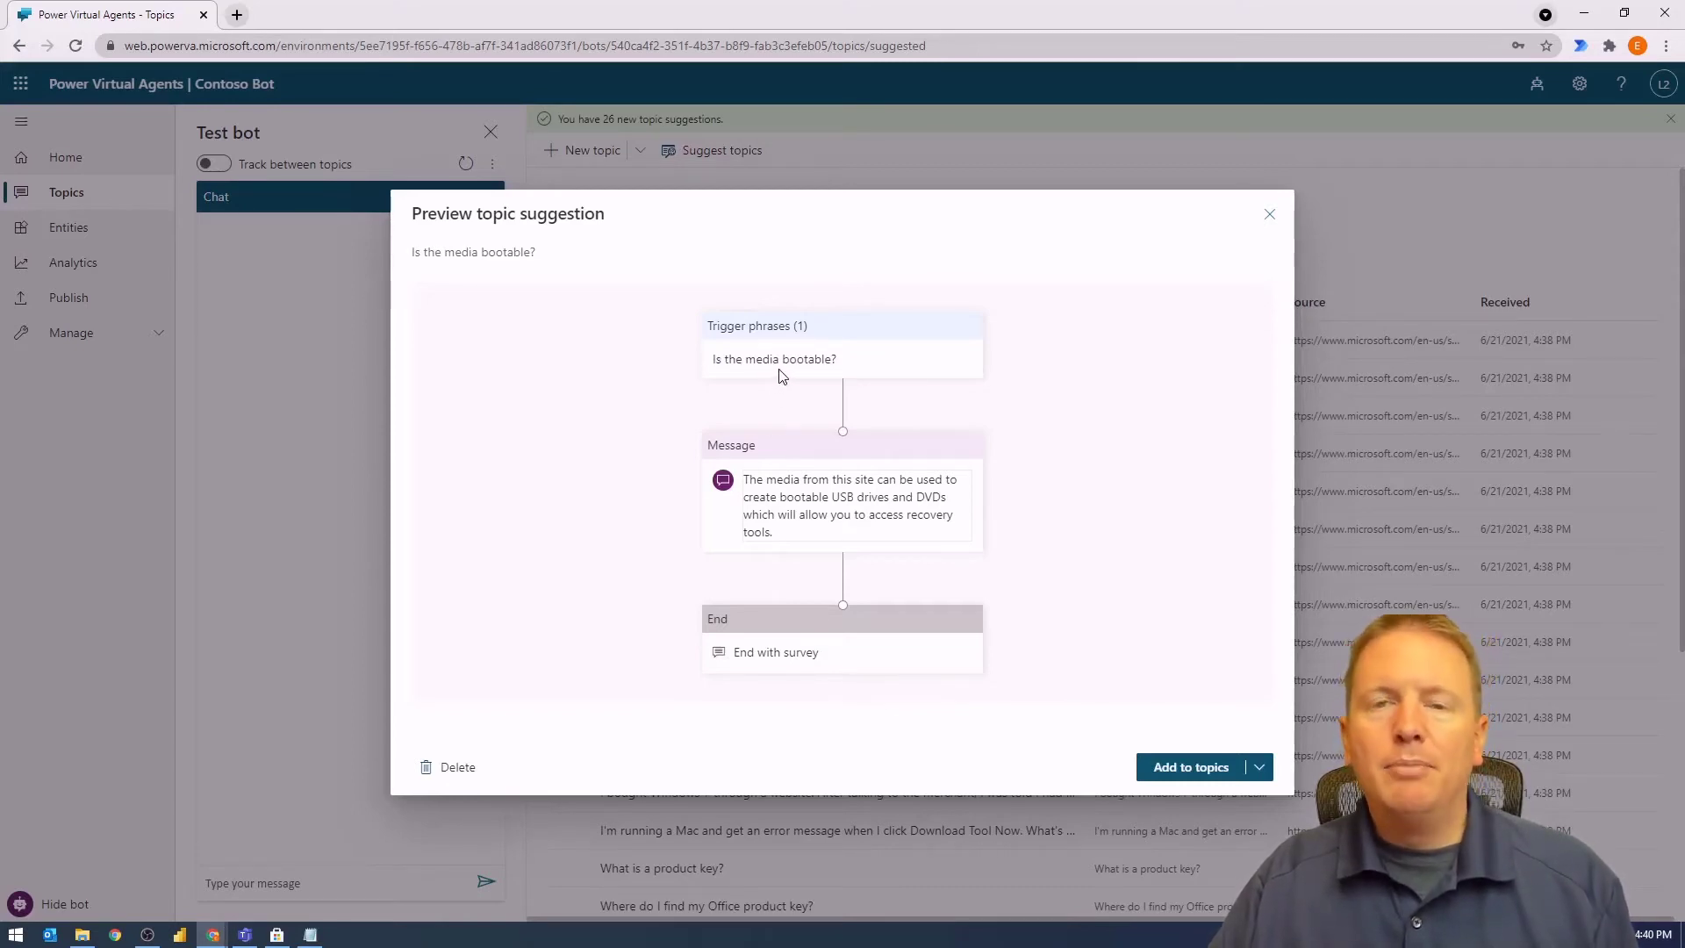
{"action": "mouse_move", "coordinate": [790, 494]}
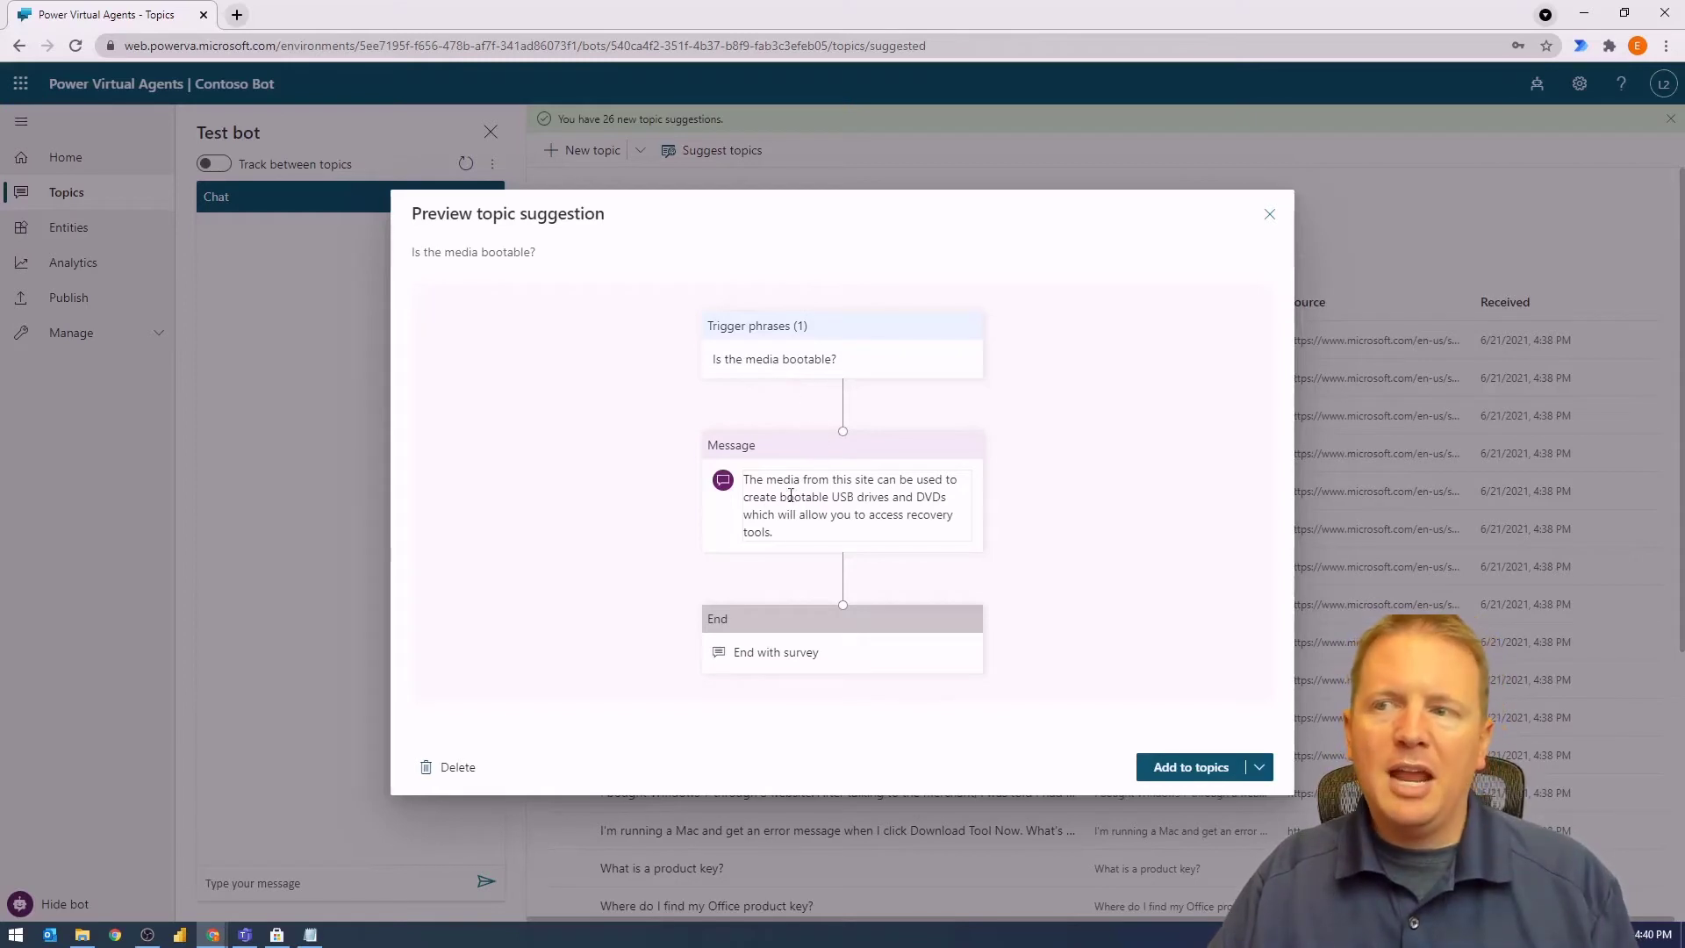
{"action": "mouse_move", "coordinate": [823, 580]}
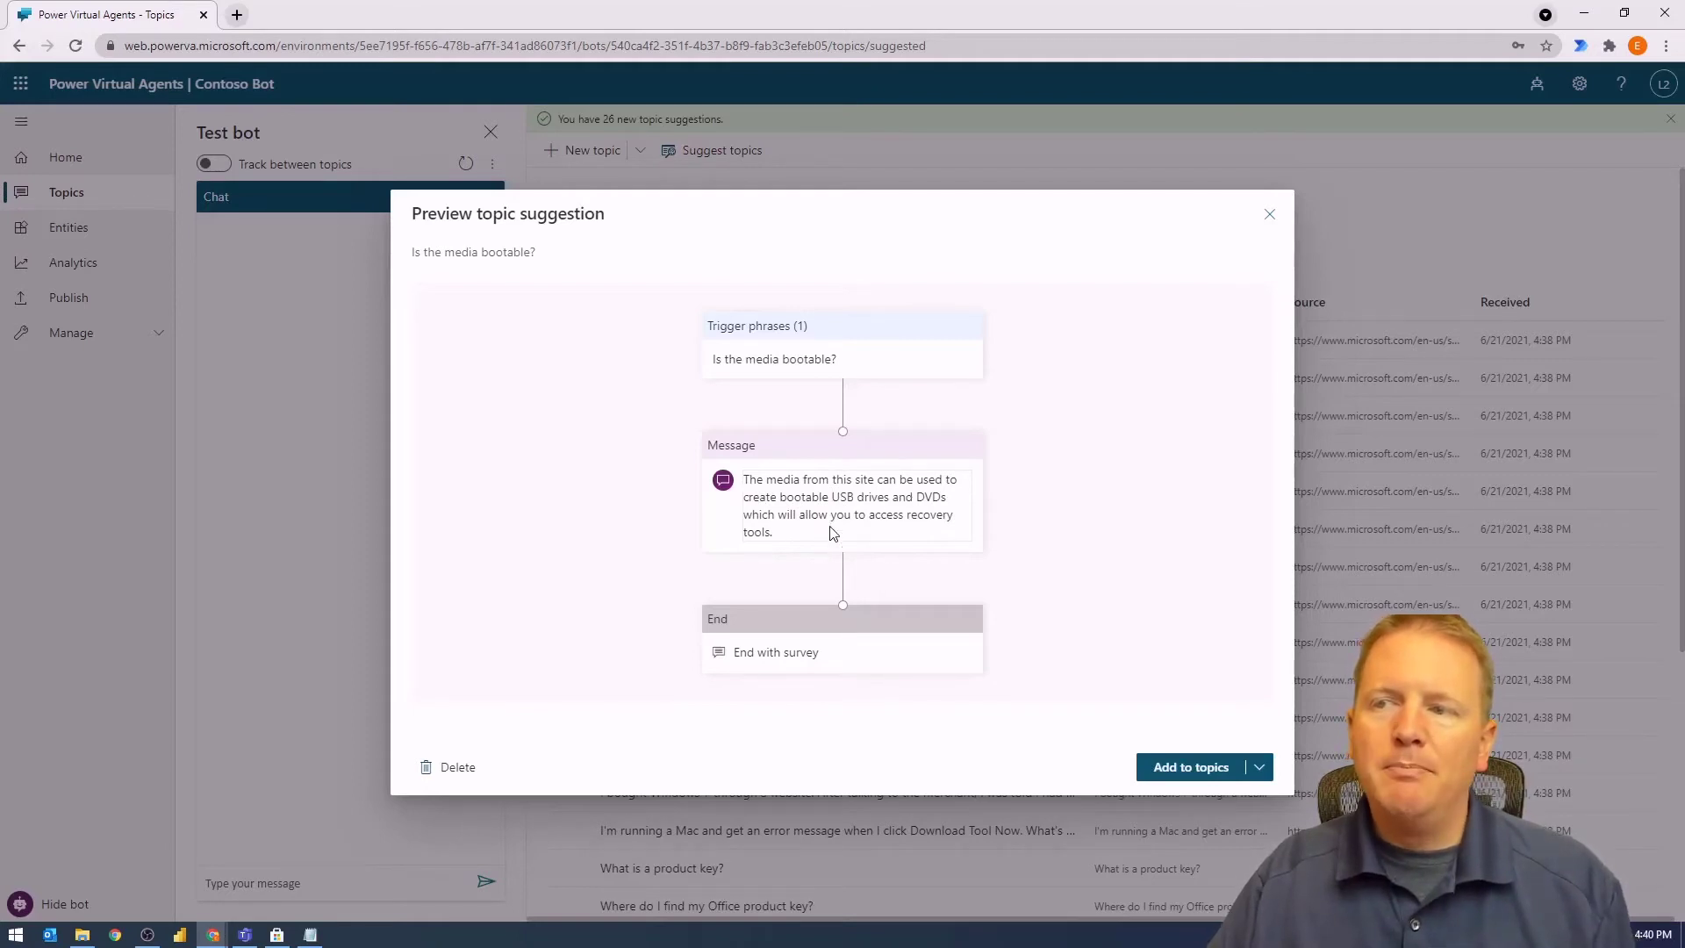
{"action": "mouse_move", "coordinate": [1008, 517]}
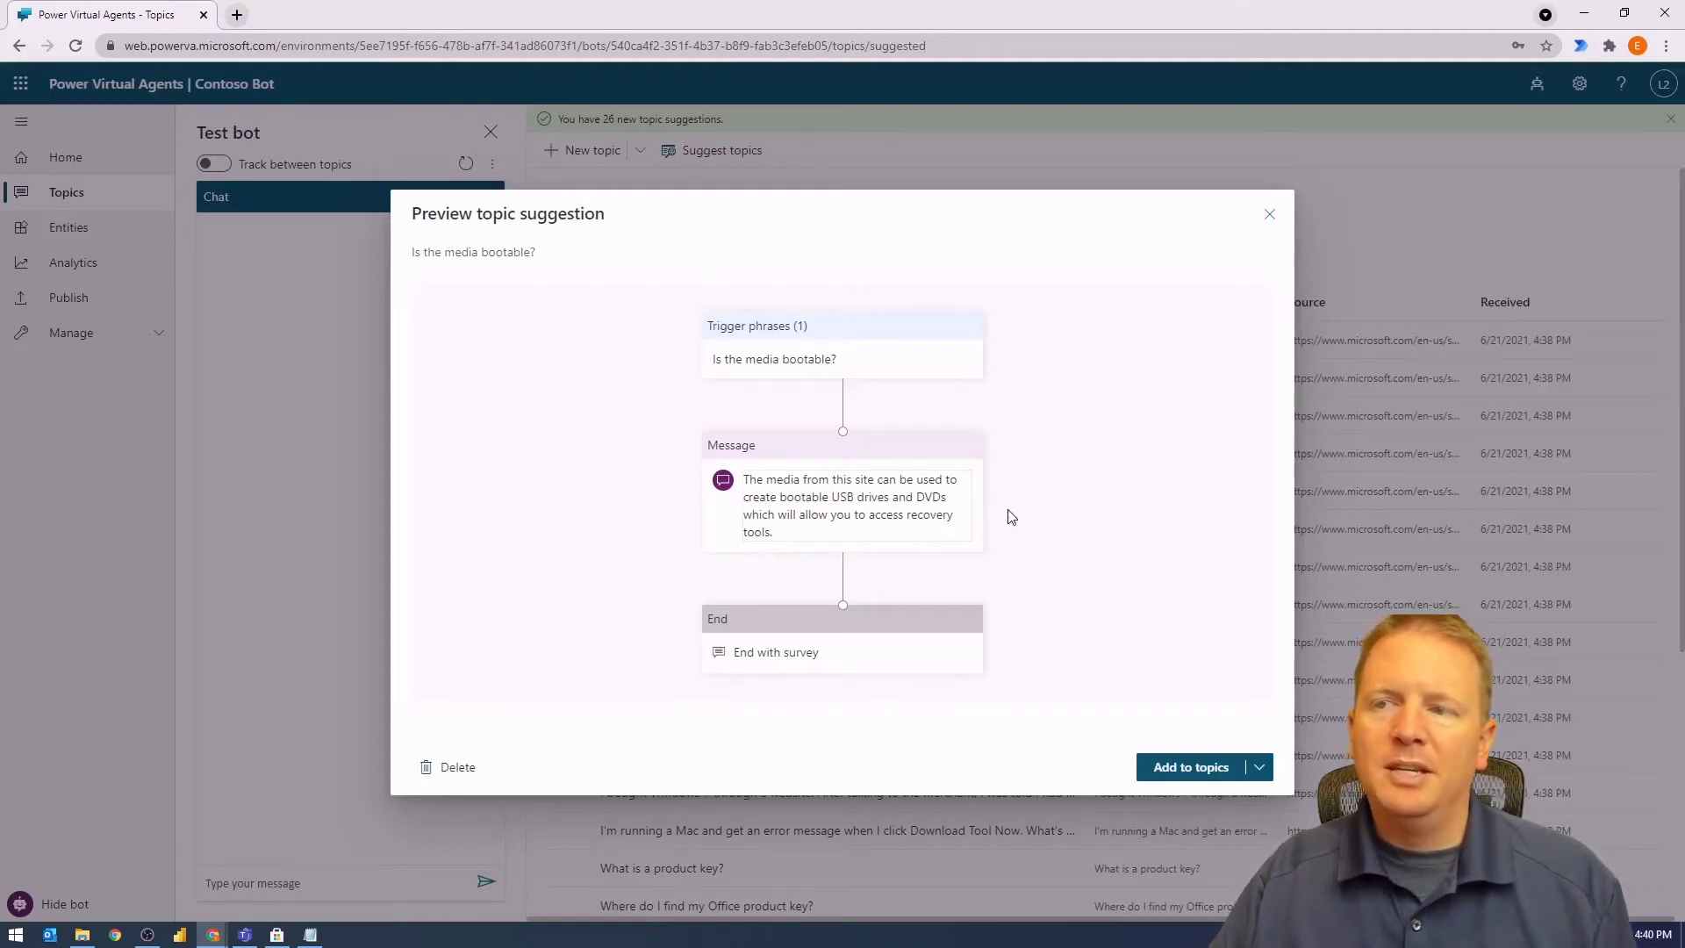
{"action": "mouse_move", "coordinate": [956, 493]}
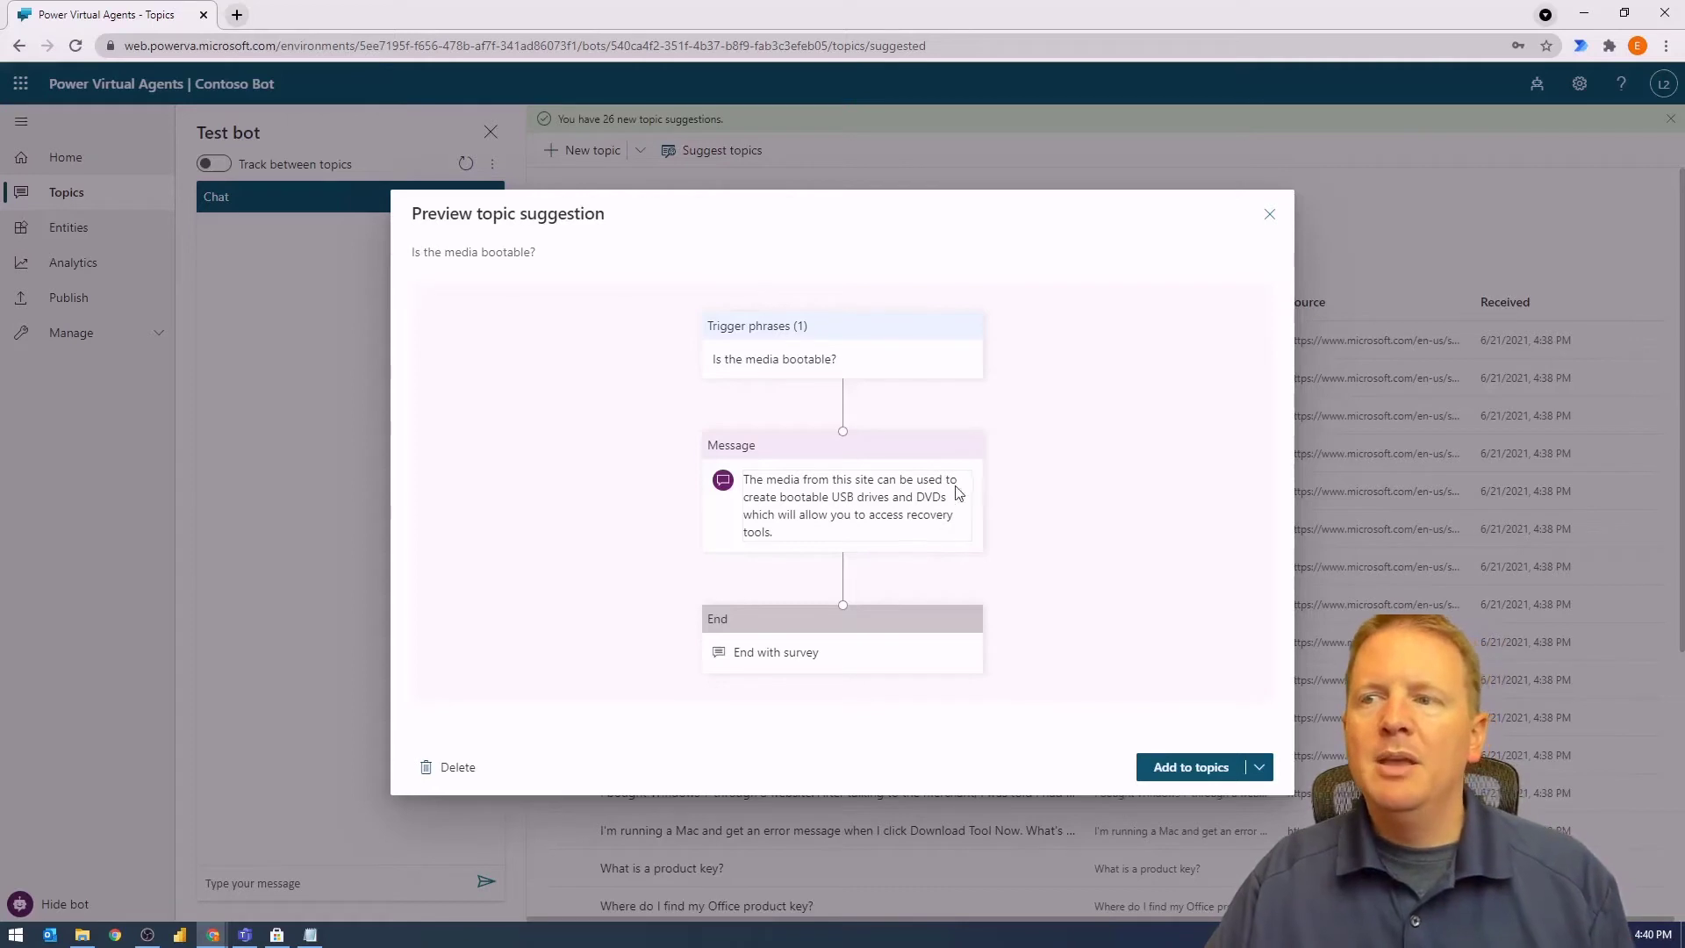
{"action": "mouse_move", "coordinate": [739, 379]}
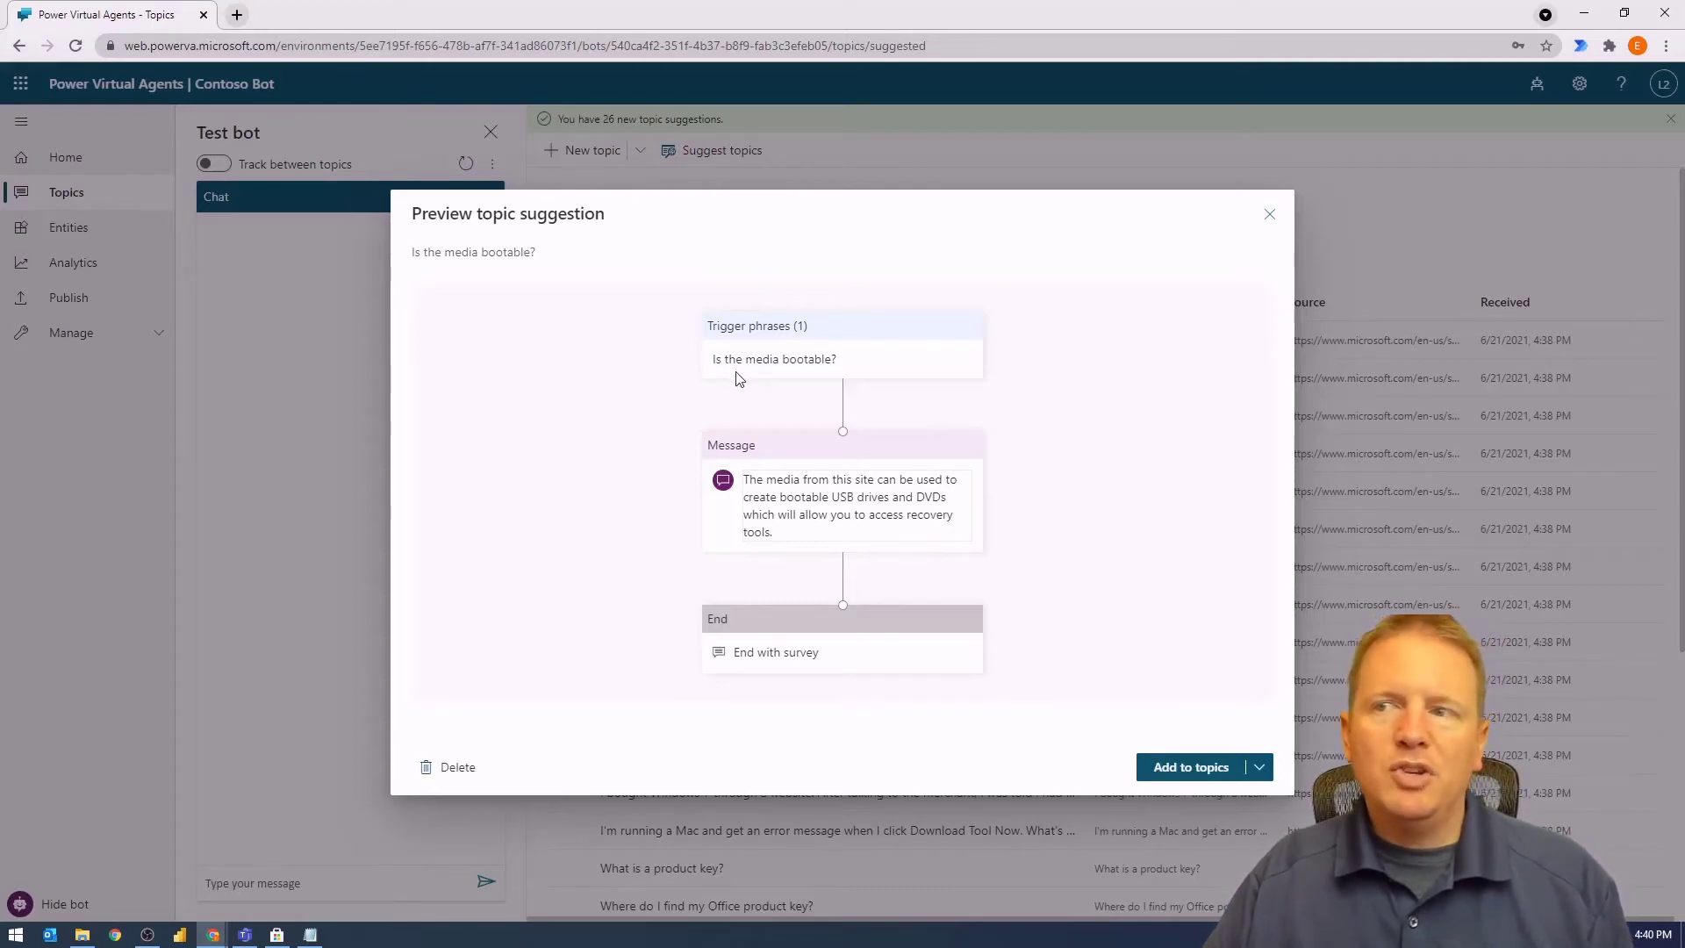
{"action": "mouse_move", "coordinate": [824, 497]}
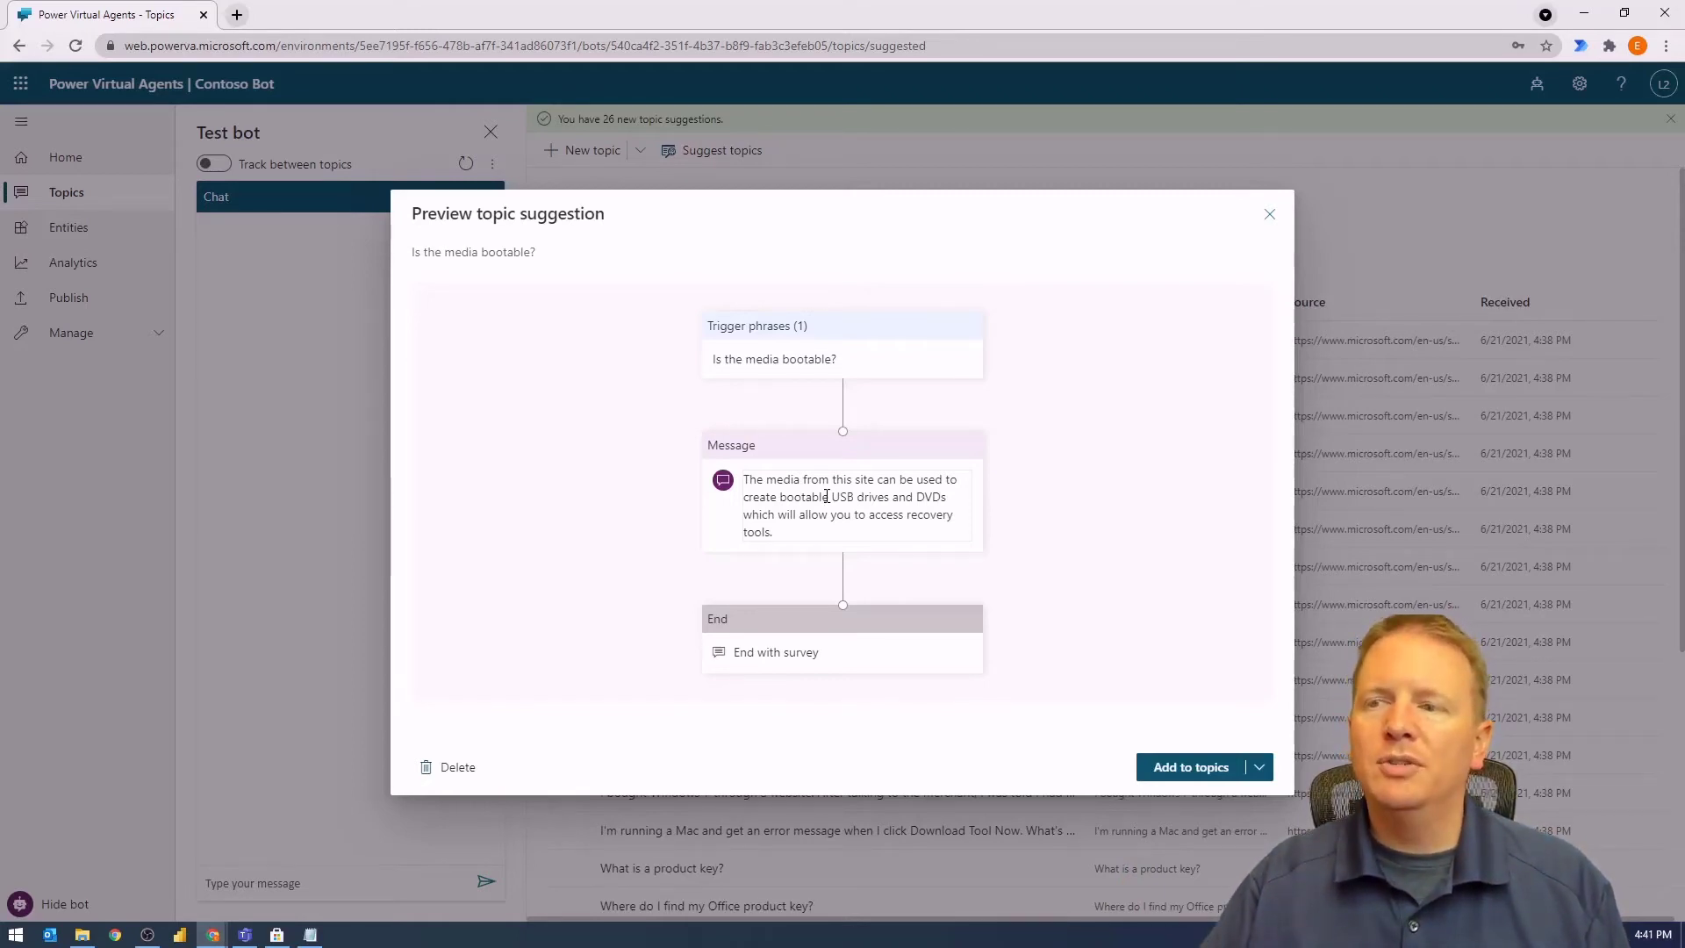
{"action": "mouse_move", "coordinate": [743, 437]}
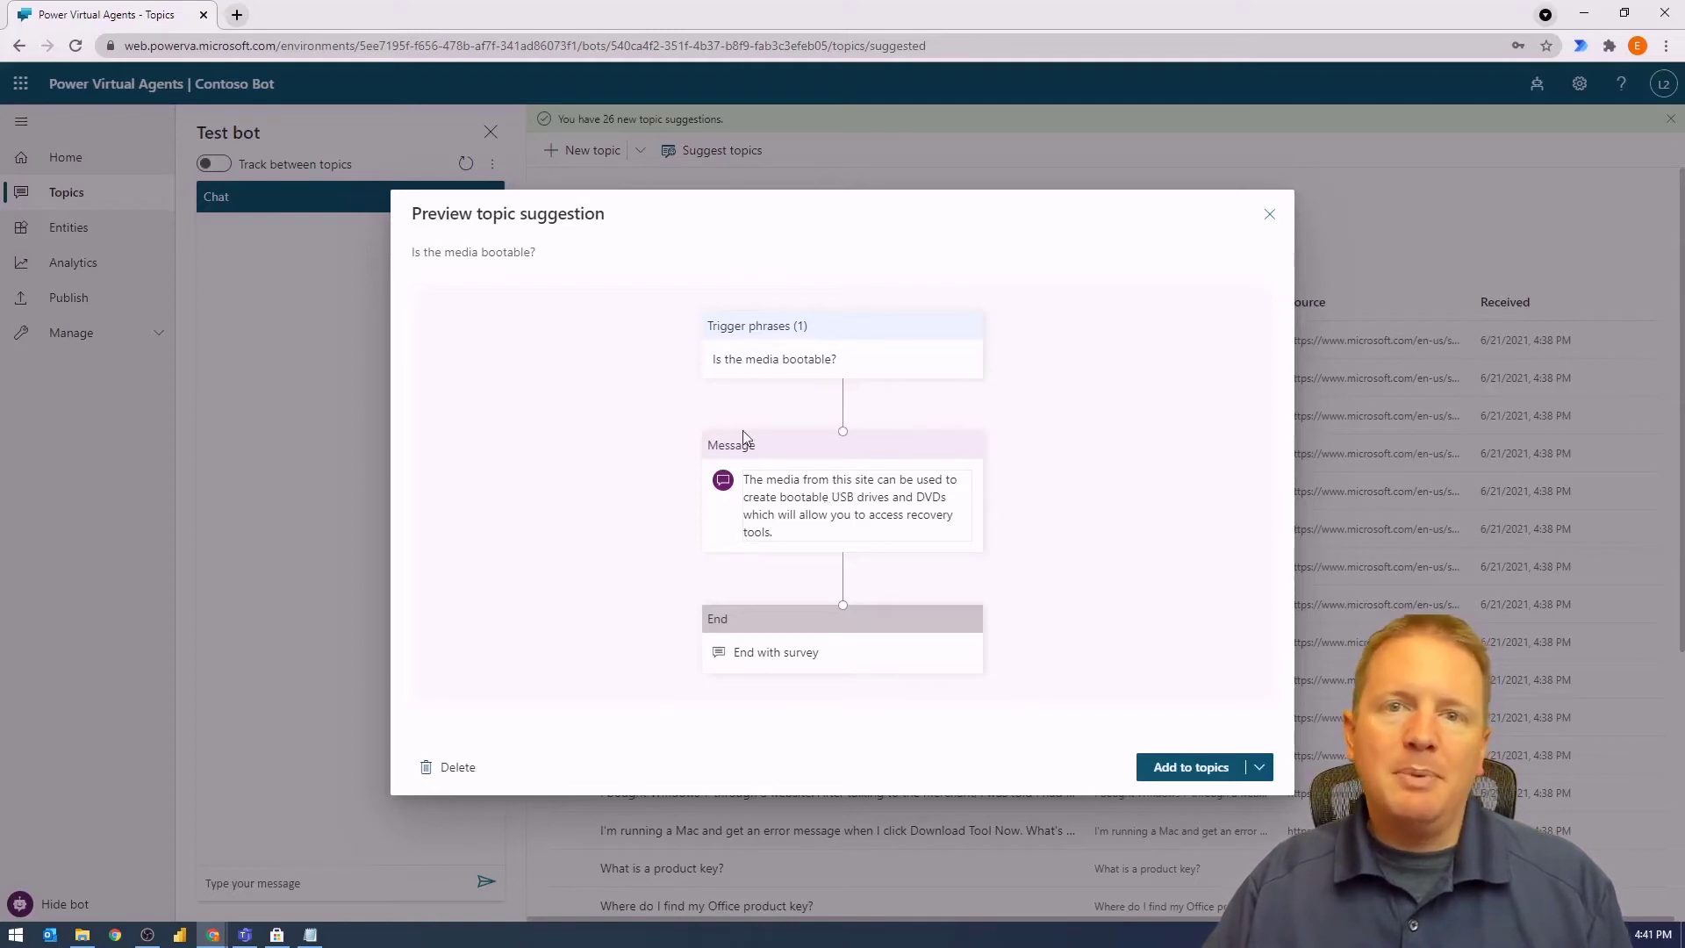
{"action": "mouse_move", "coordinate": [537, 560]}
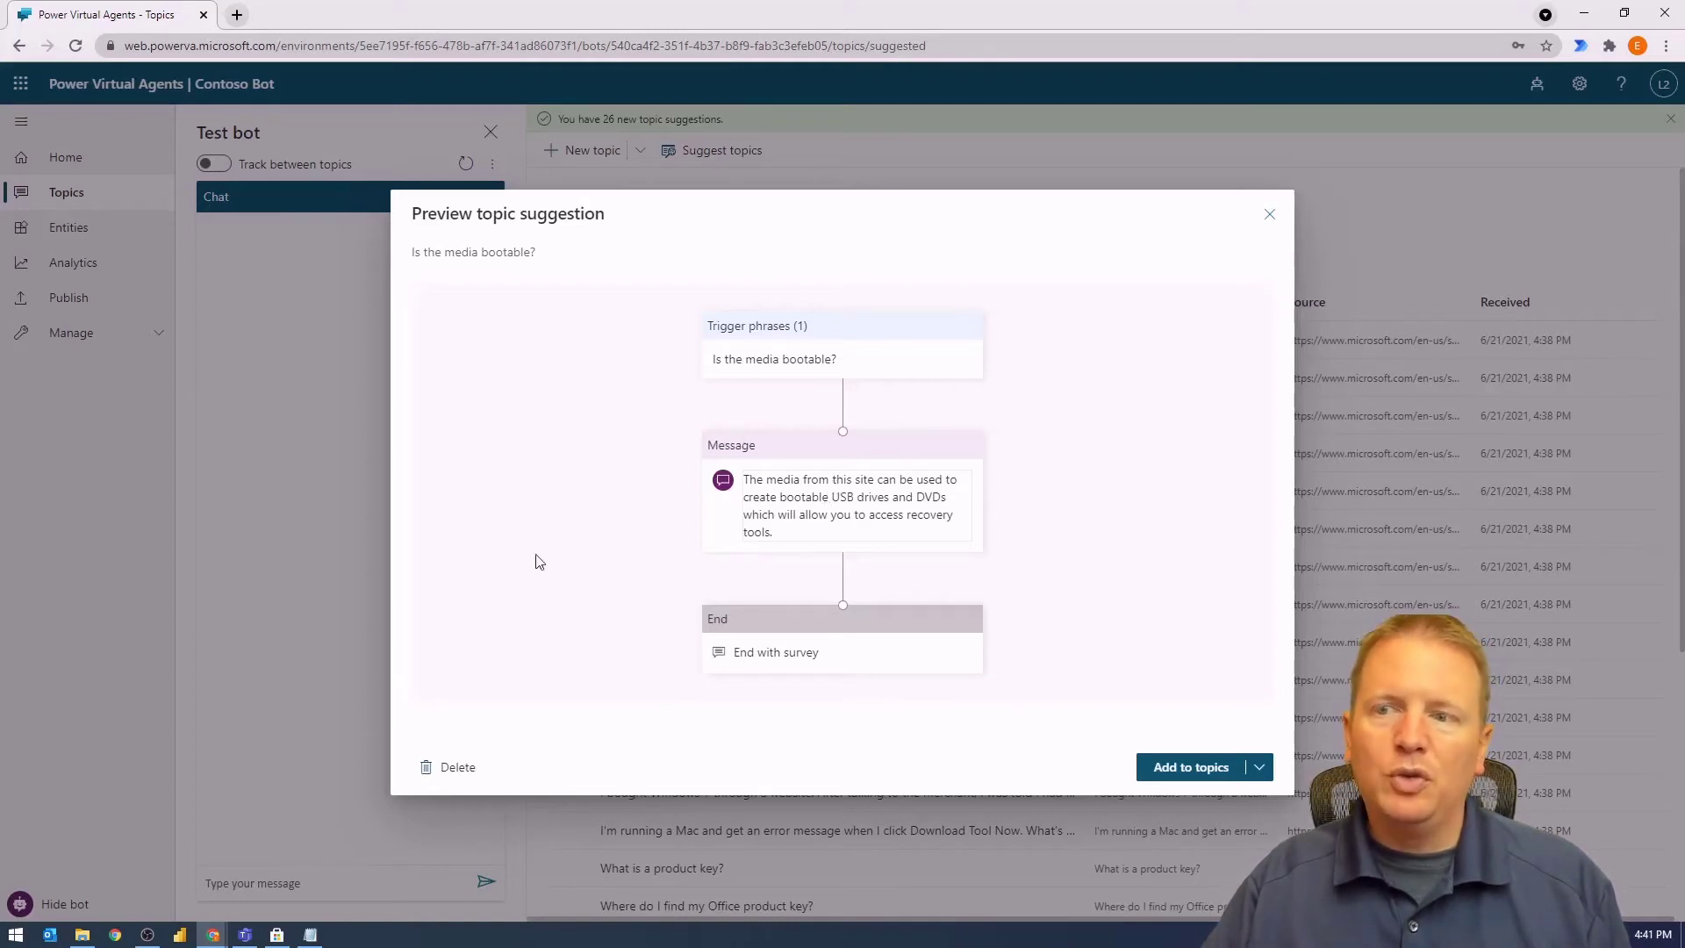
{"action": "mouse_move", "coordinate": [453, 777]}
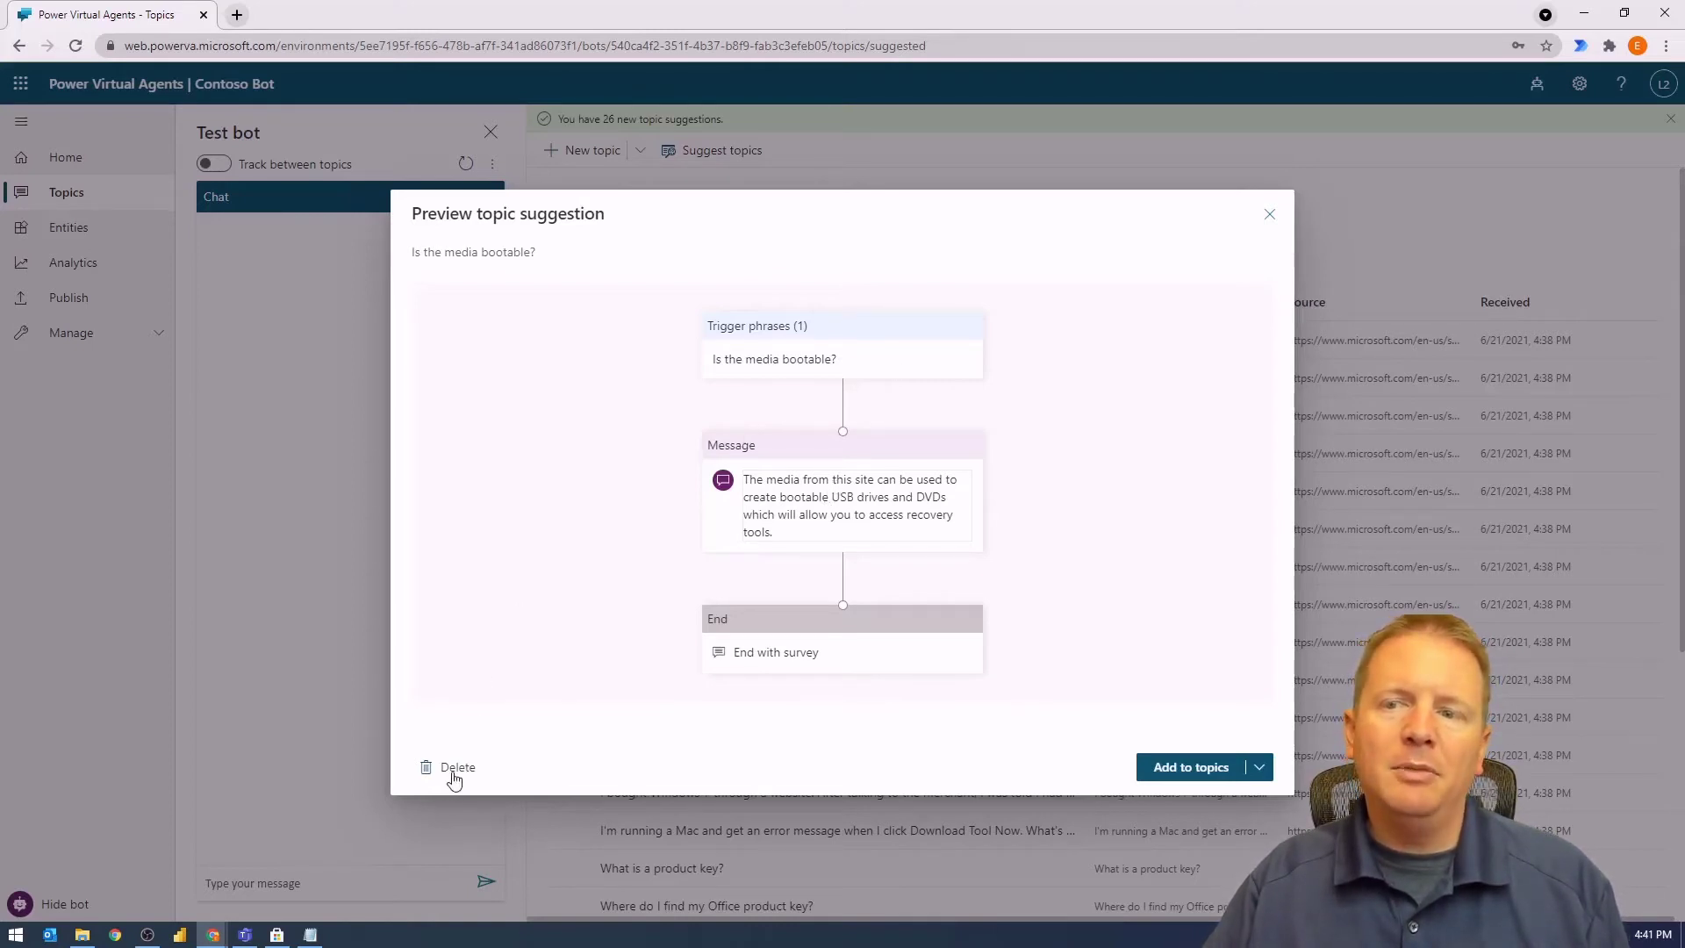
Delete the 'Is the media bootable?' suggestion, leaving 25 suggested topics.
{"action": "left_click", "coordinate": [456, 766]}
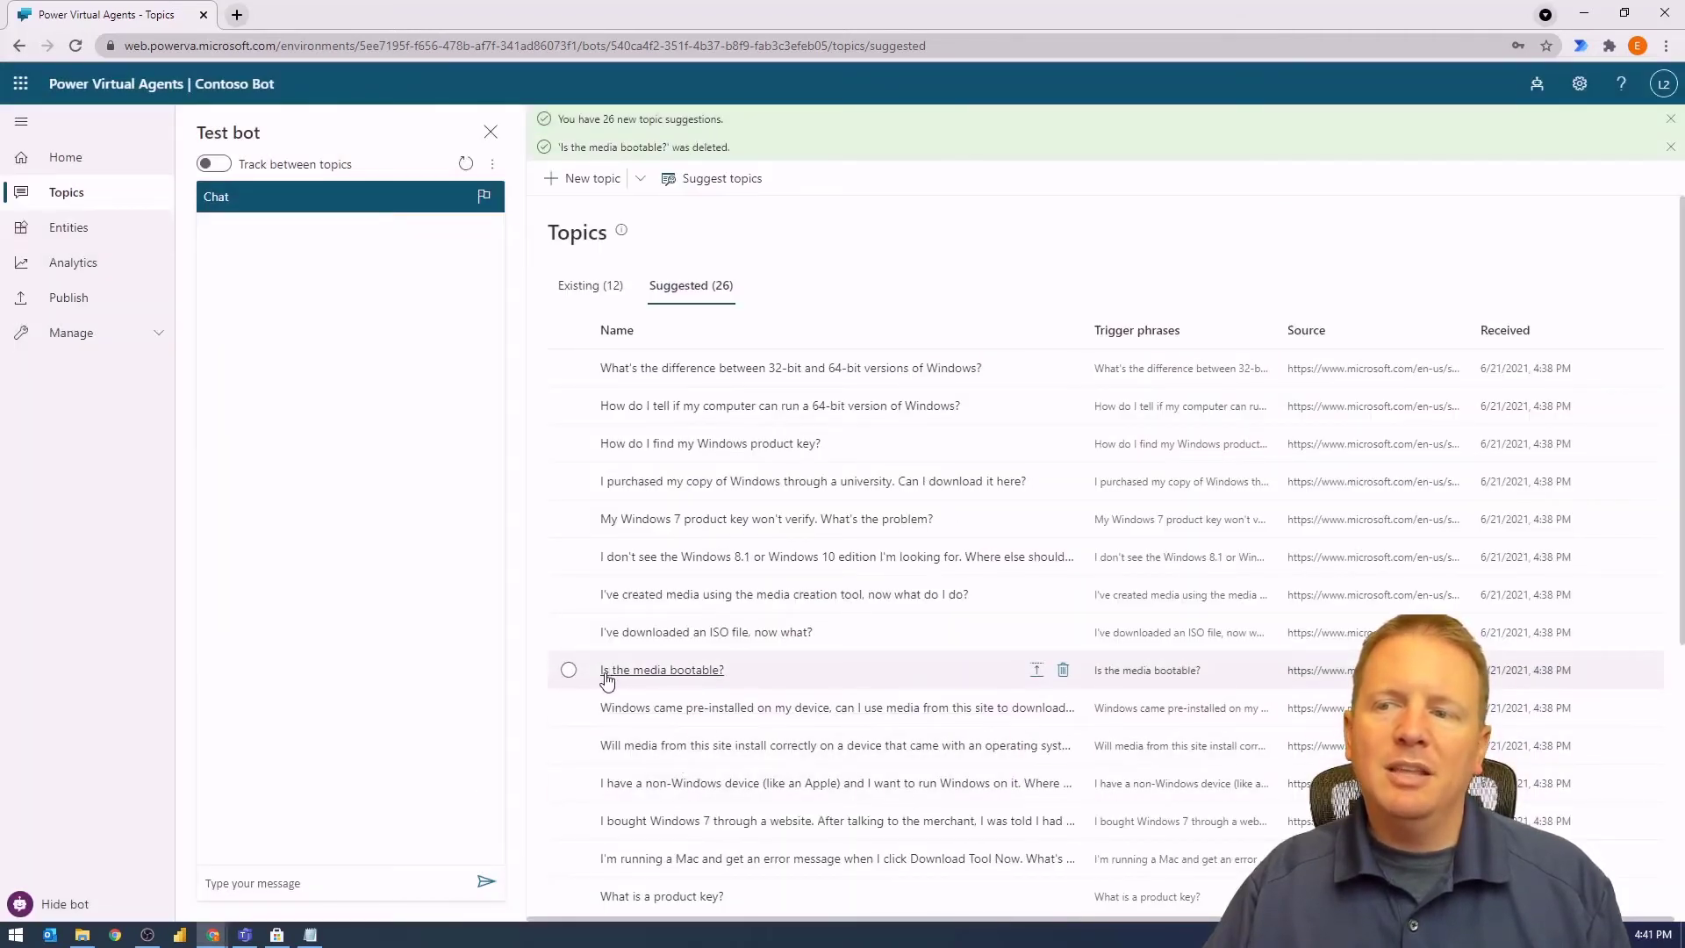
{"action": "mouse_move", "coordinate": [729, 683]}
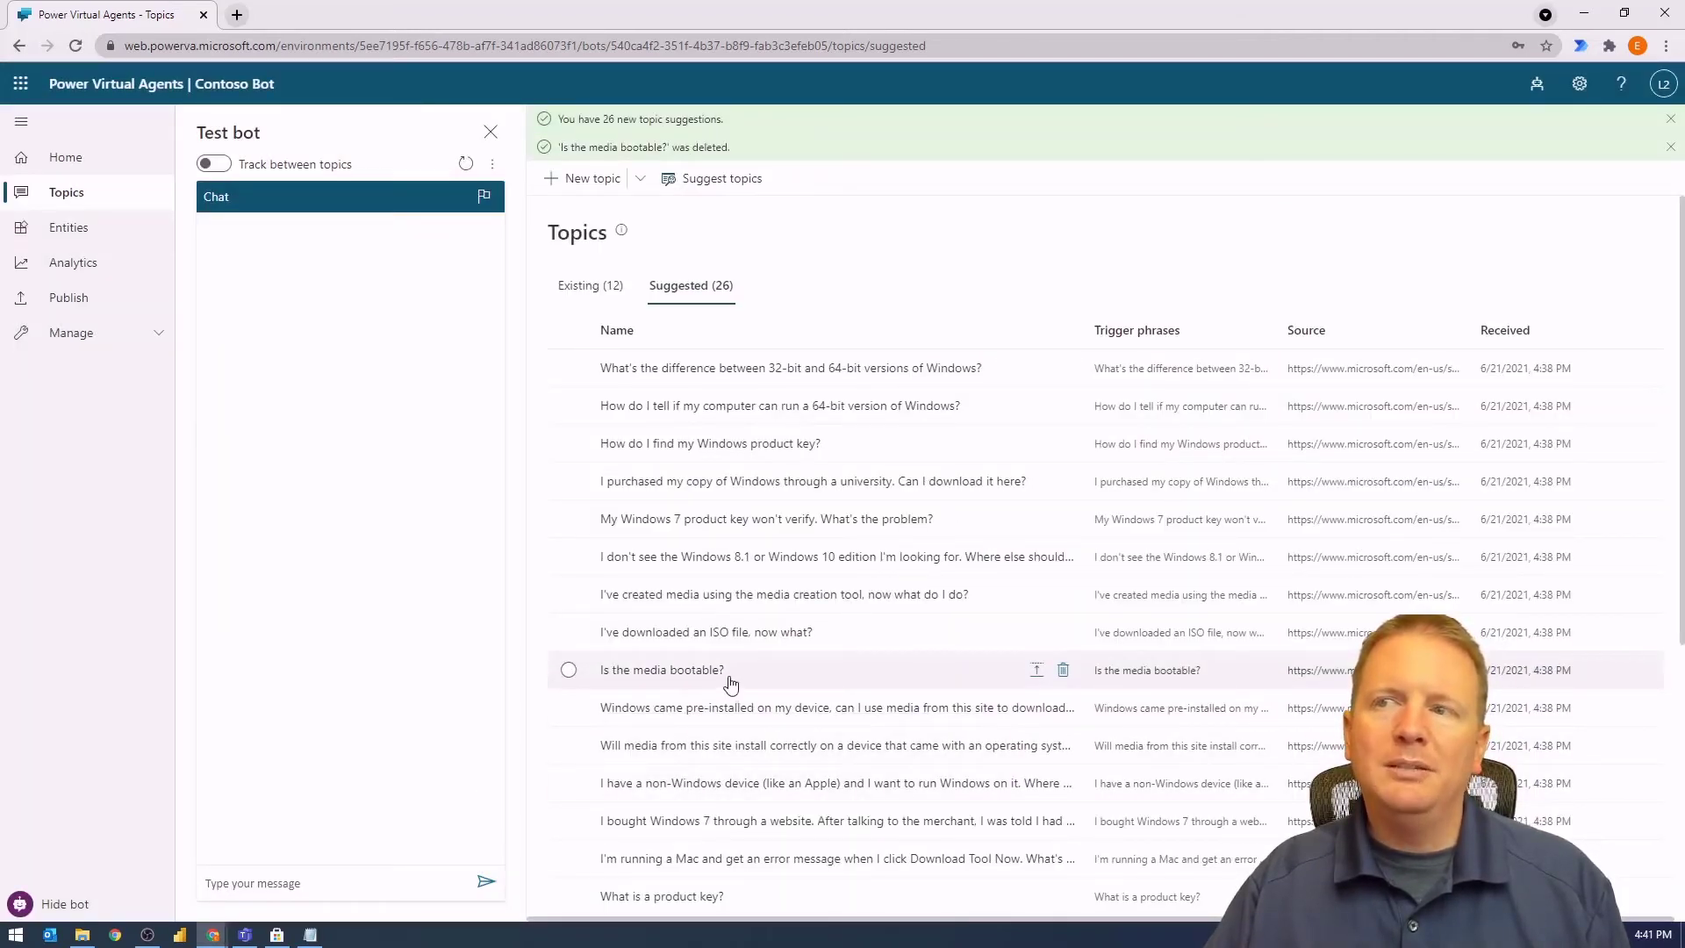
{"action": "left_click", "coordinate": [1063, 670]}
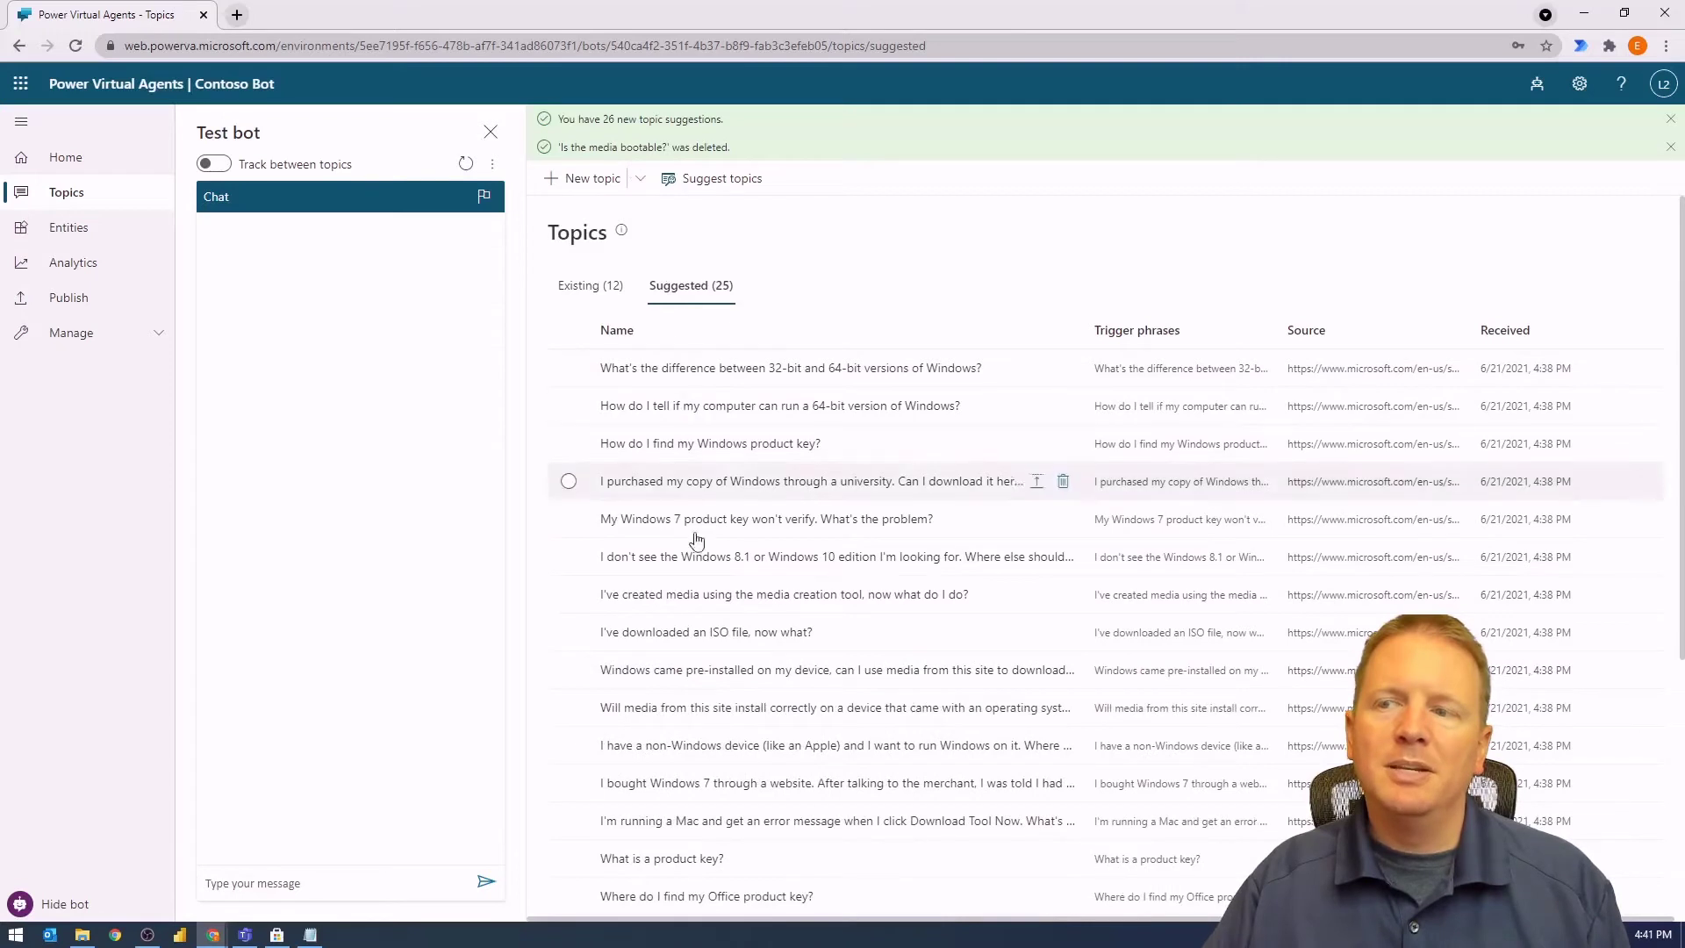
{"action": "mouse_move", "coordinate": [731, 707]}
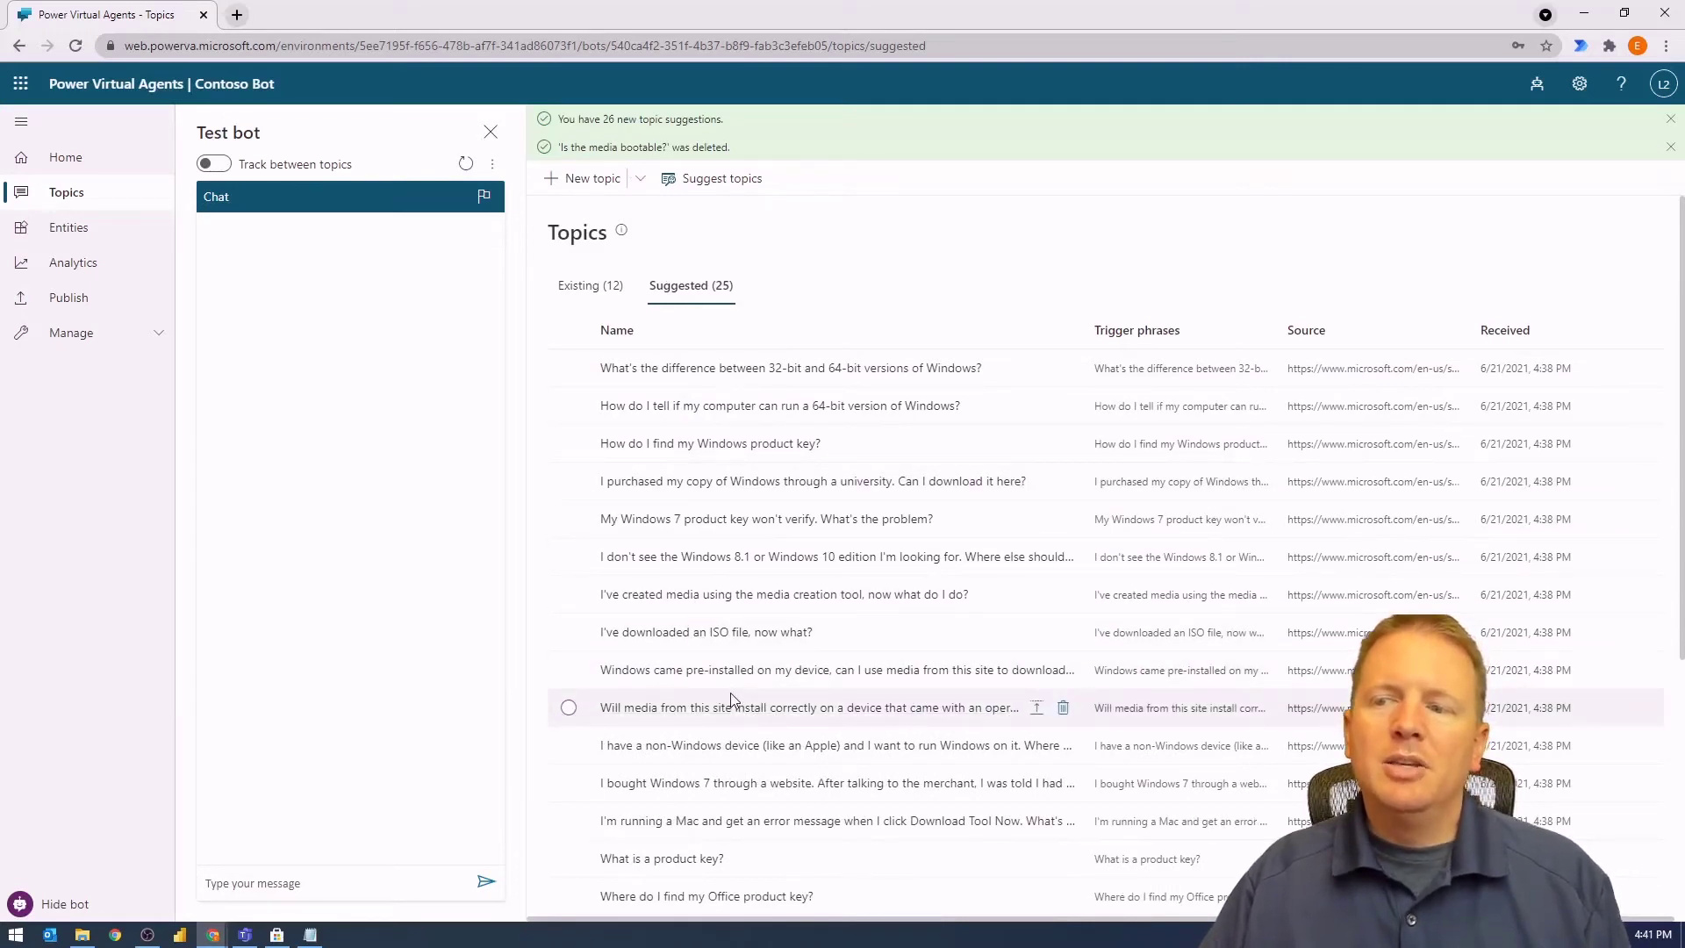
{"action": "mouse_move", "coordinate": [785, 594]}
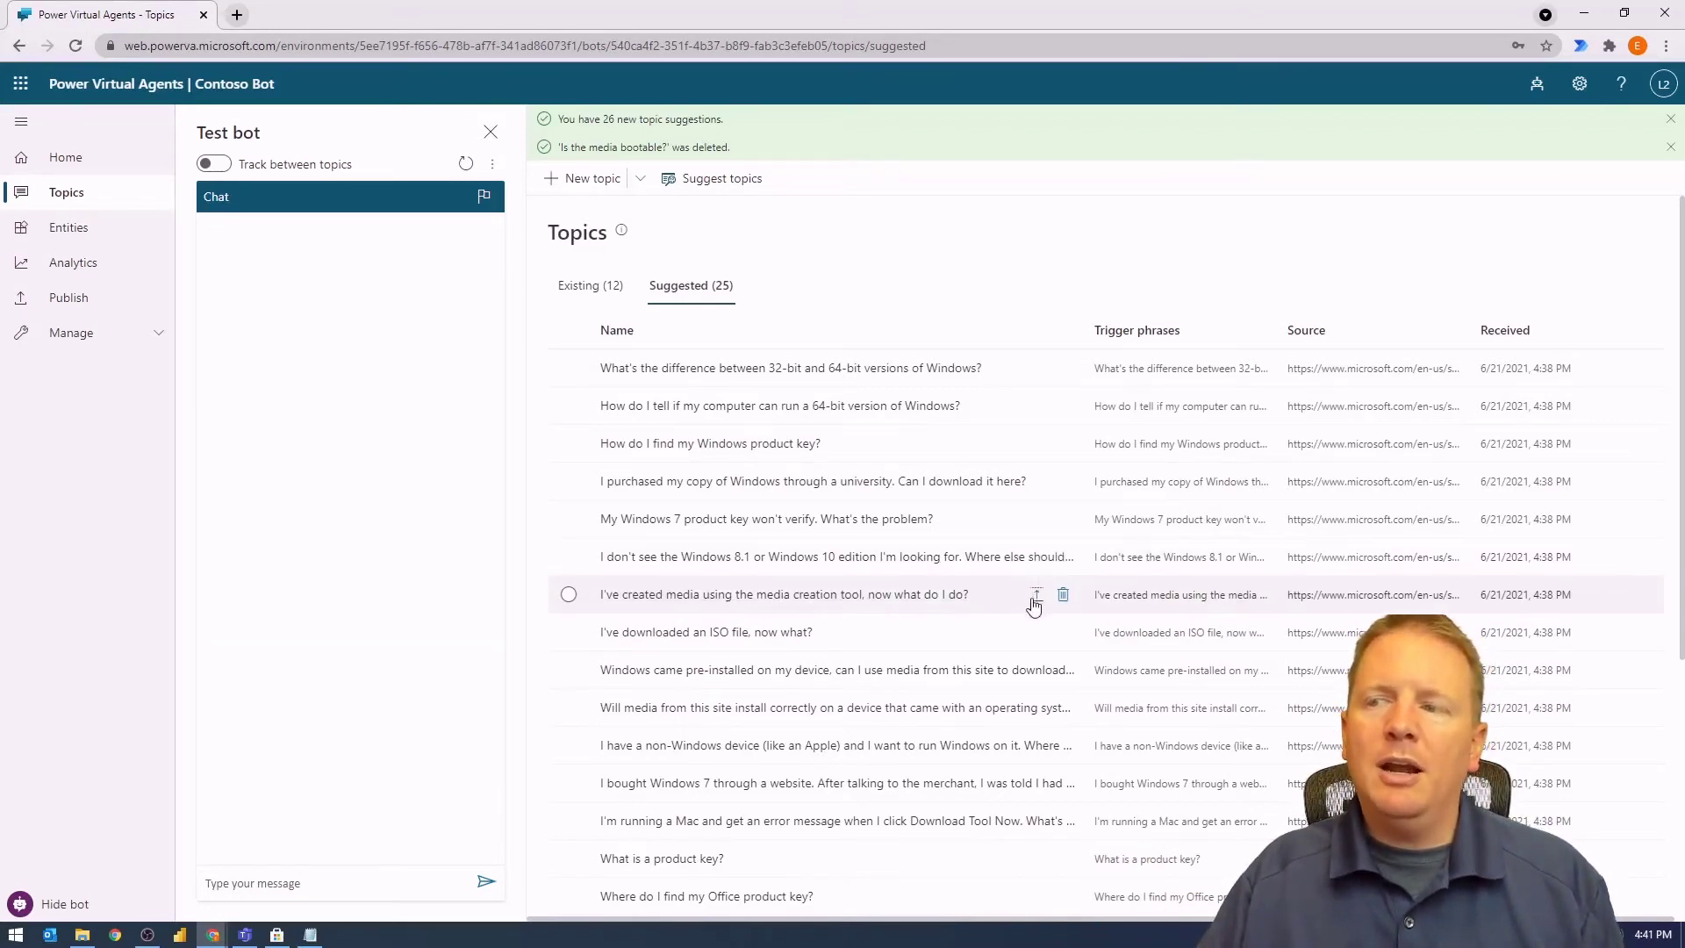
{"action": "mouse_move", "coordinate": [1034, 594]}
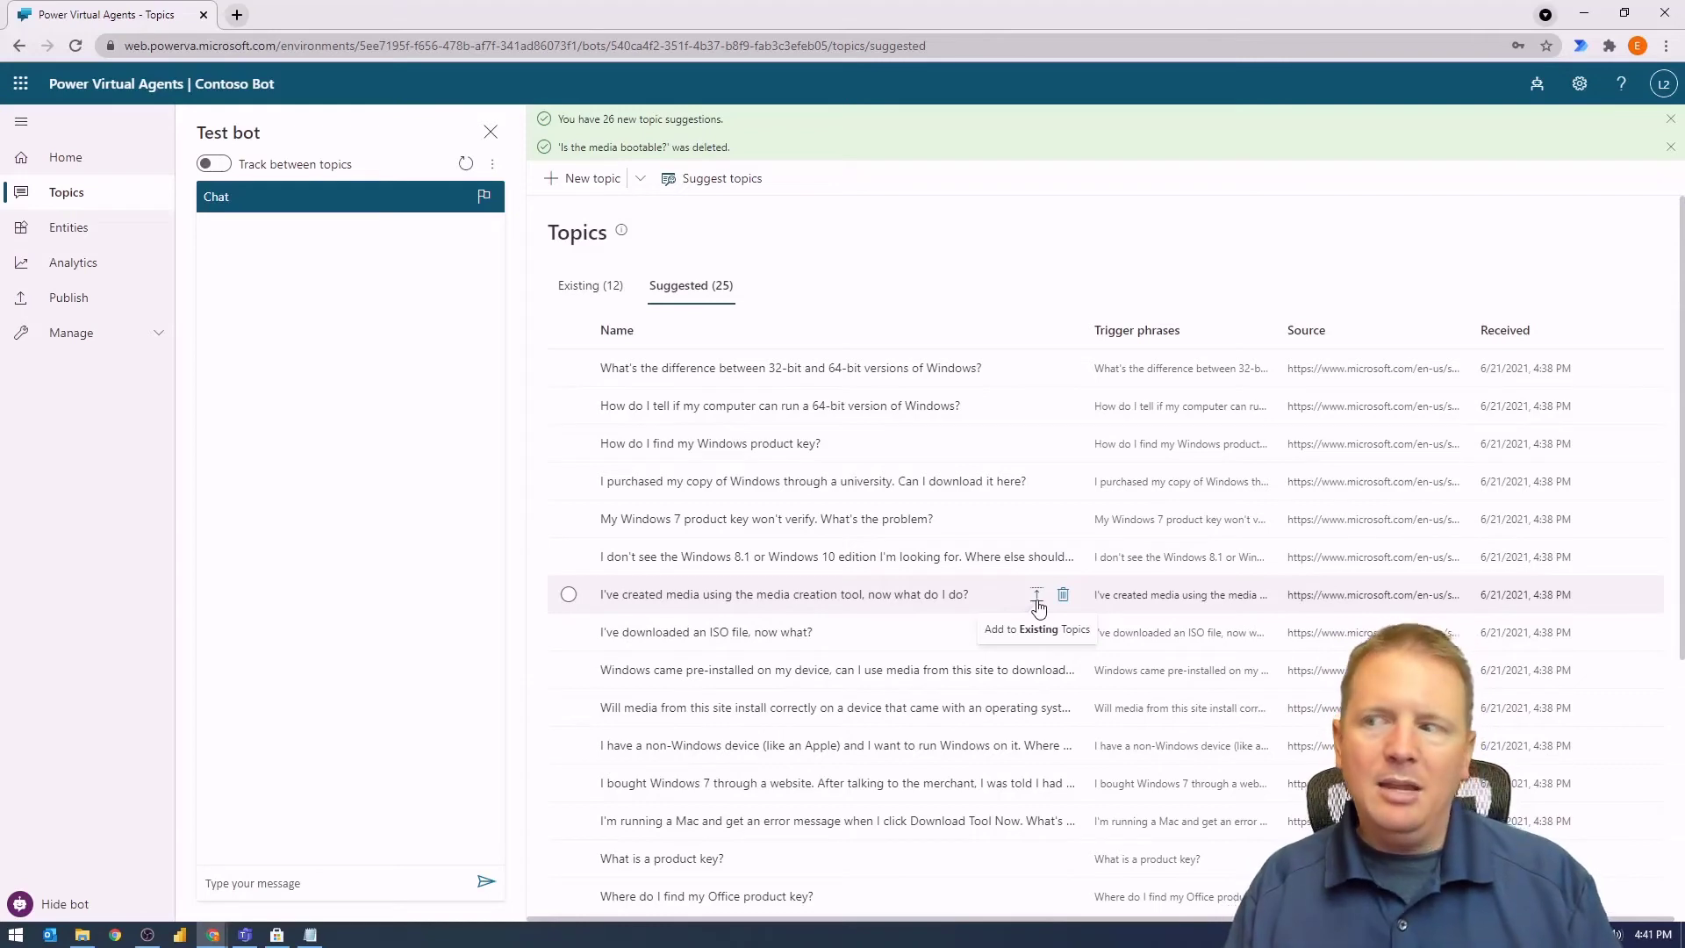
{"action": "mouse_move", "coordinate": [810, 462]}
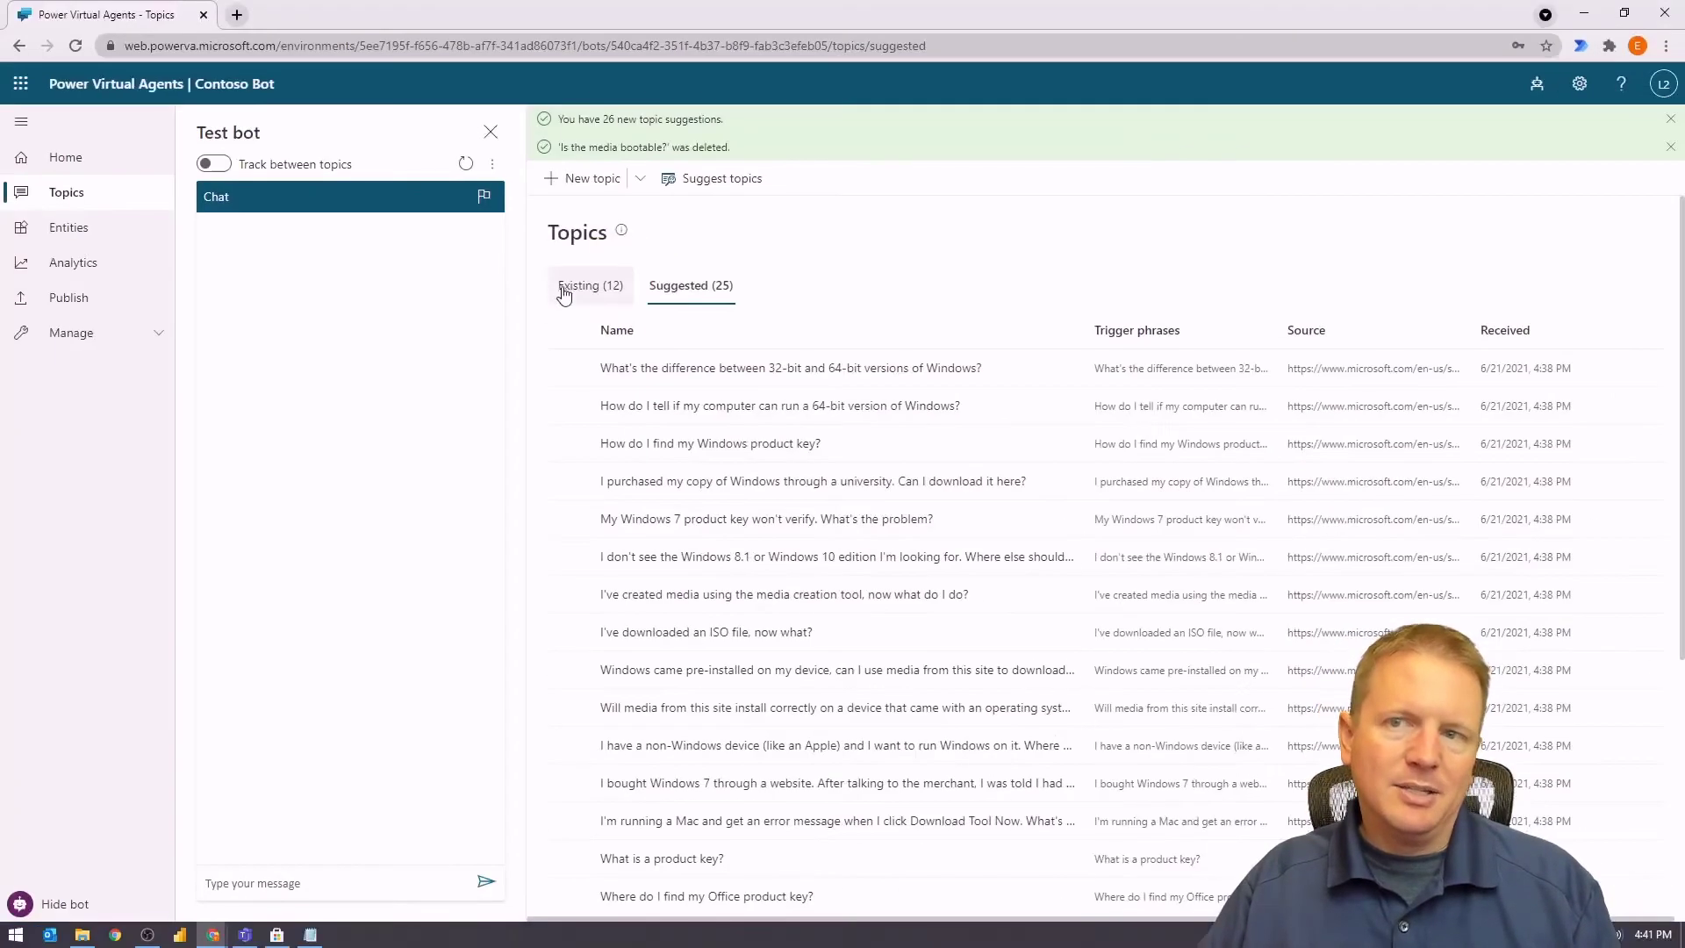
{"action": "mouse_move", "coordinate": [1037, 444]}
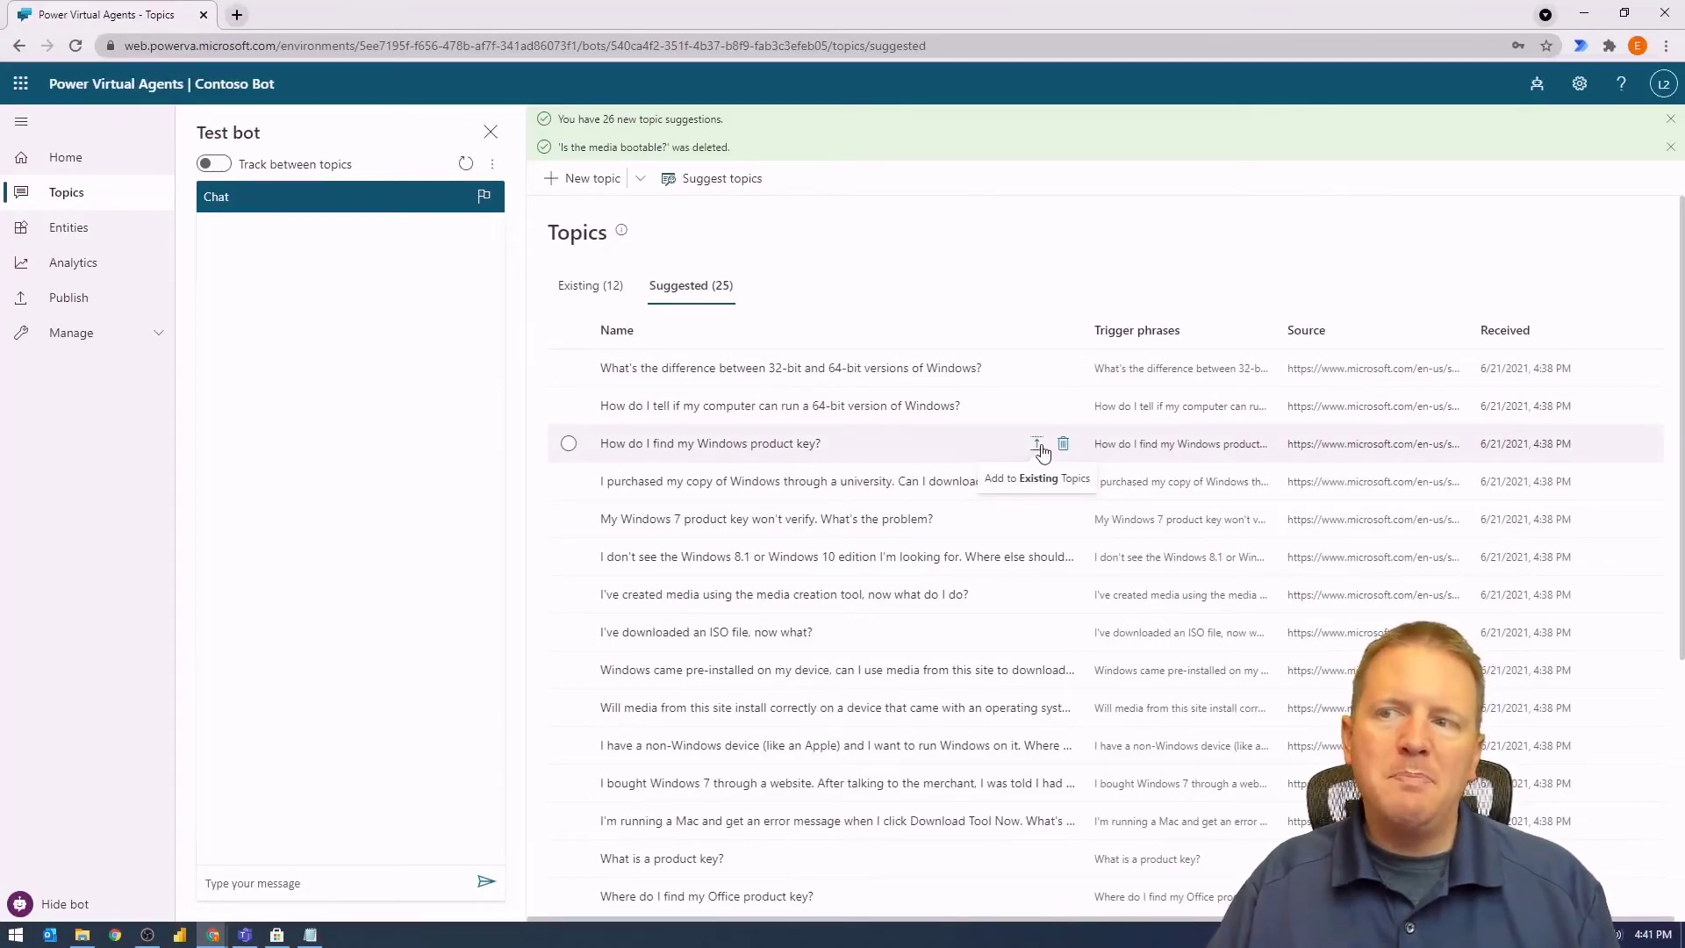
{"action": "mouse_move", "coordinate": [838, 631]}
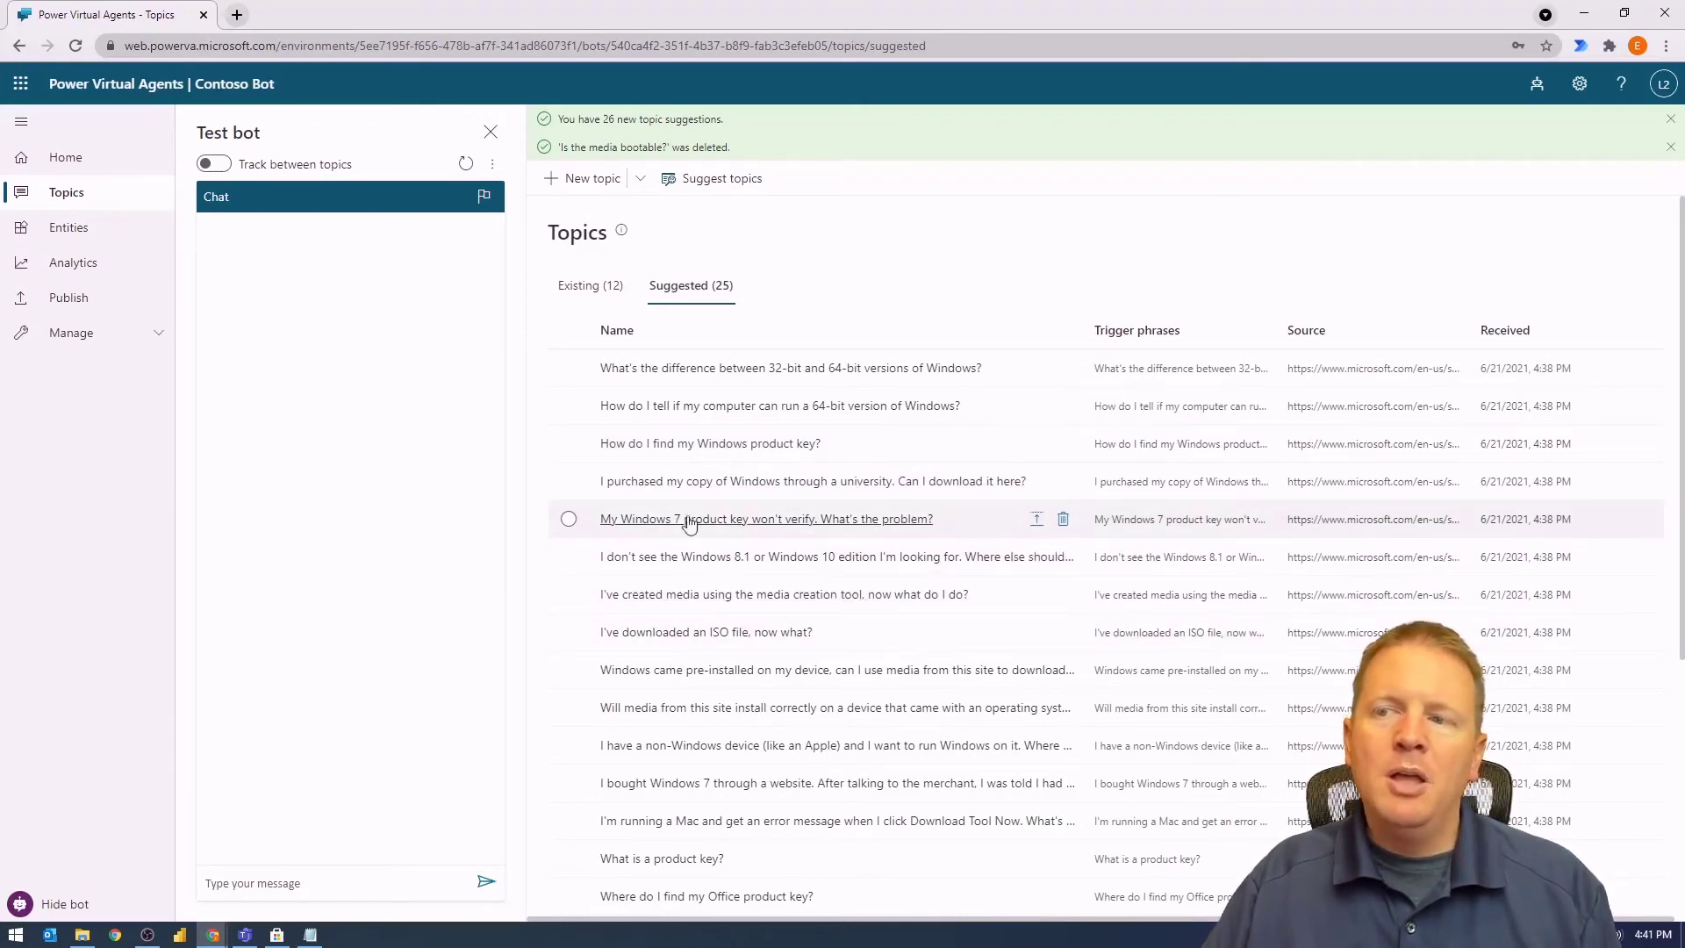
{"action": "mouse_move", "coordinate": [800, 534]}
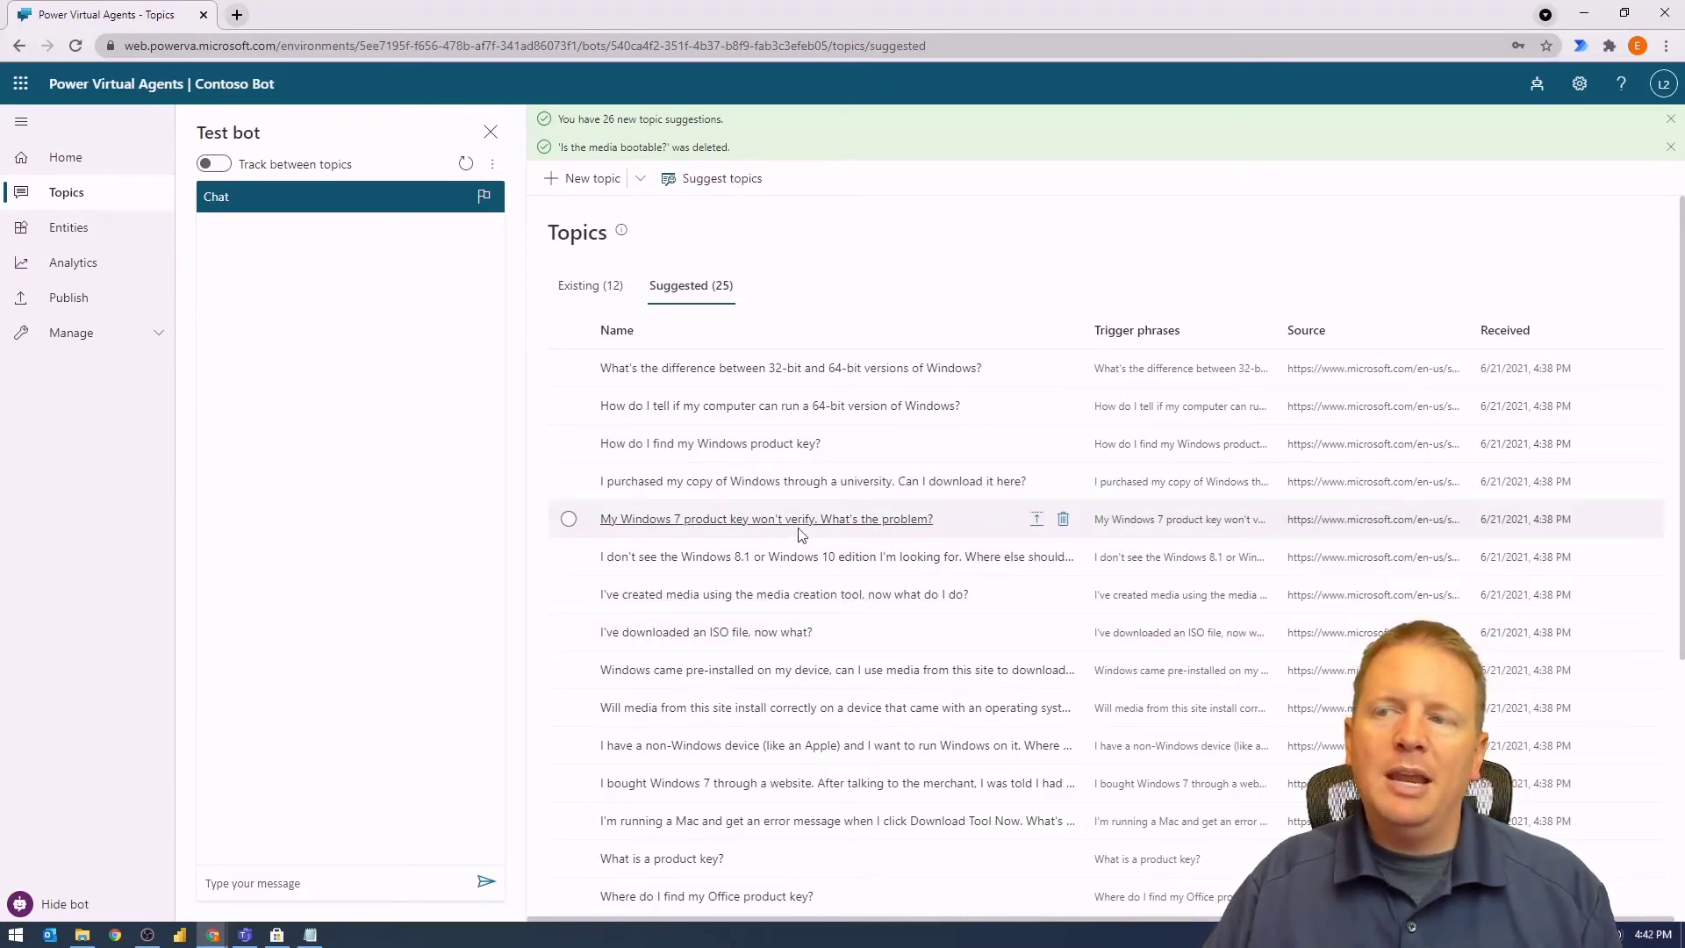
{"action": "mouse_move", "coordinate": [1043, 529]}
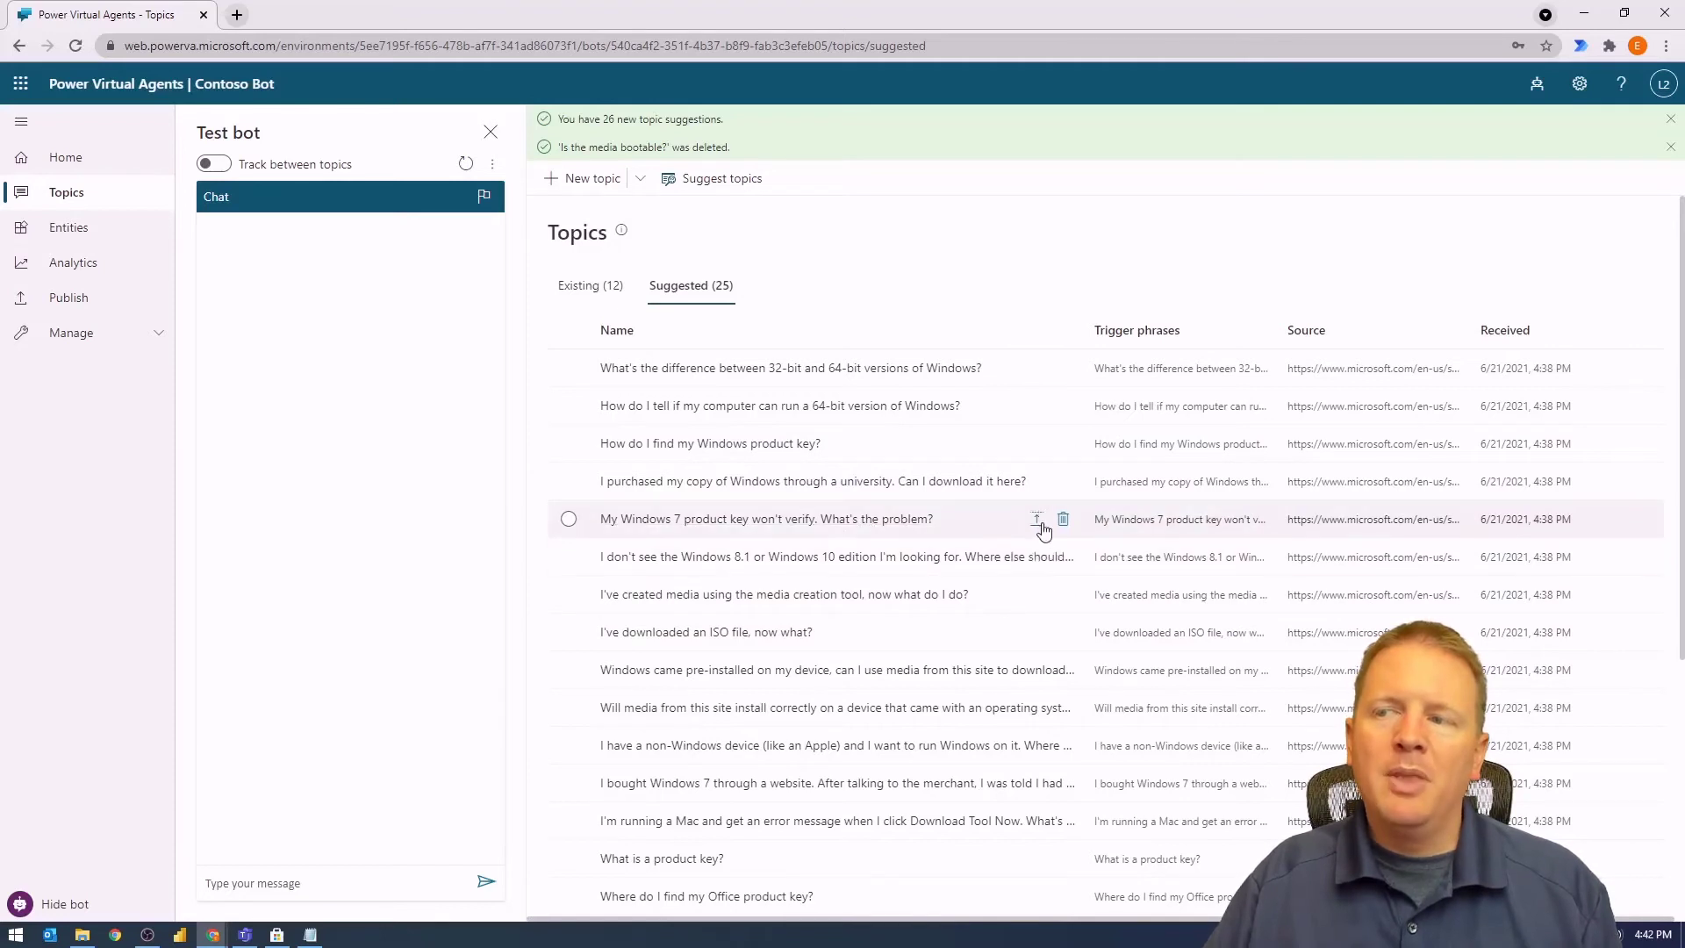
{"action": "mouse_move", "coordinate": [1035, 518]}
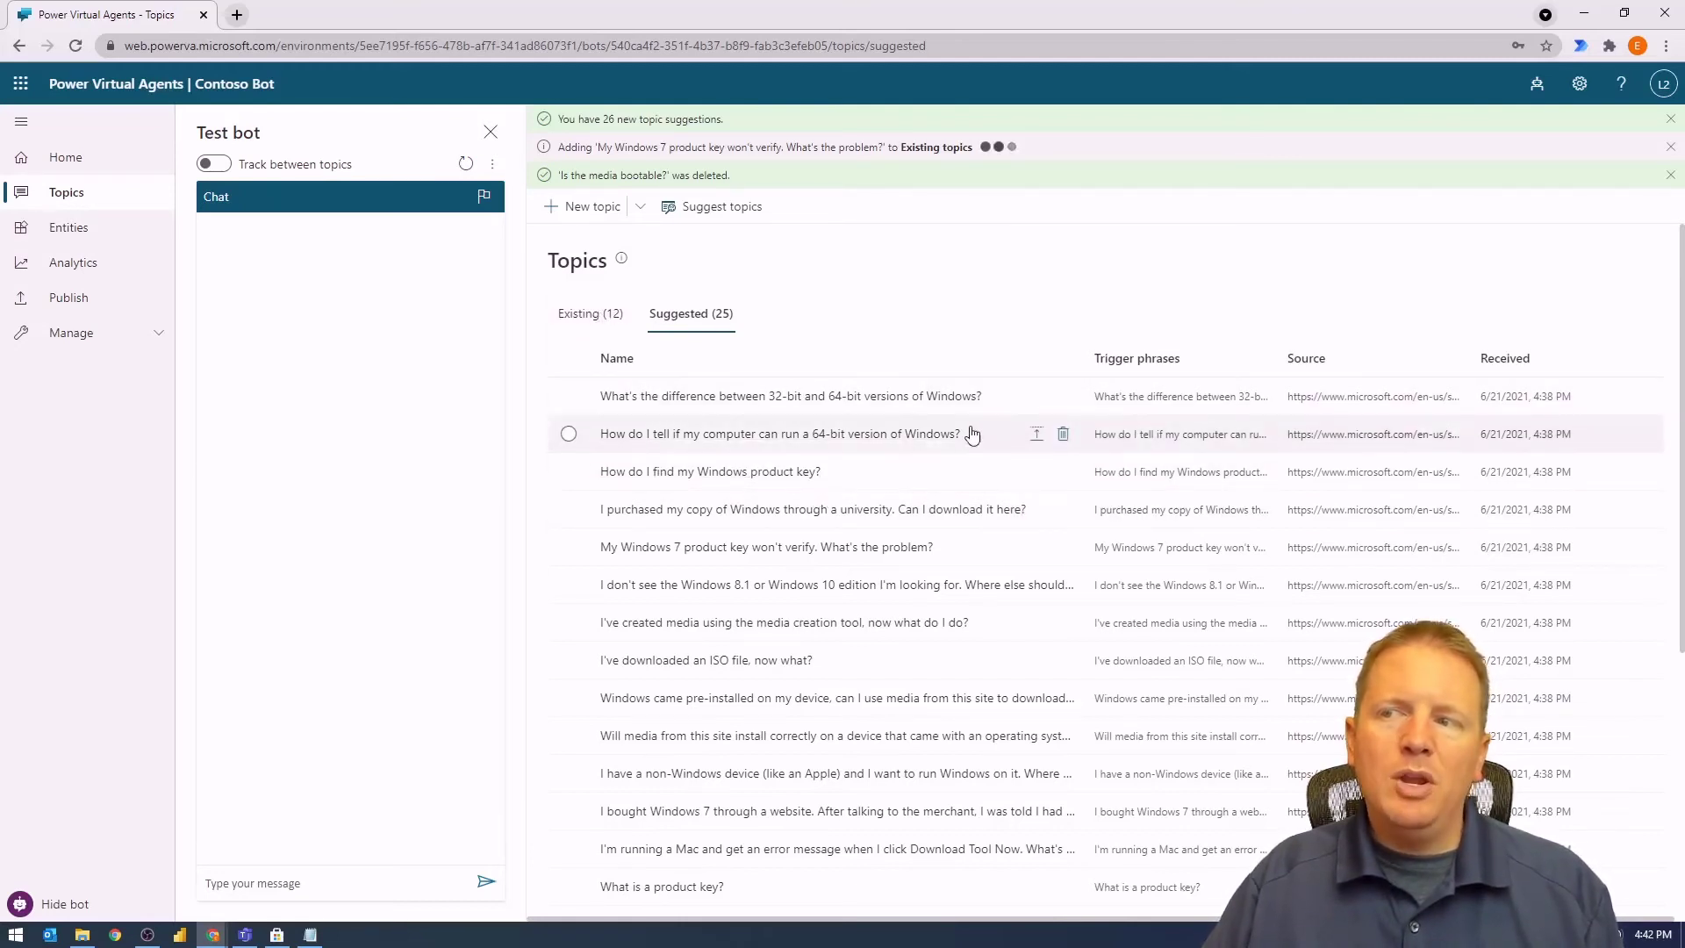
{"action": "left_click", "coordinate": [782, 433]}
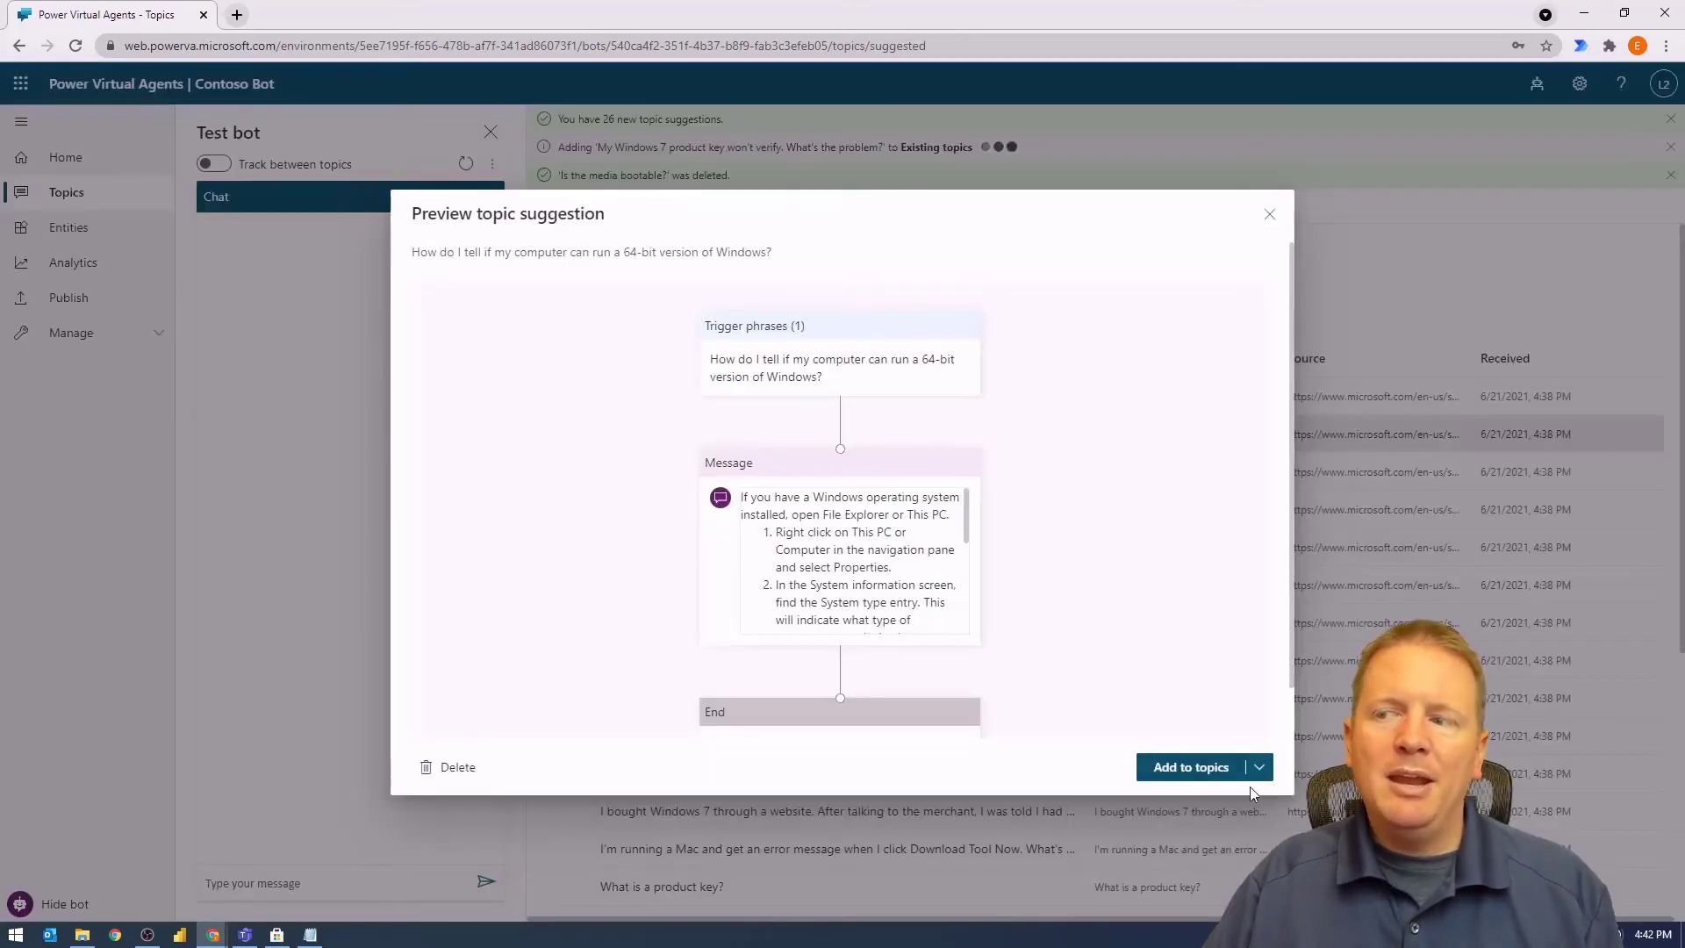
{"action": "left_click", "coordinate": [1259, 766]}
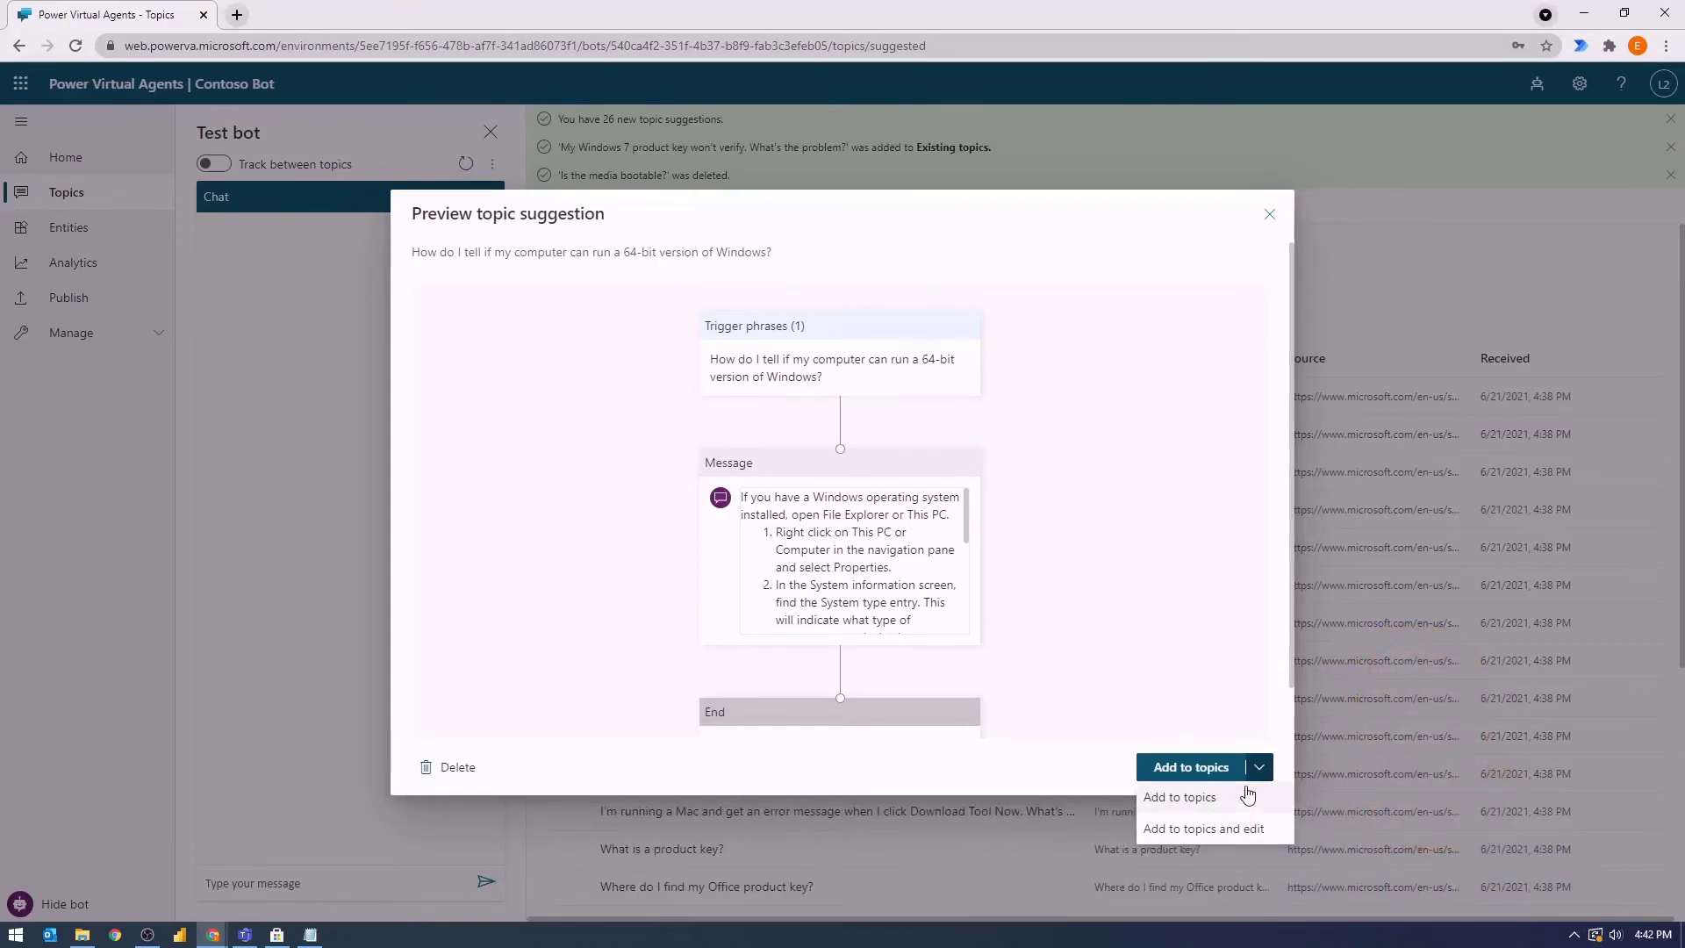
{"action": "mouse_move", "coordinate": [1234, 812]}
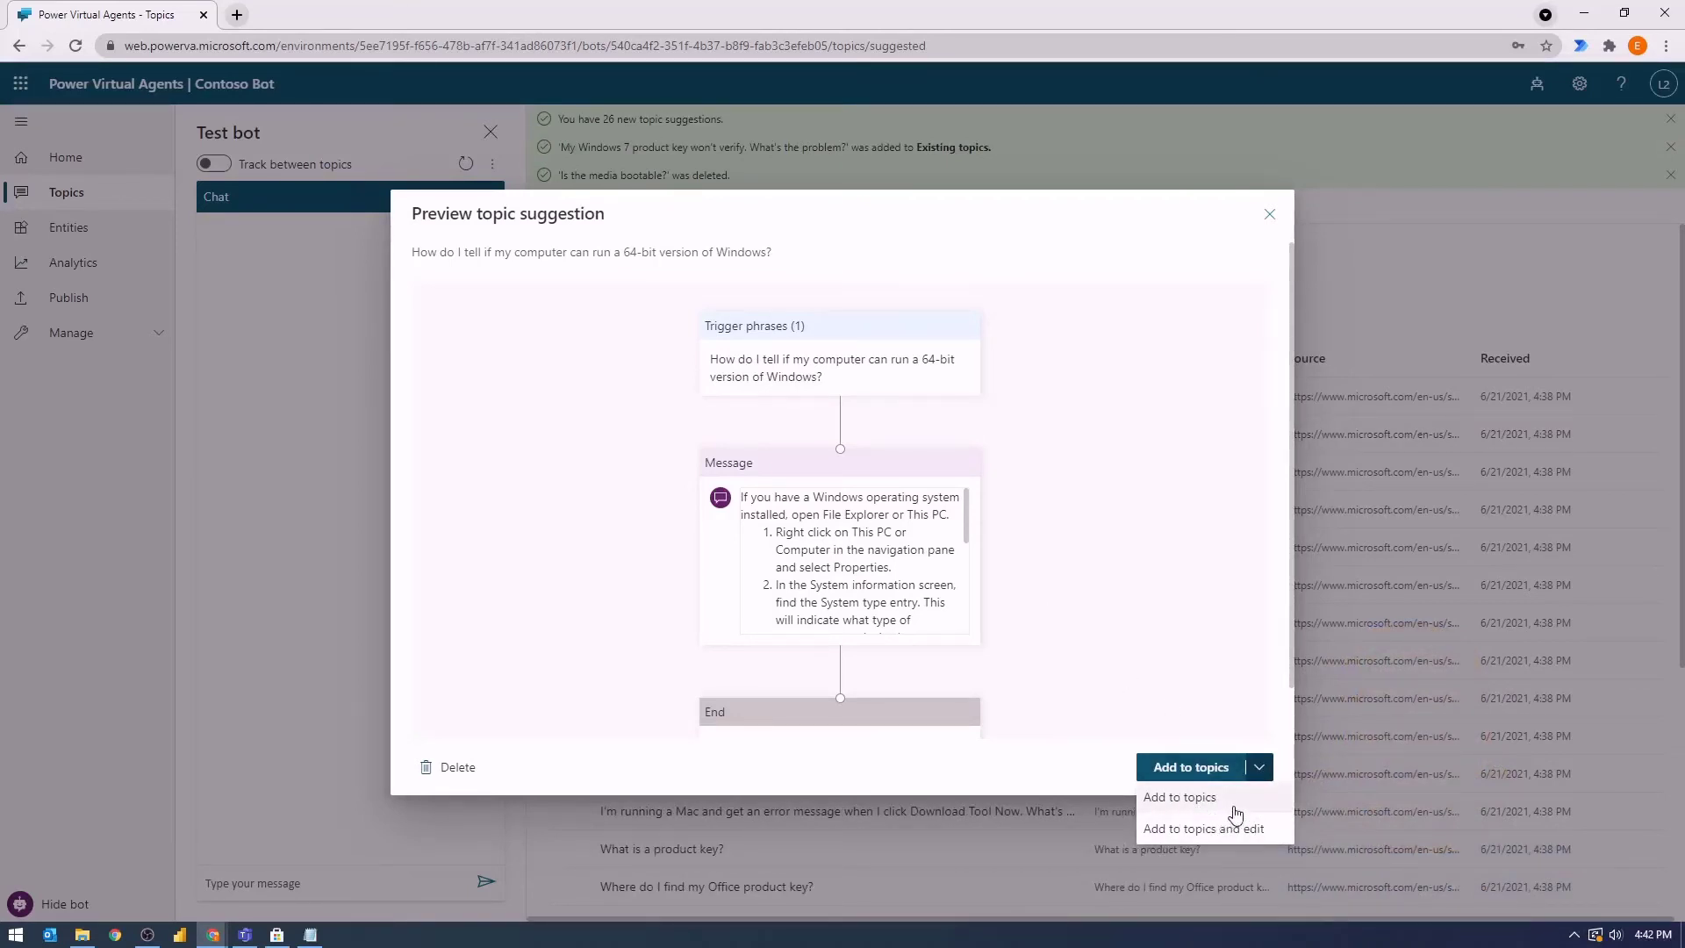
{"action": "mouse_move", "coordinate": [1238, 842]}
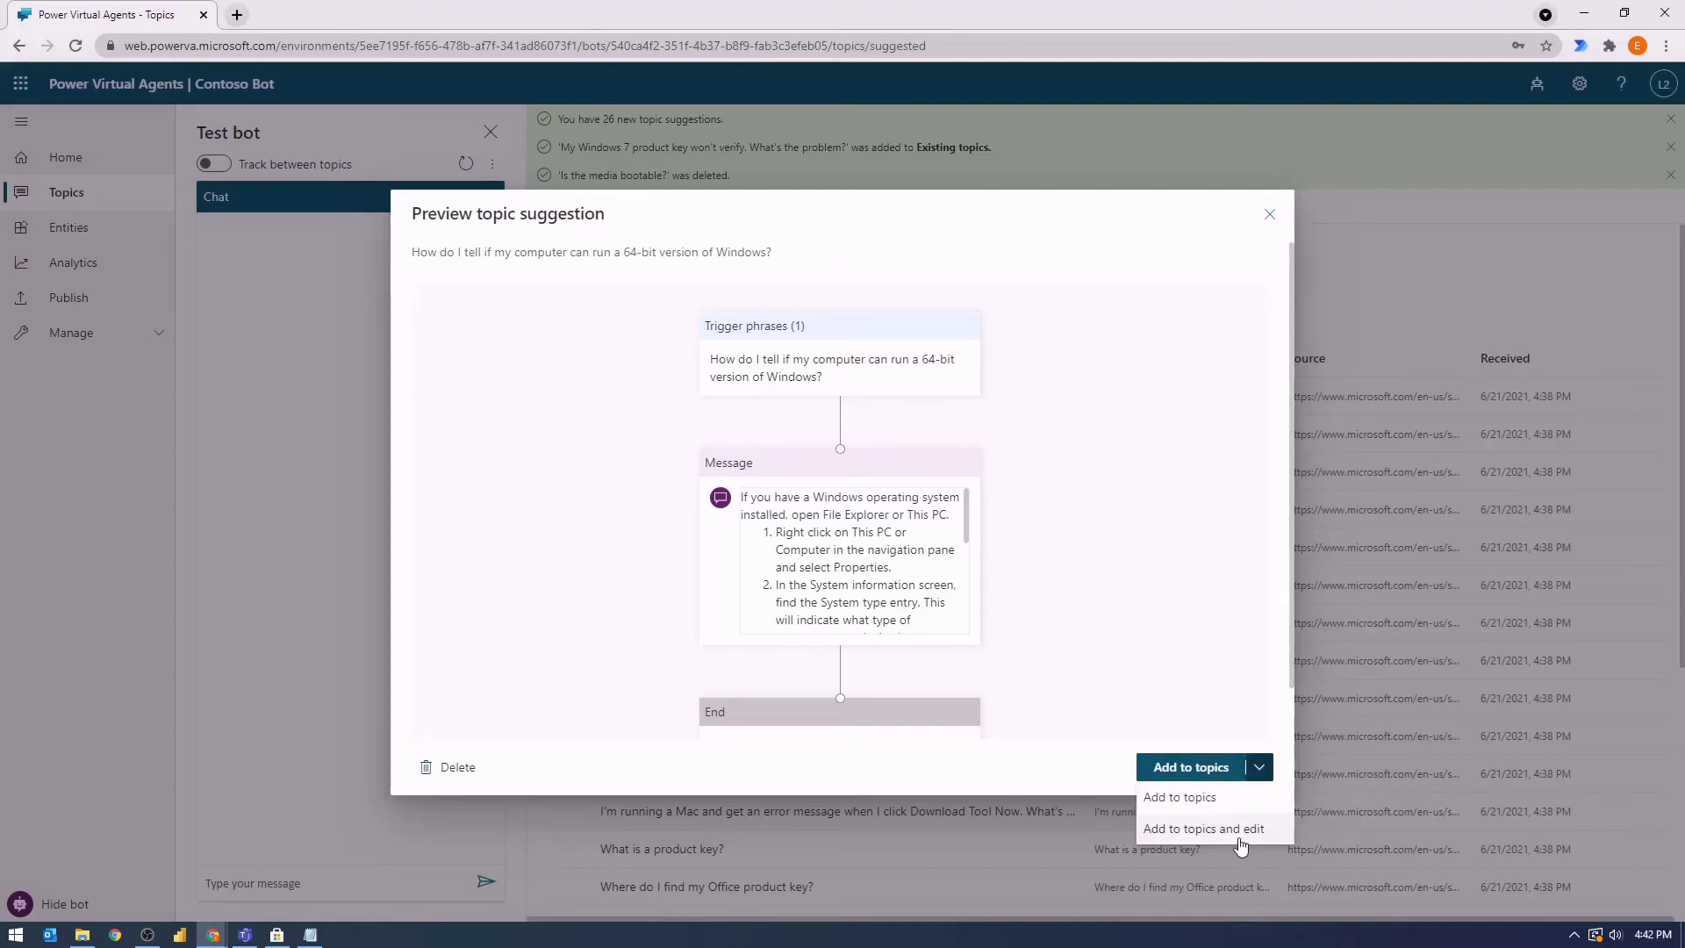
{"action": "mouse_move", "coordinate": [1263, 837]}
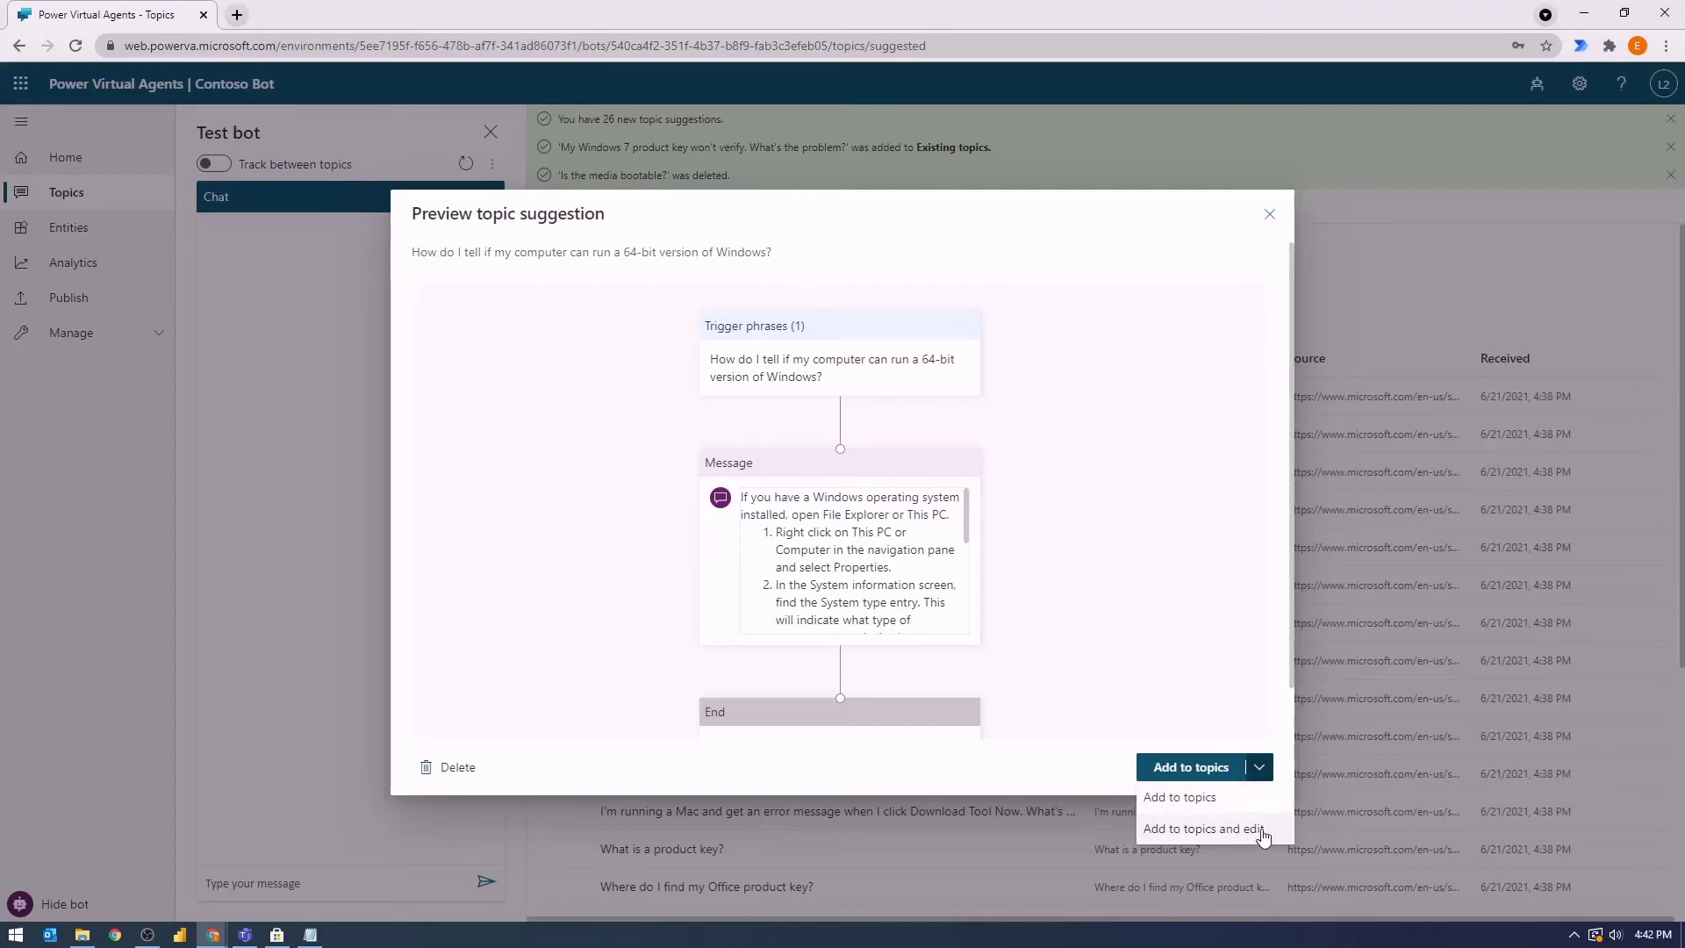
{"action": "mouse_move", "coordinate": [1263, 309]}
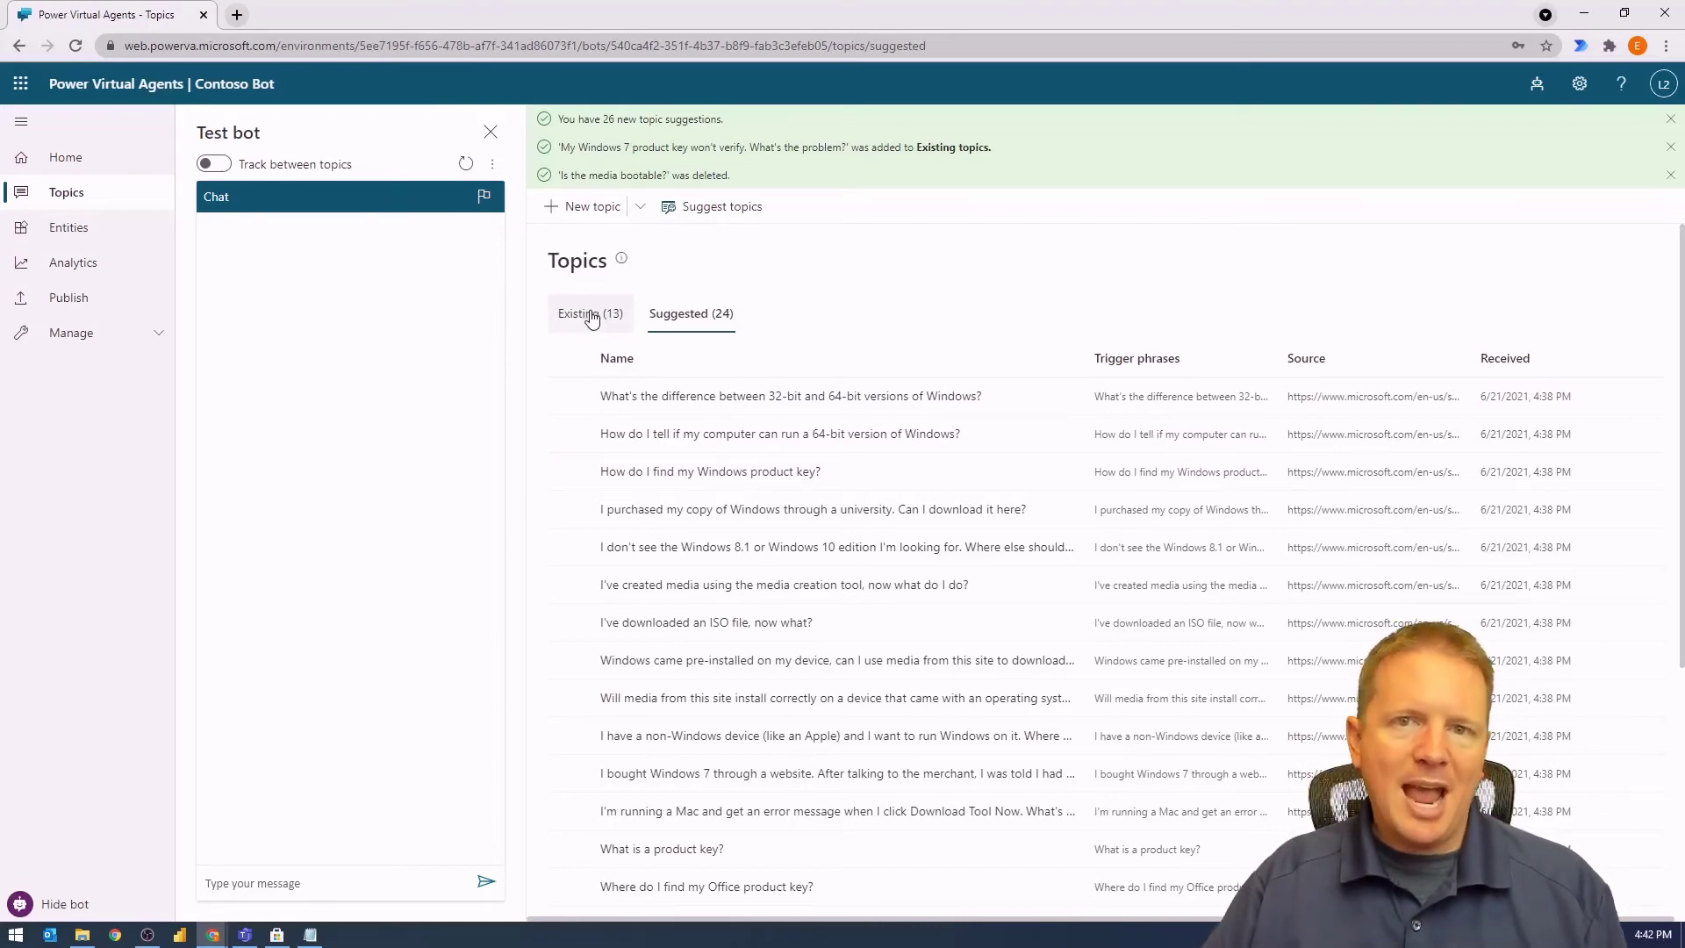
On the Existing tab, switch 'My Windows 7 product key won't verify' to On.
{"action": "left_click", "coordinate": [690, 312]}
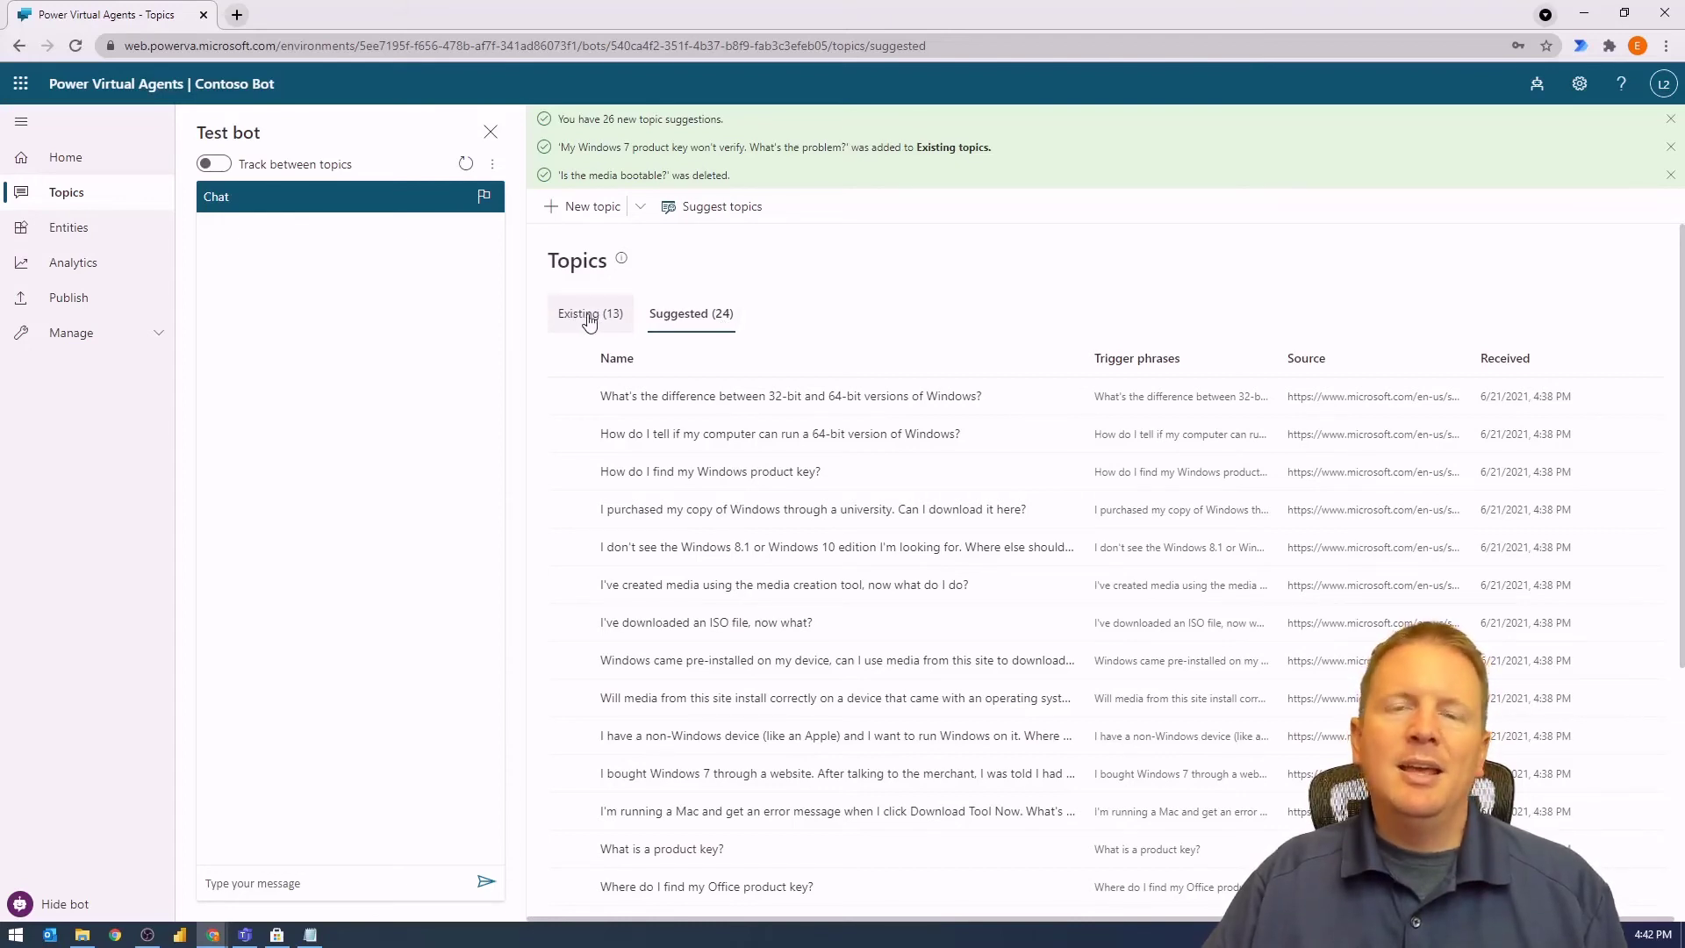
{"action": "left_click", "coordinate": [588, 312]}
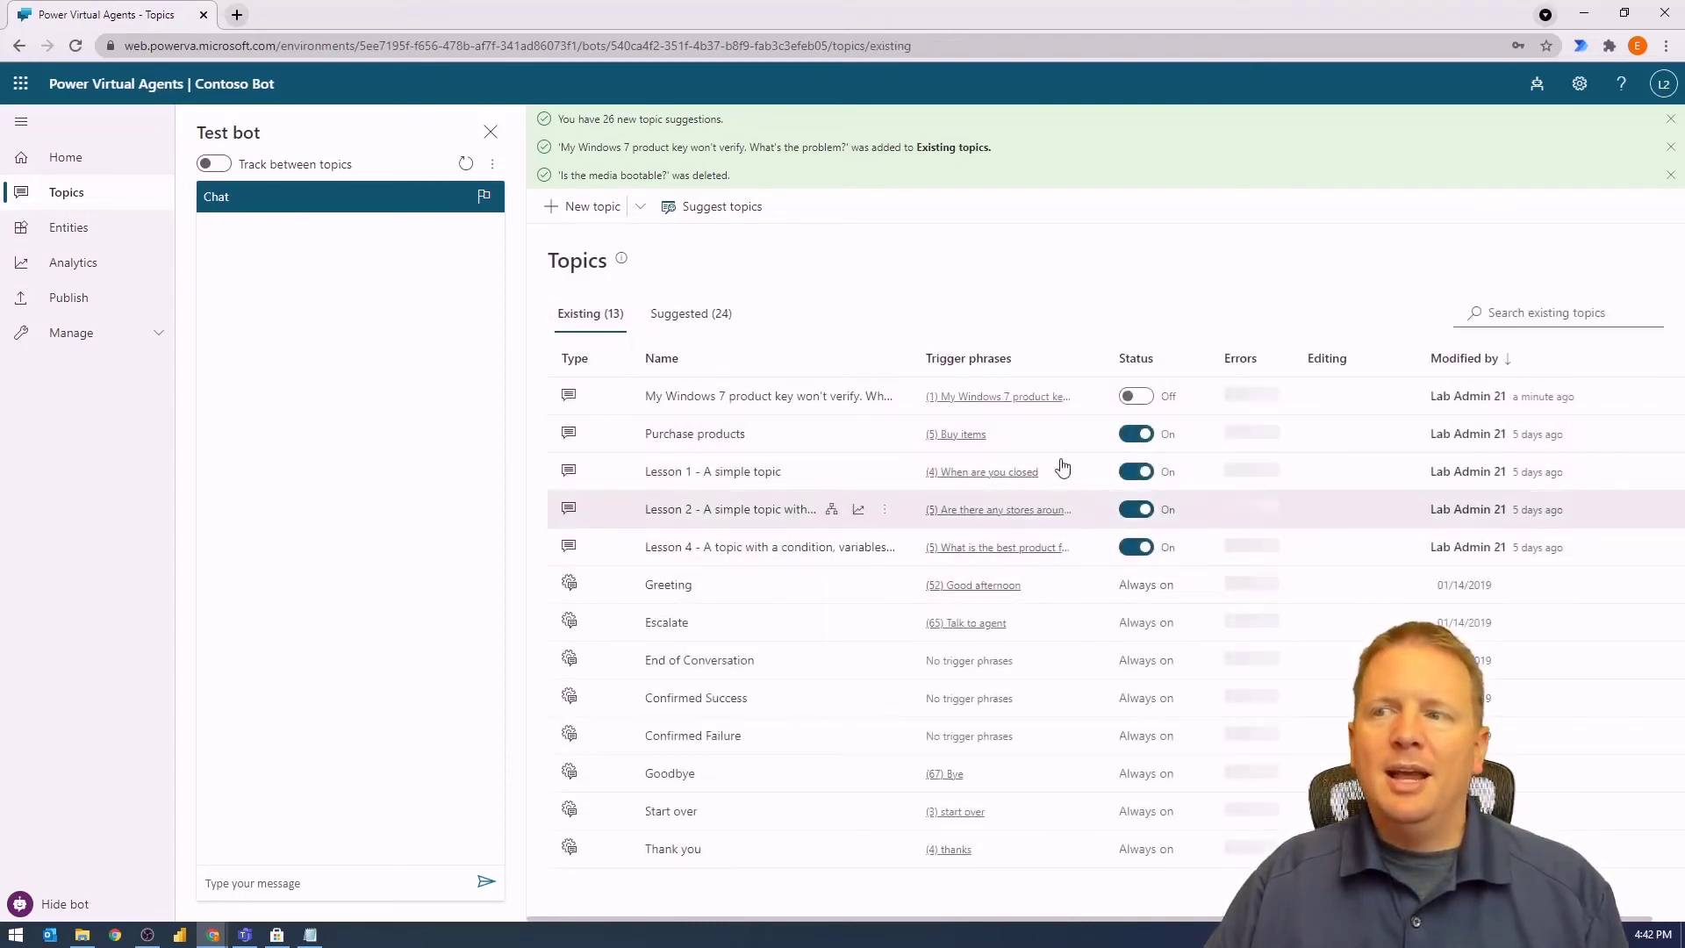
{"action": "mouse_move", "coordinate": [1095, 478]}
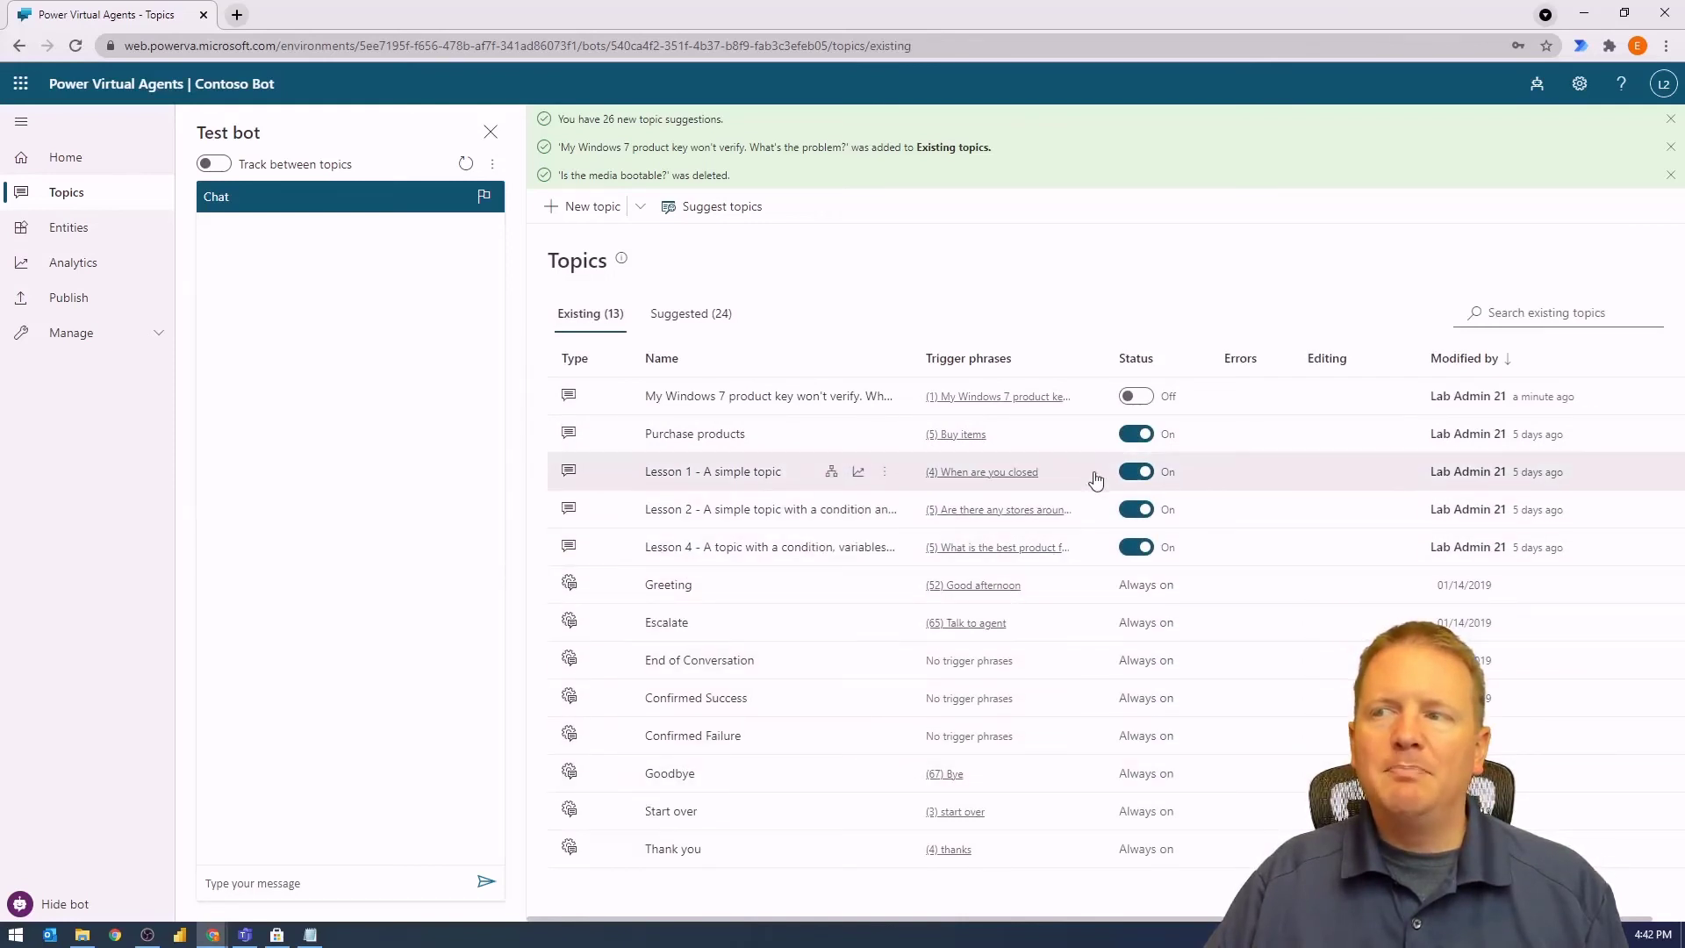
{"action": "mouse_move", "coordinate": [1057, 403]}
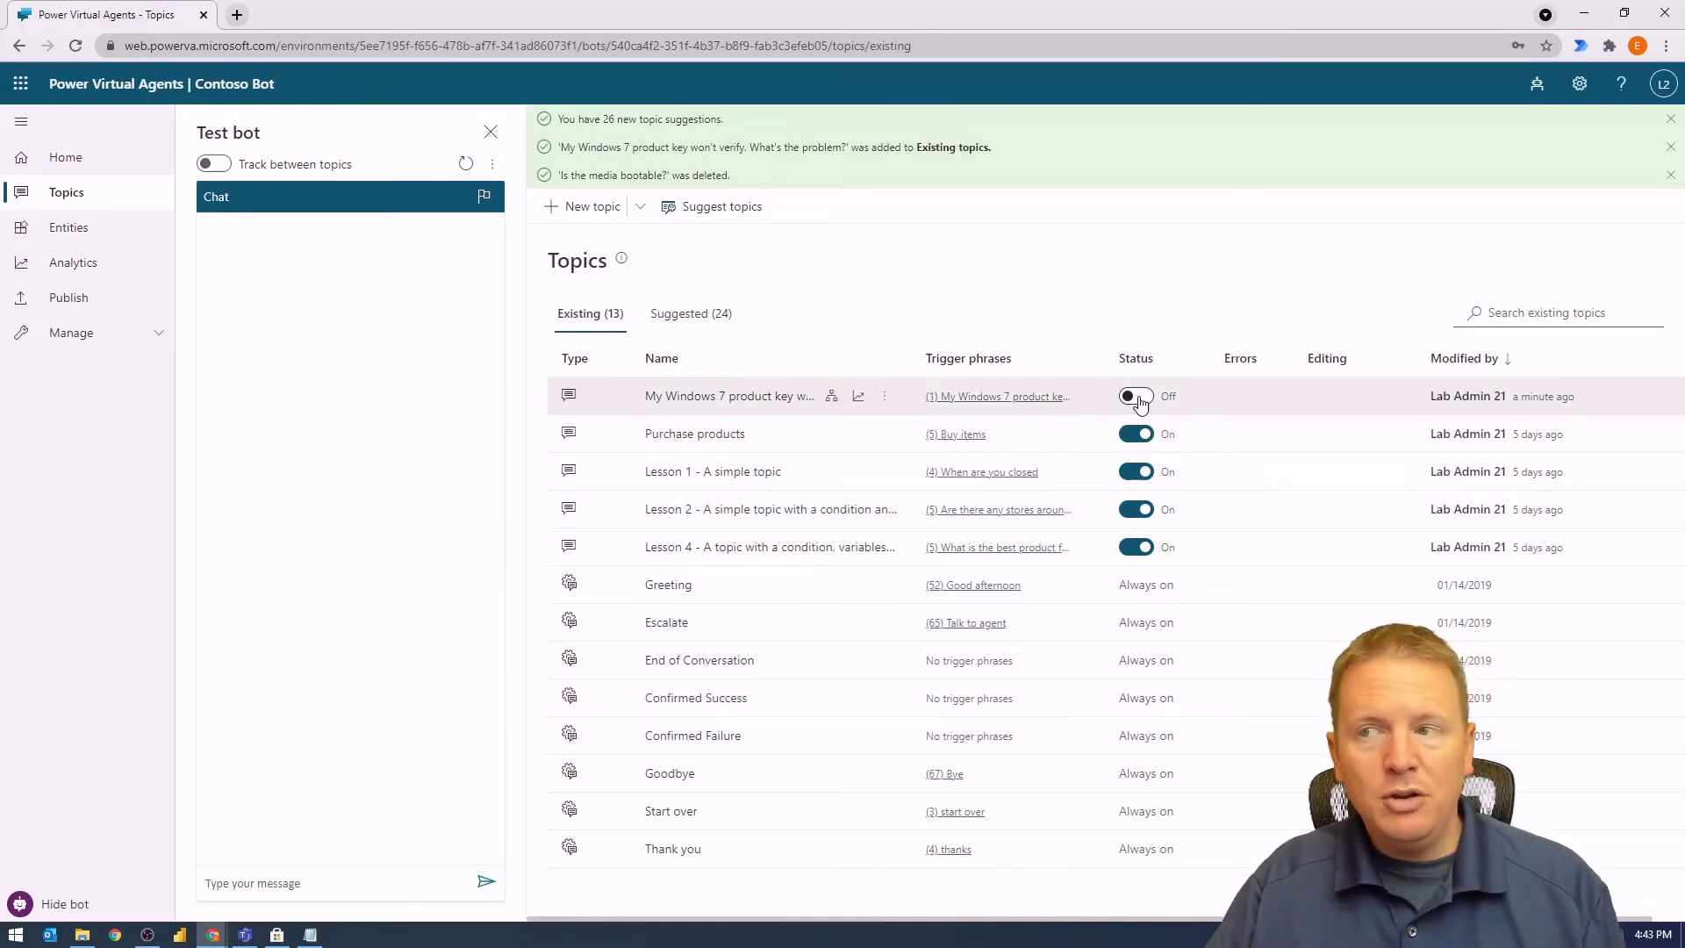
{"action": "left_click", "coordinate": [1135, 395]}
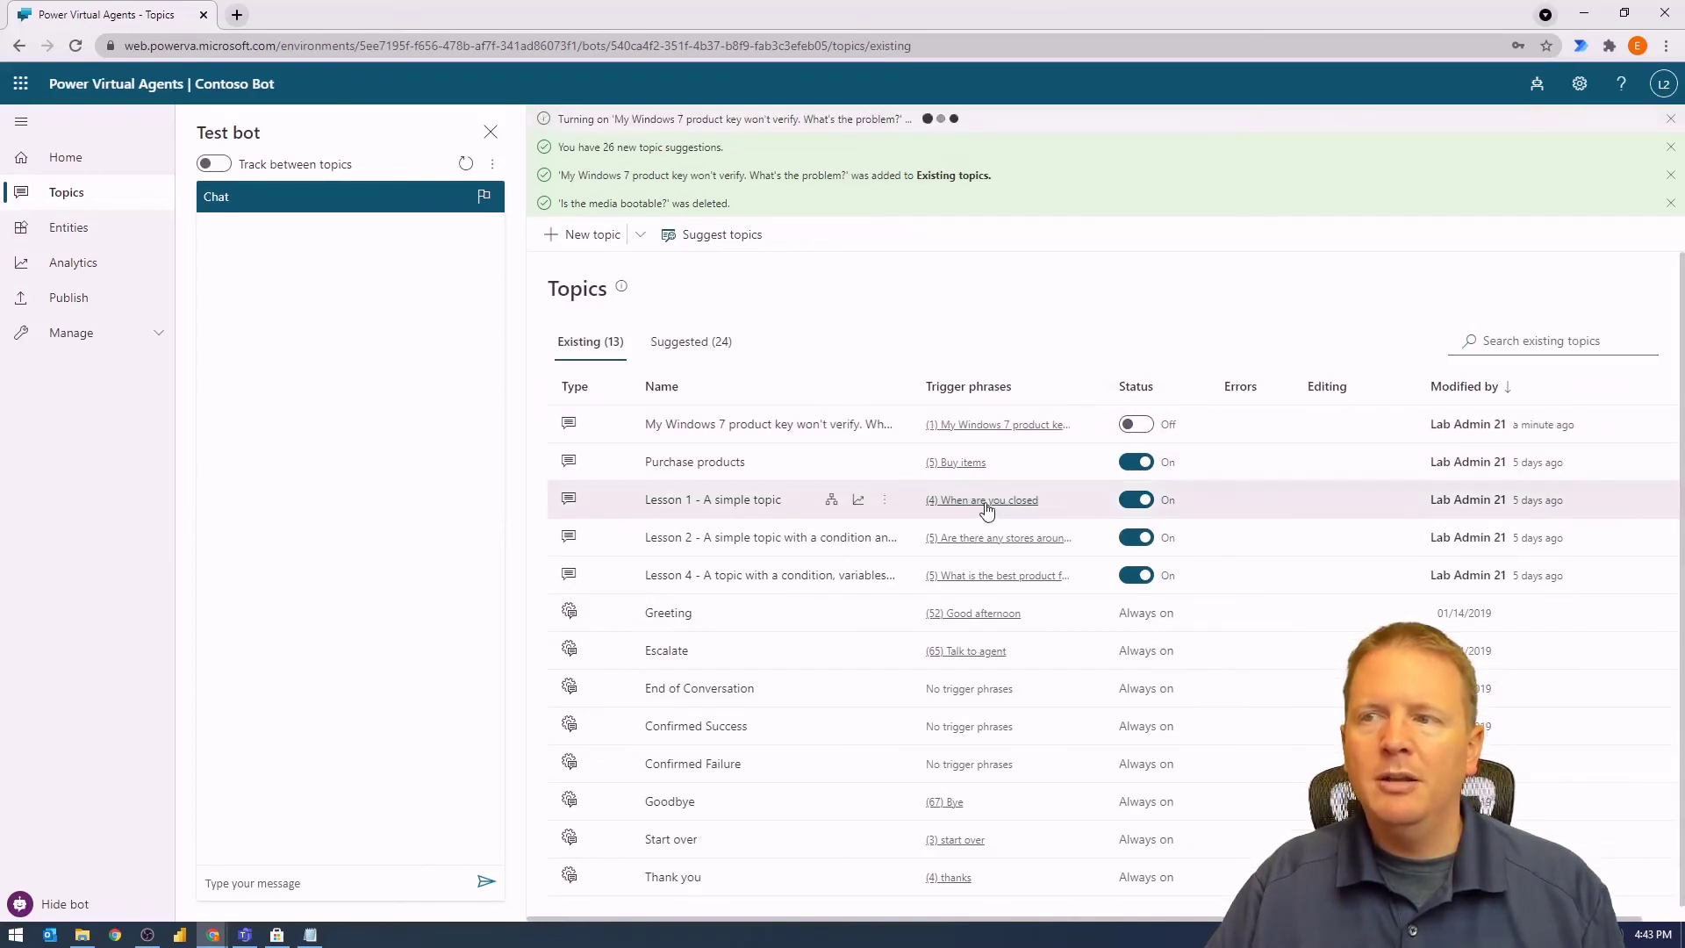
{"action": "mouse_move", "coordinate": [843, 143]}
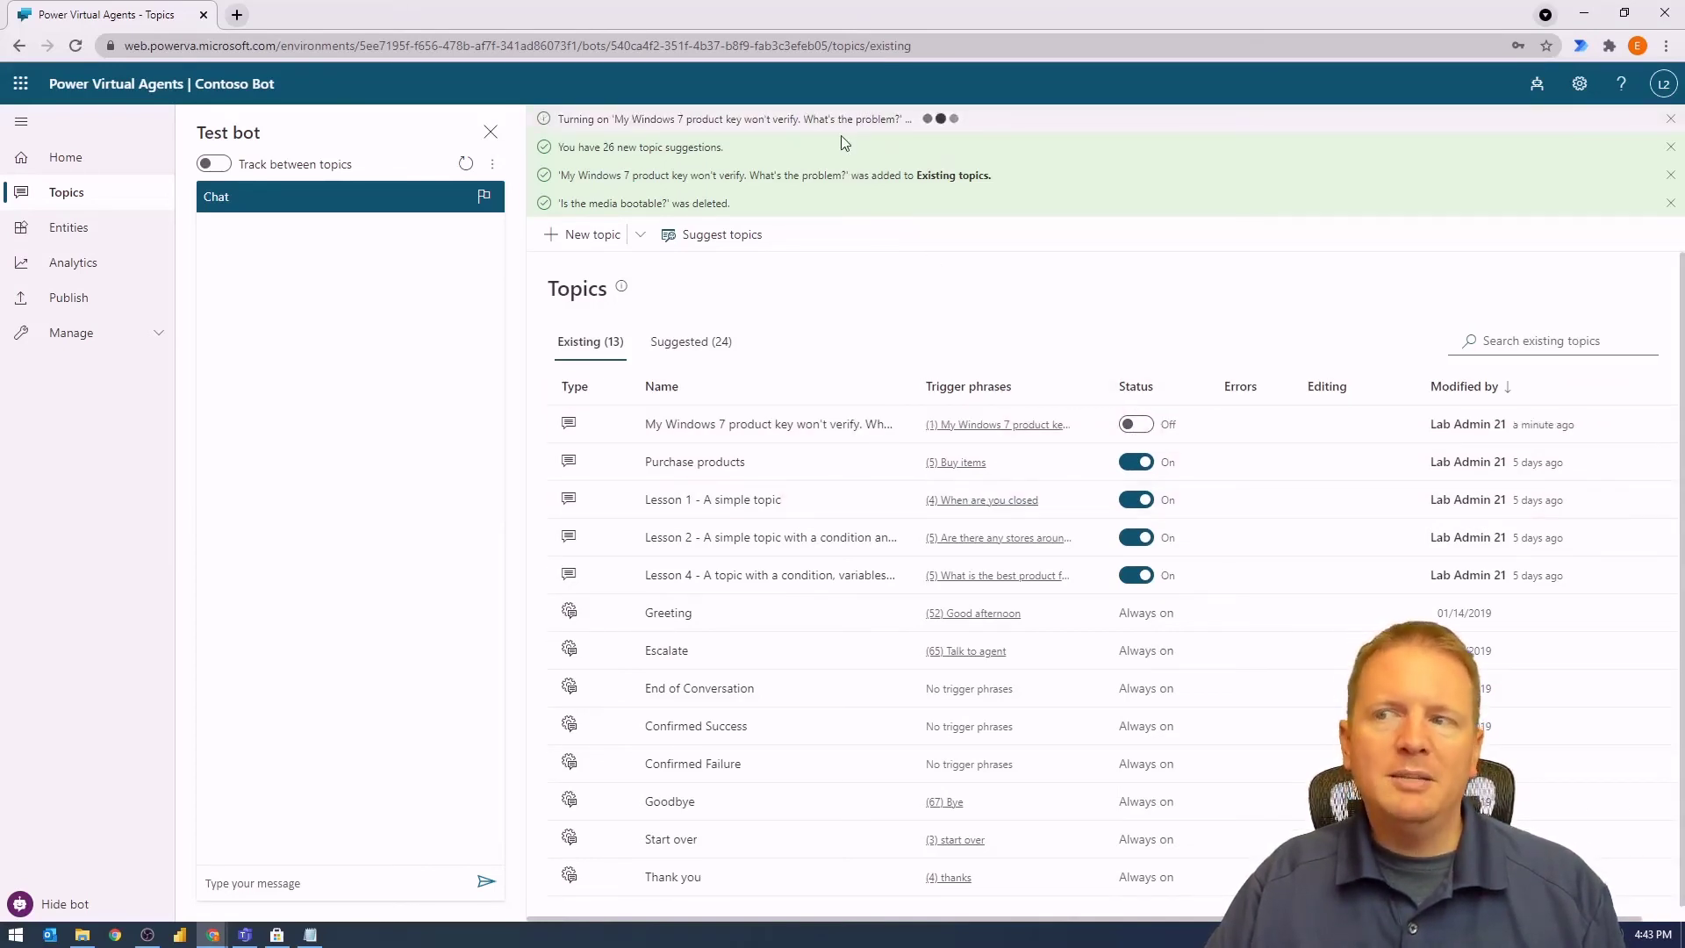
{"action": "mouse_move", "coordinate": [874, 325]}
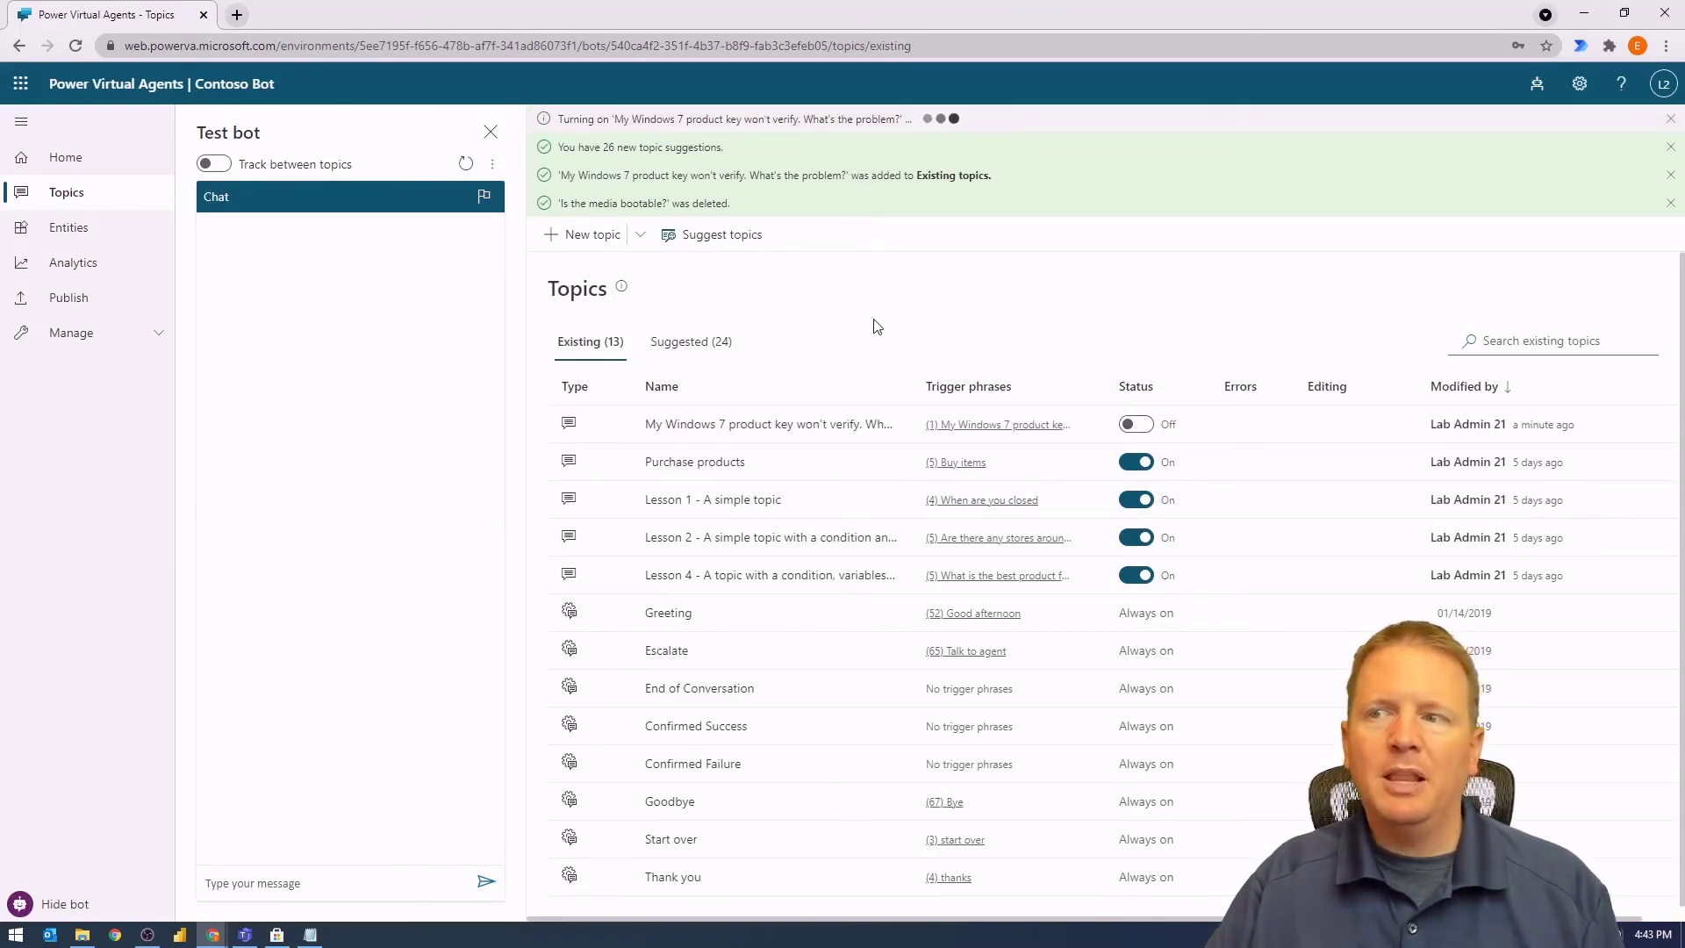
{"action": "left_click", "coordinate": [1135, 423]}
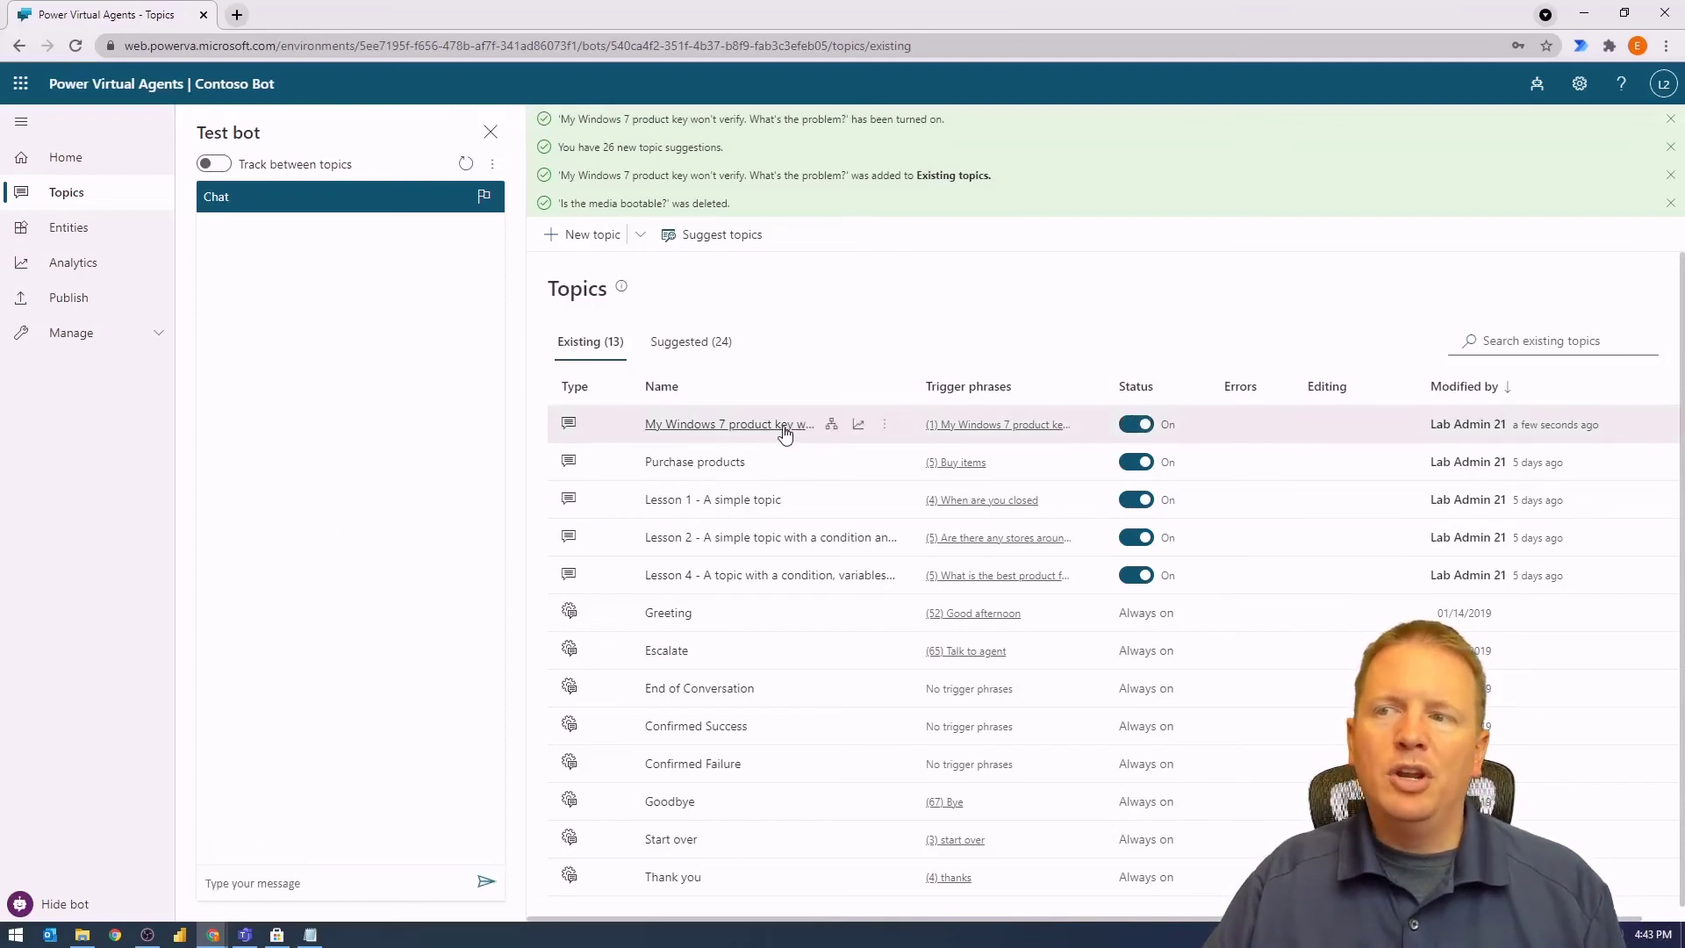
Open the Windows 7 product key topic in the authoring canvas and dismiss the notification.
{"action": "left_click", "coordinate": [727, 423]}
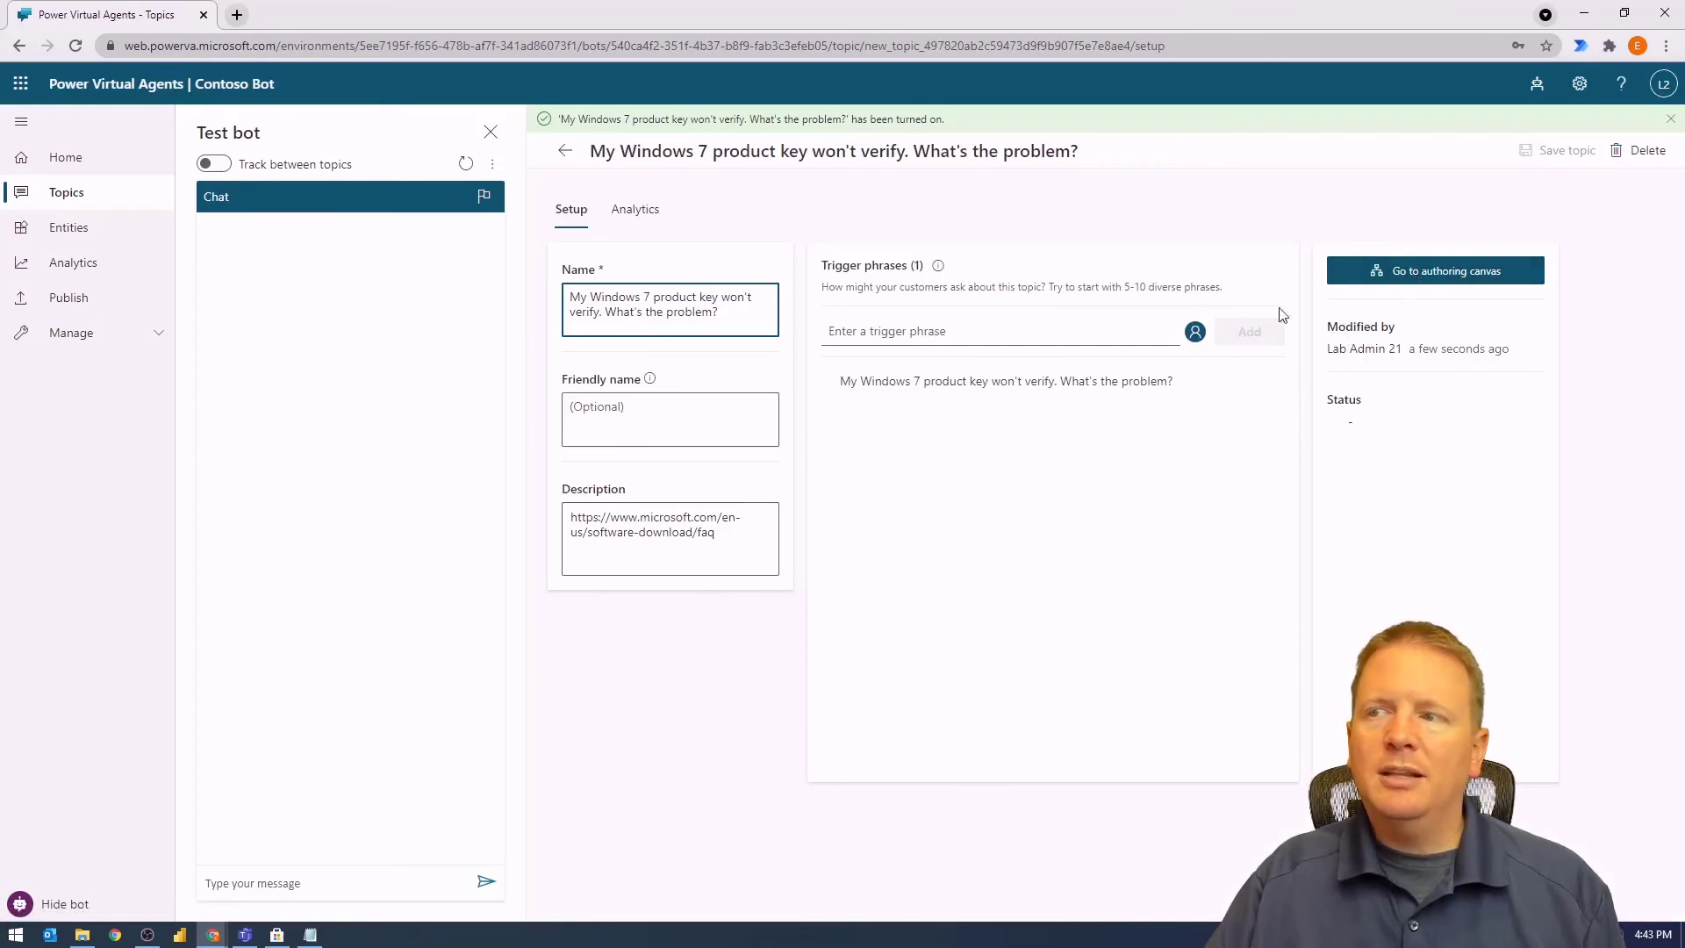
{"action": "mouse_move", "coordinate": [1058, 527]}
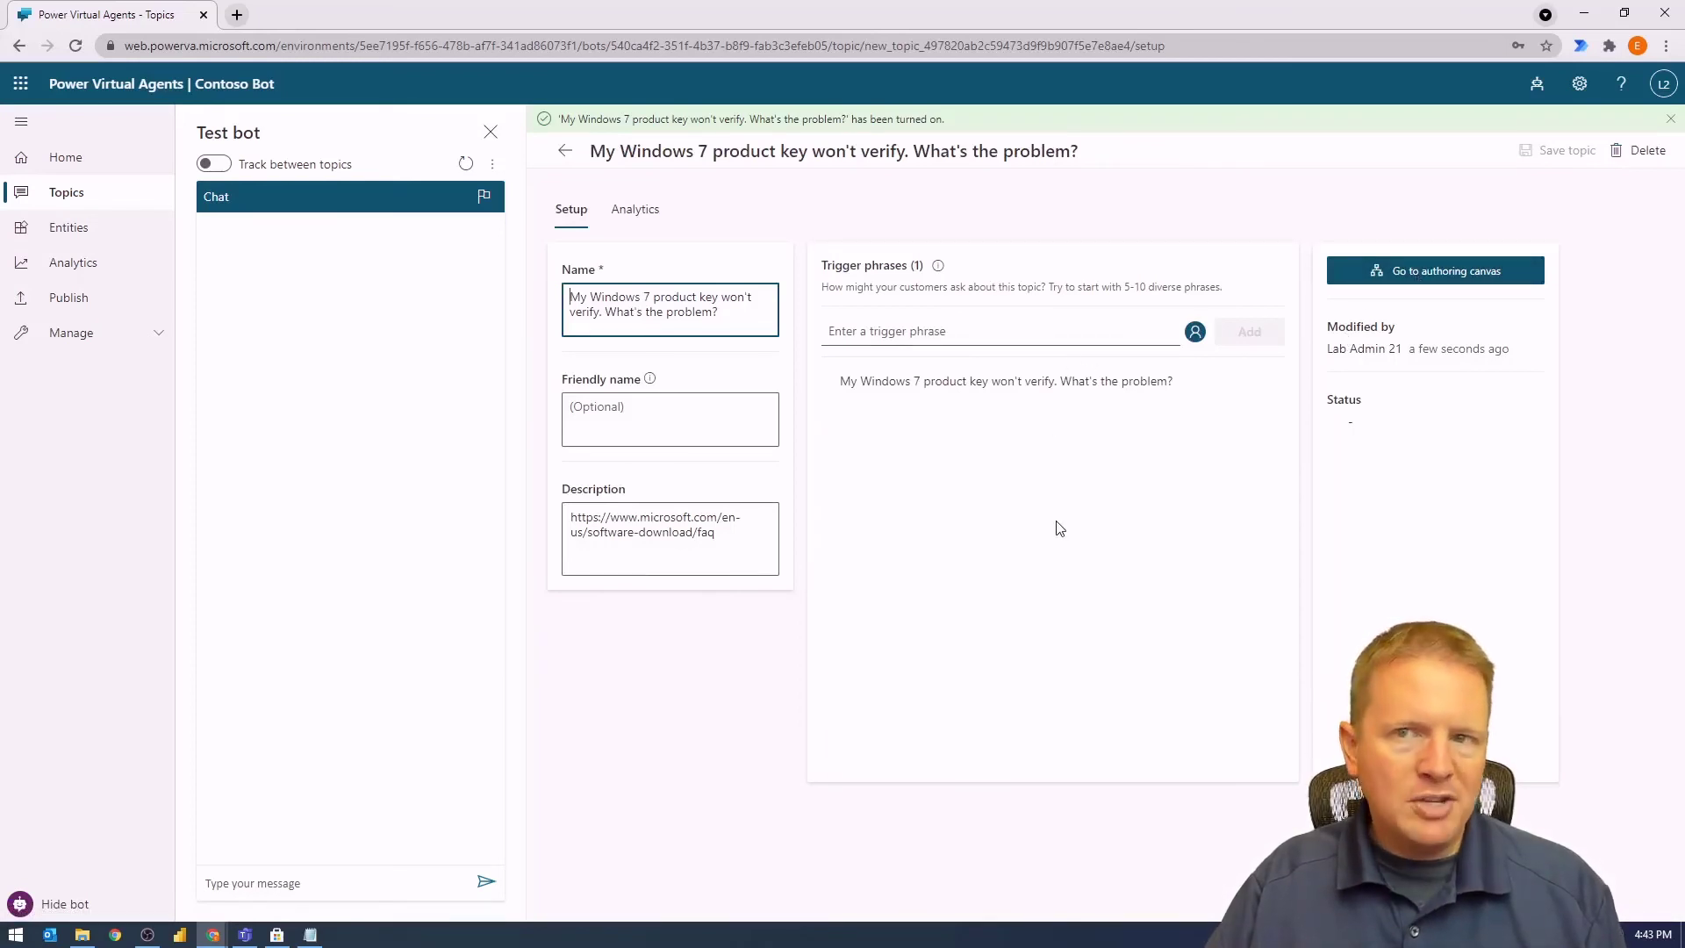
{"action": "mouse_move", "coordinate": [1041, 432]}
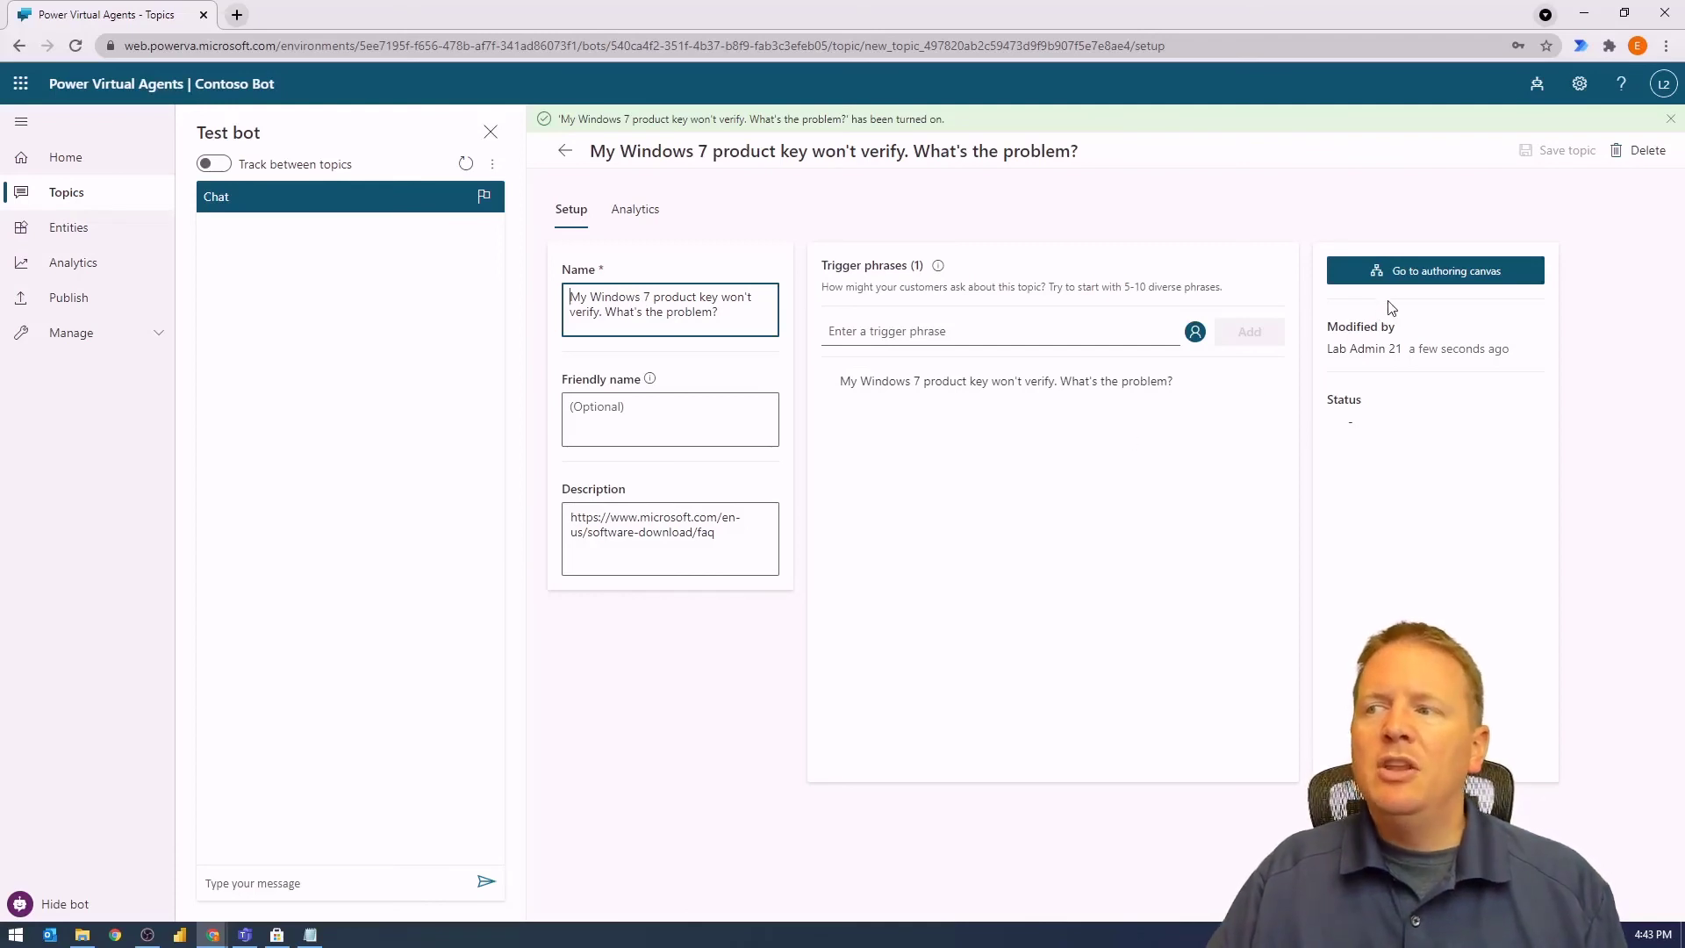
{"action": "left_click", "coordinate": [1434, 269]}
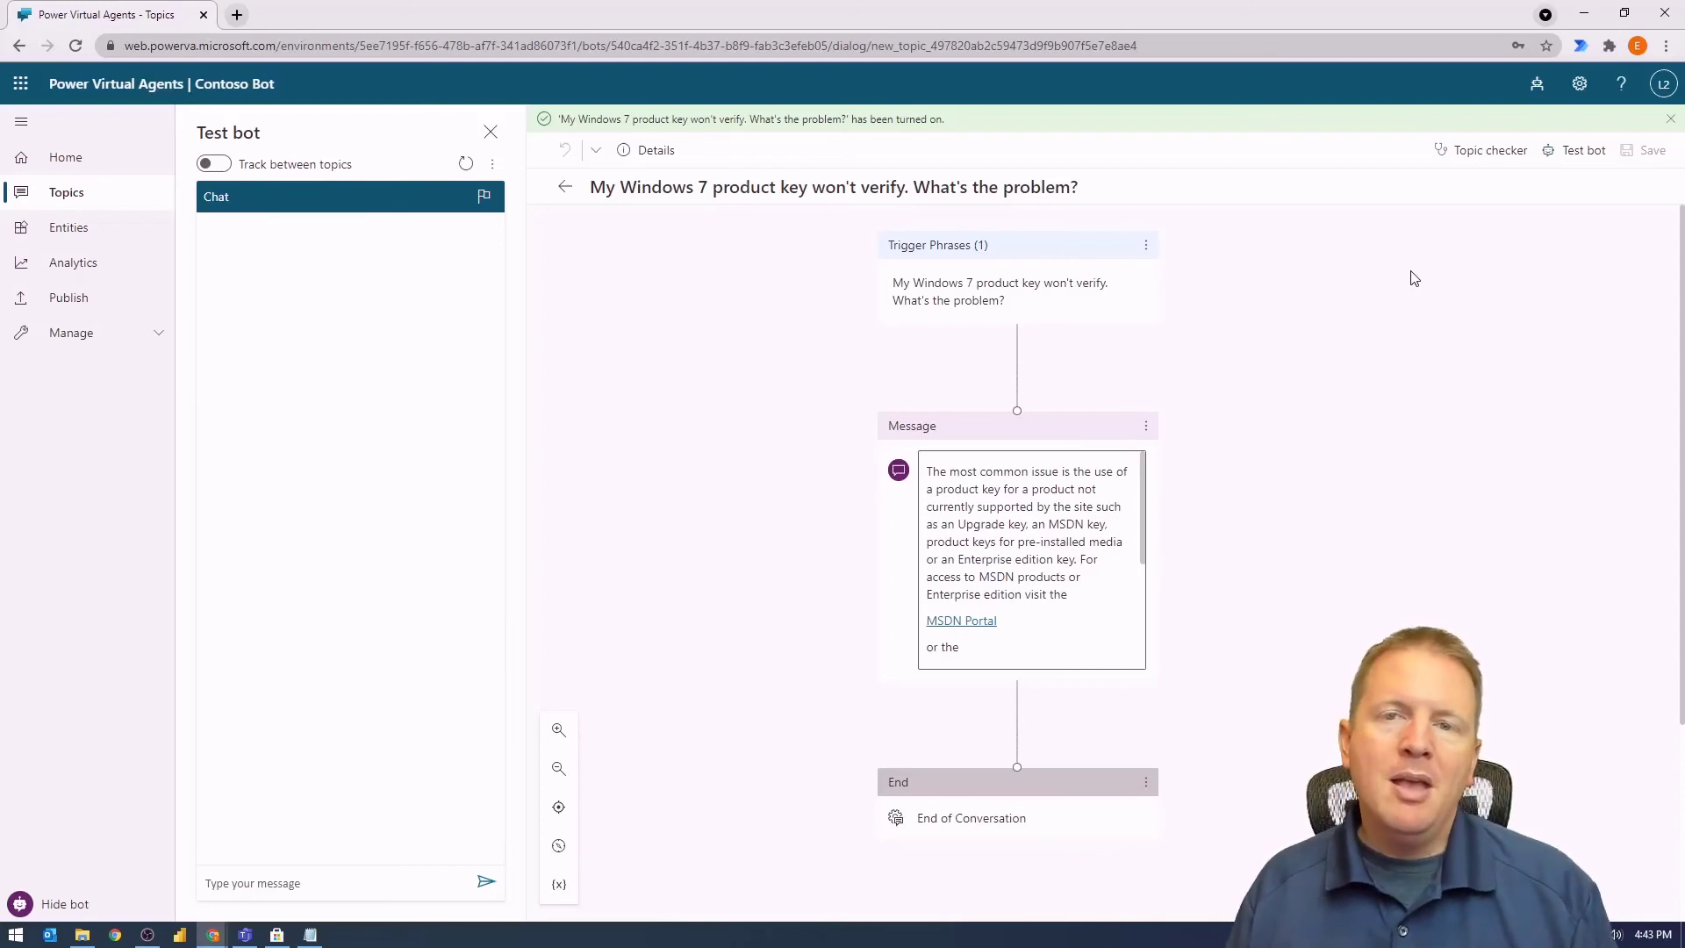
{"action": "left_click", "coordinate": [1669, 118]}
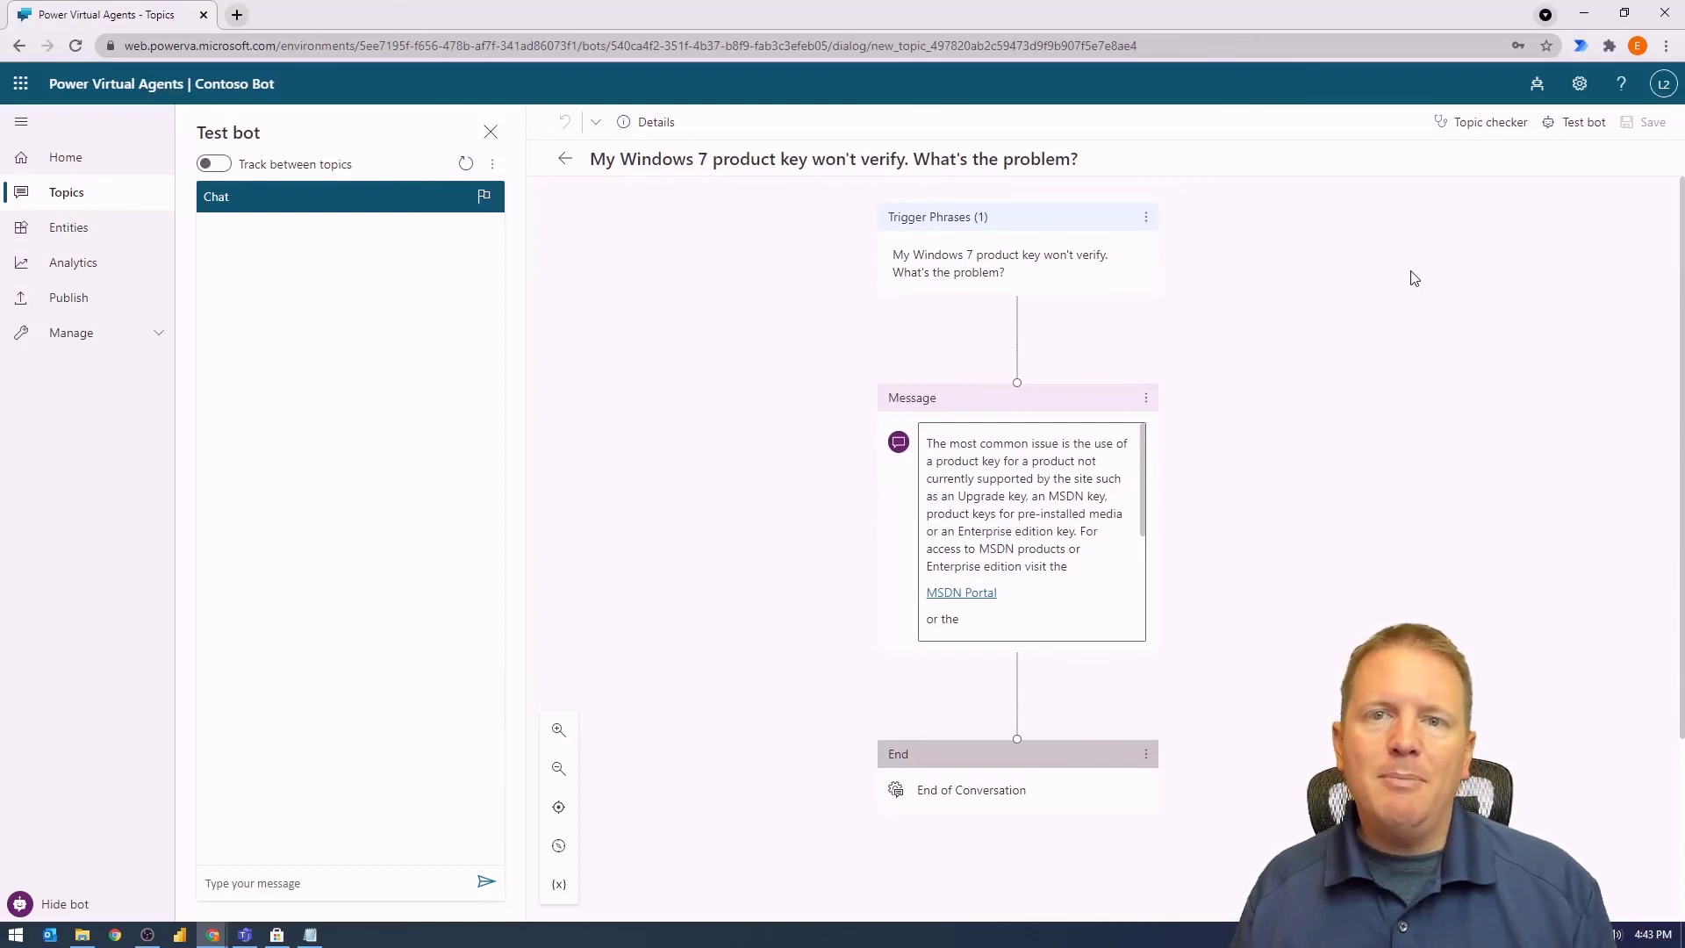